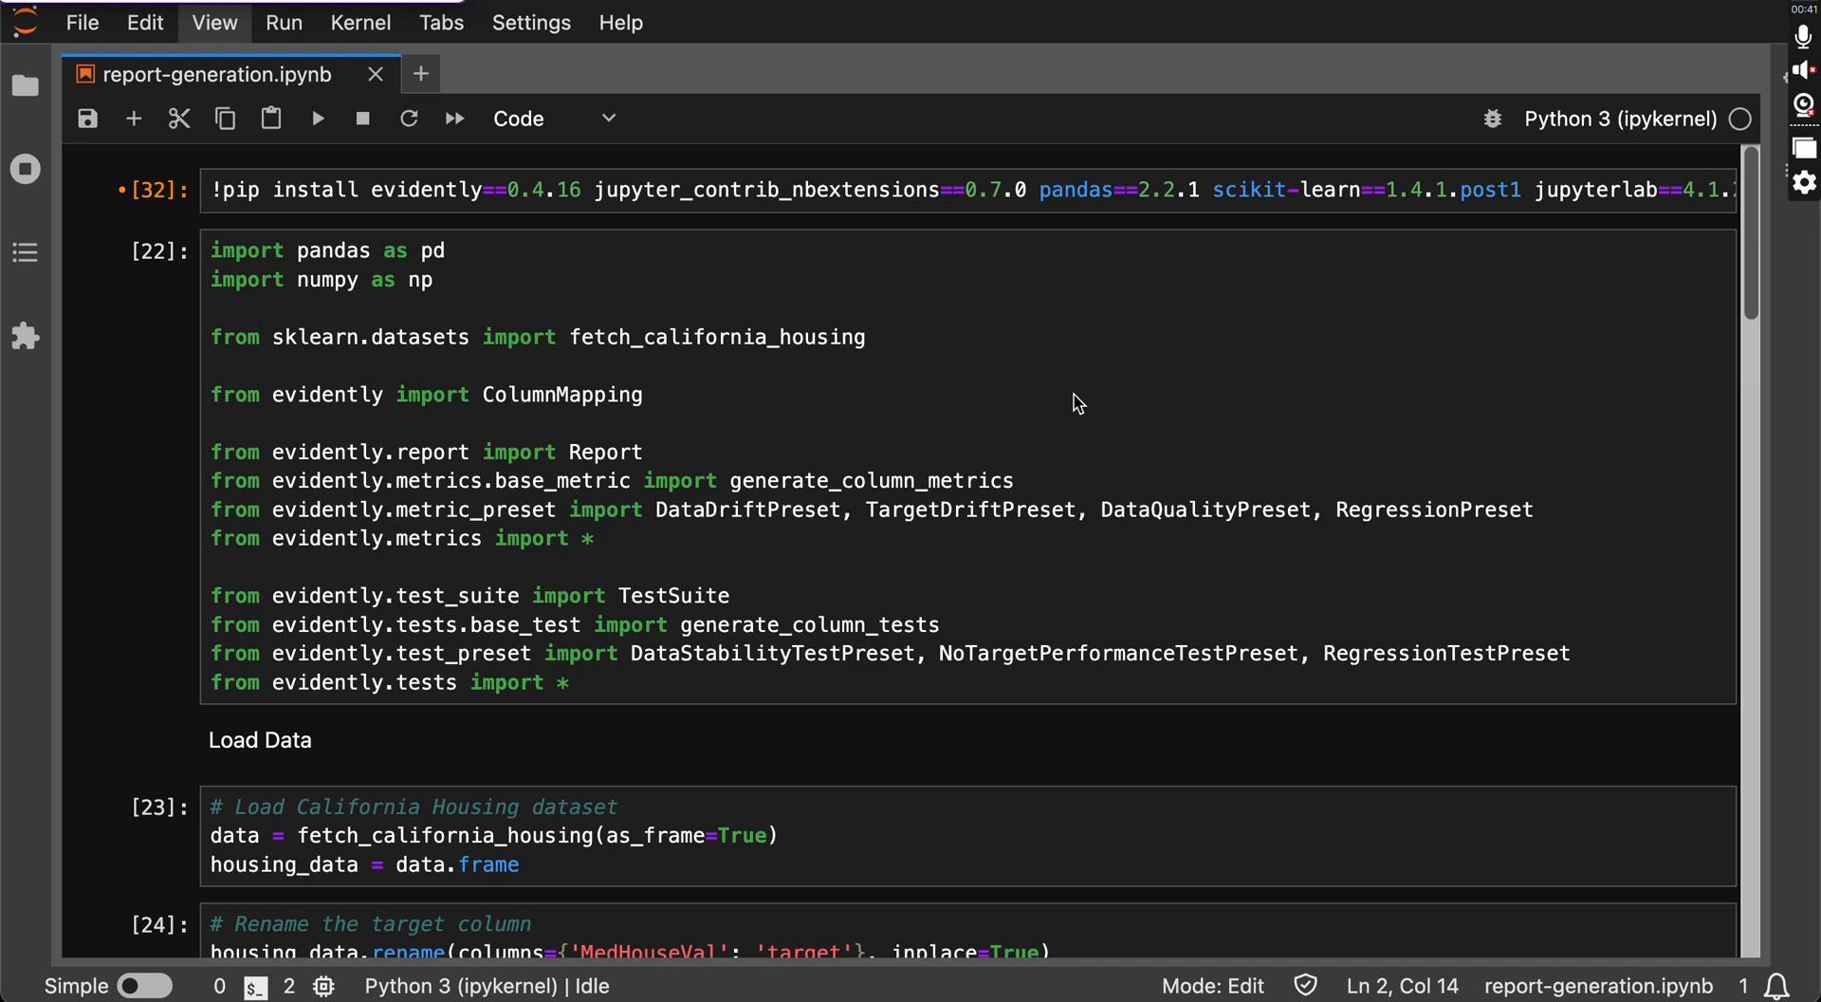
mouse_move(419, 189)
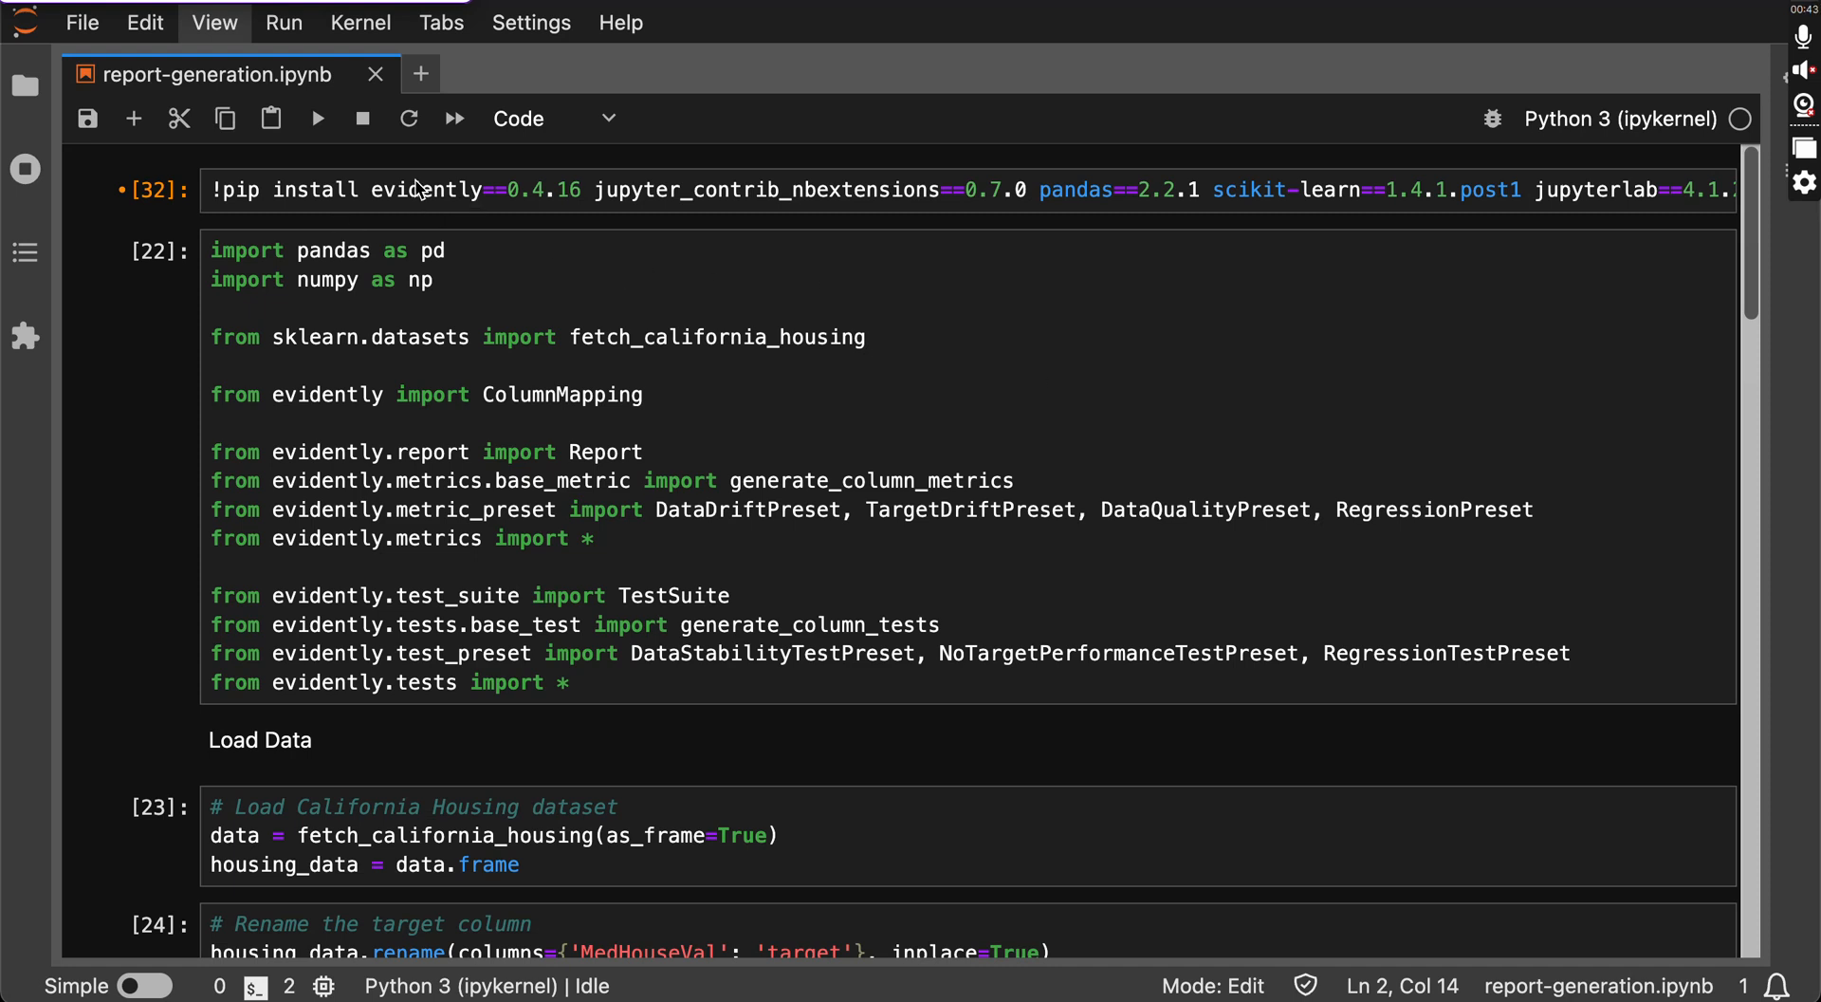
mouse_move(588, 175)
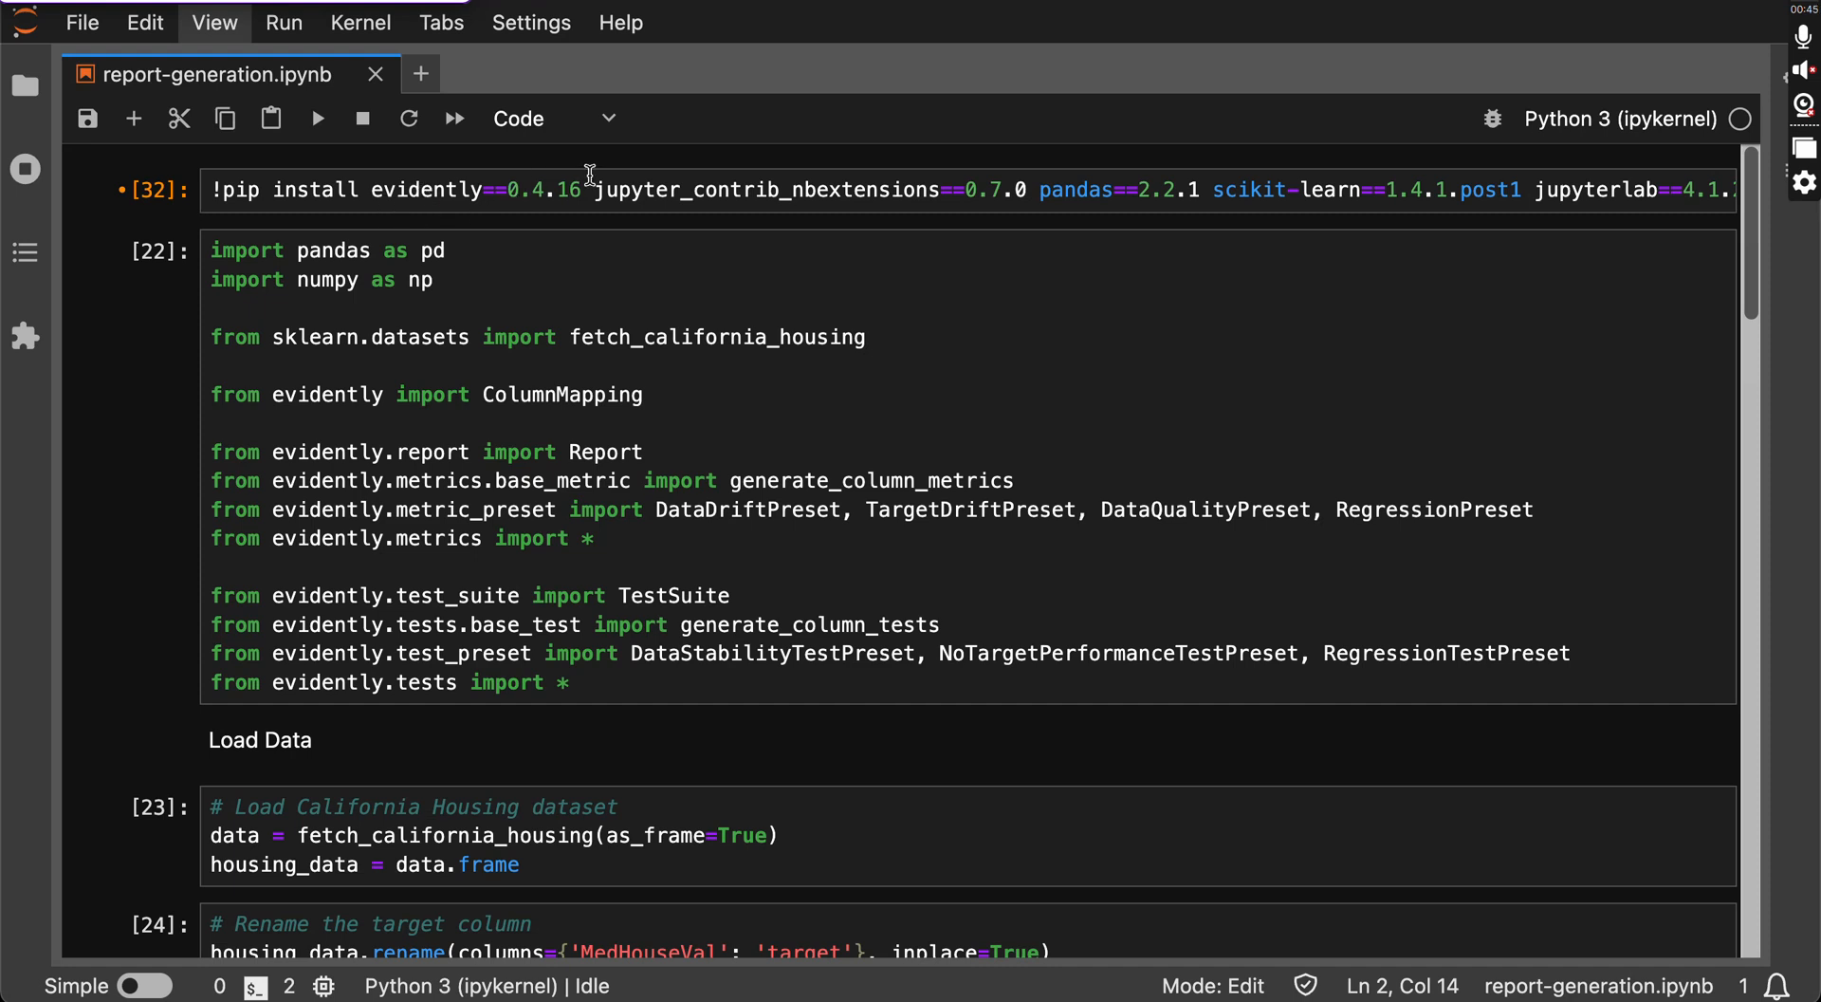
Run the pip install cell so evidently, pandas and scikit-learn show as already satisfied.
click(561, 190)
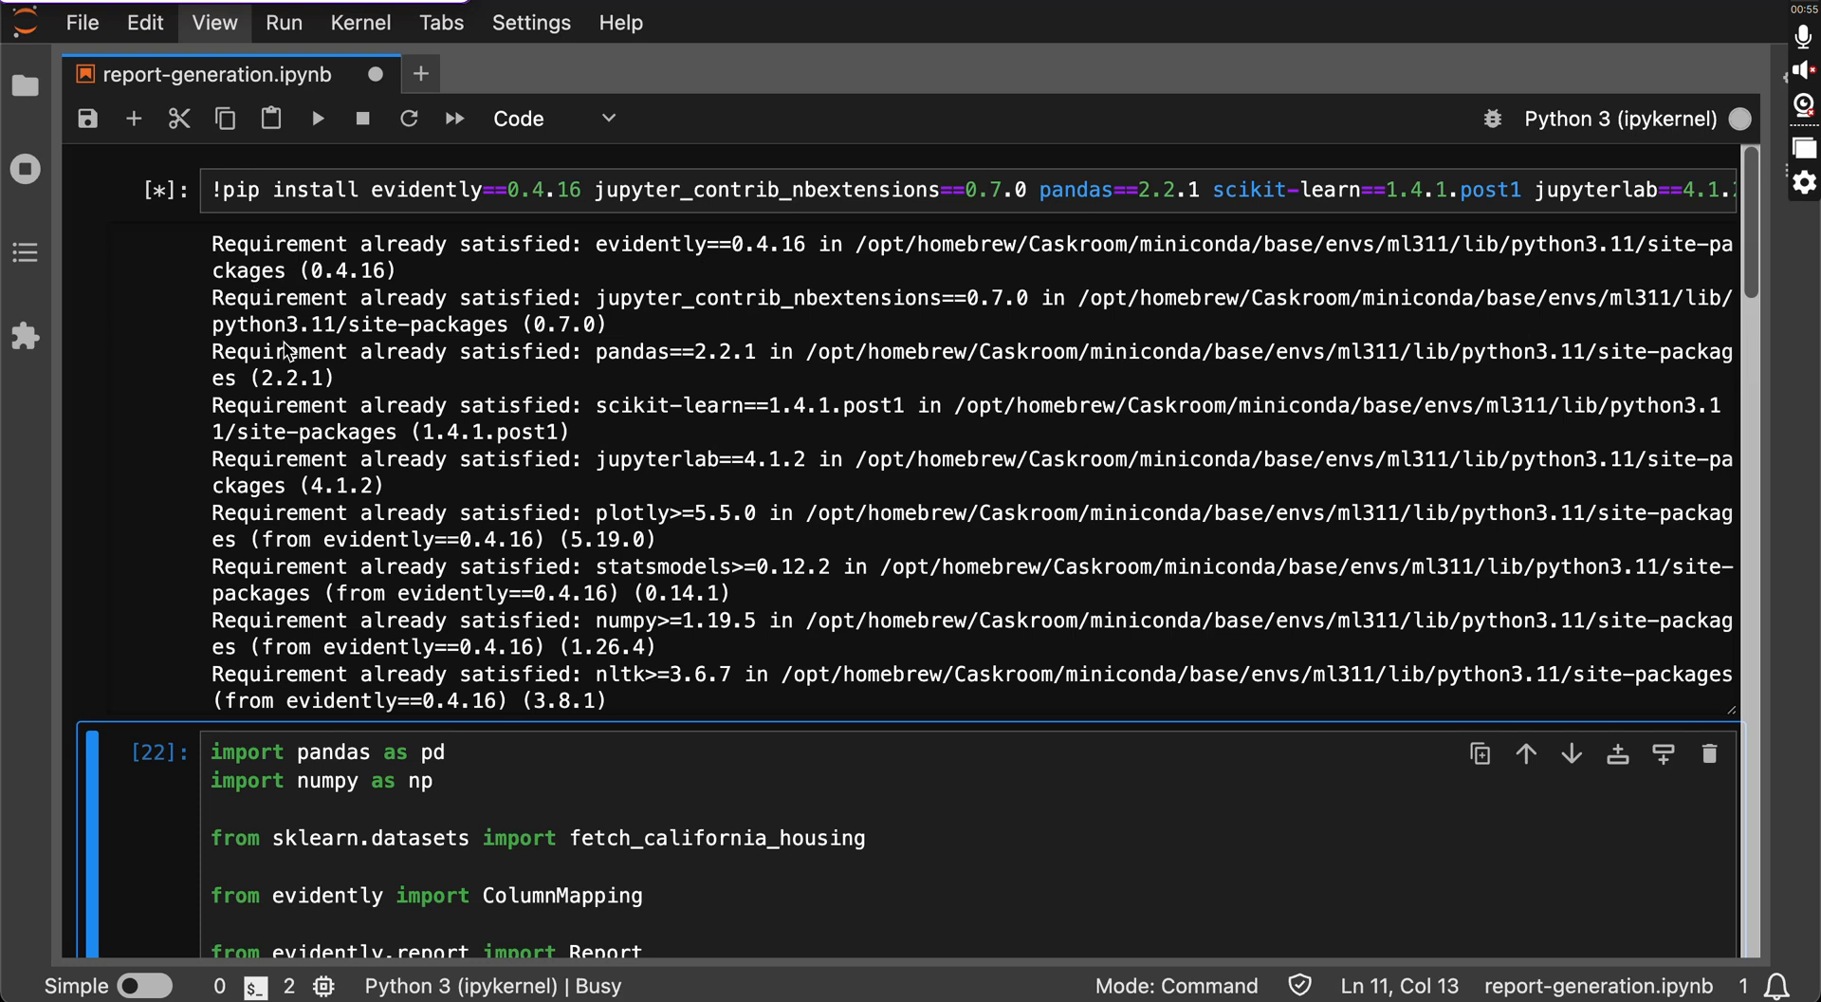
mouse_move(288, 398)
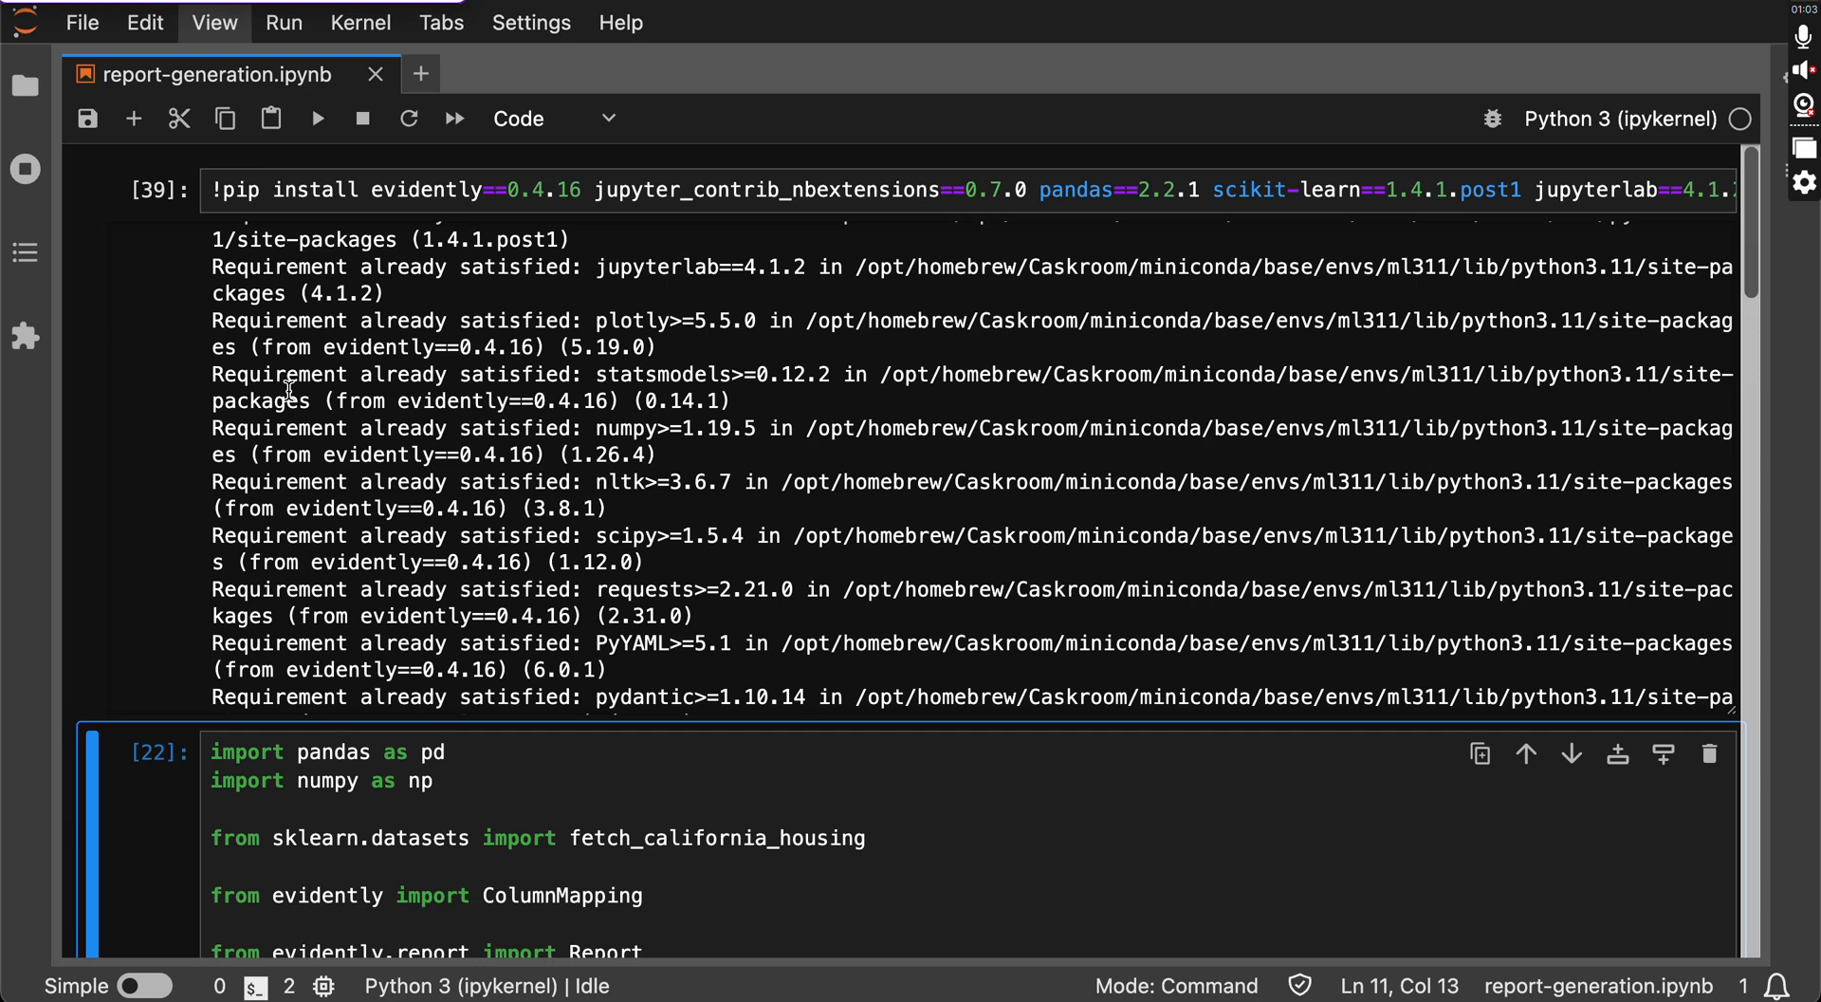
scroll(down, 3)
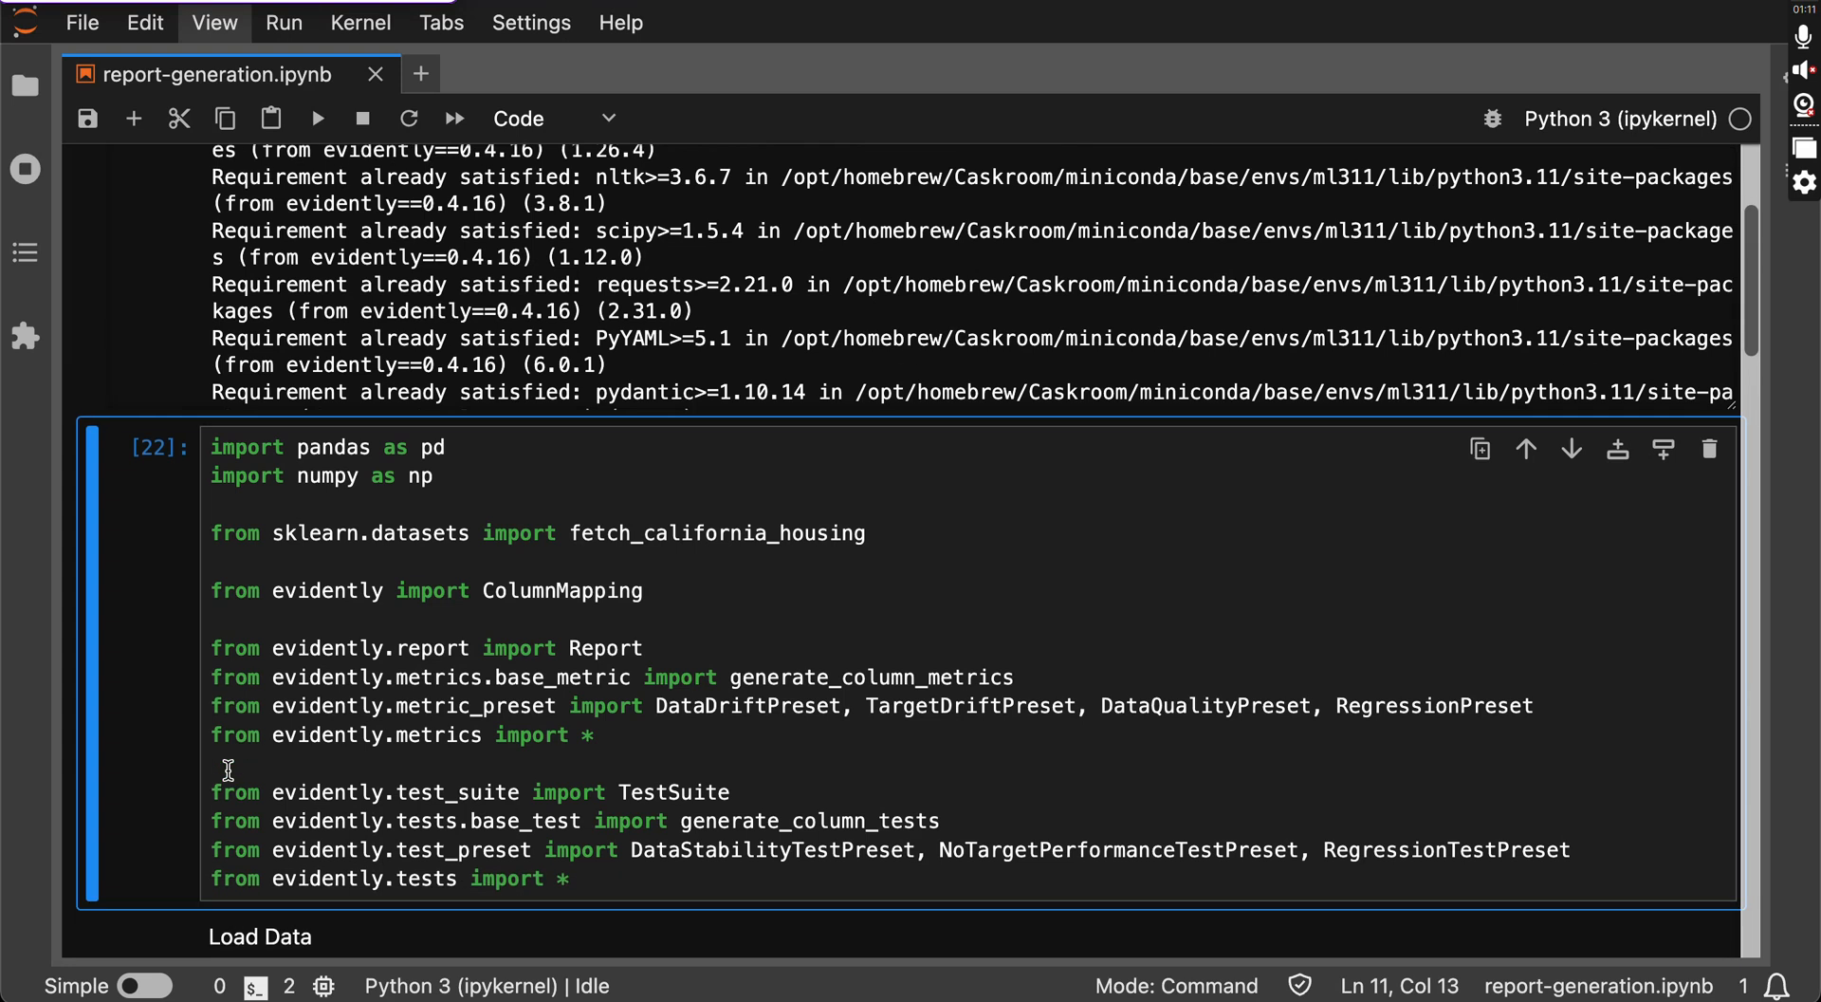
scroll(down, 3)
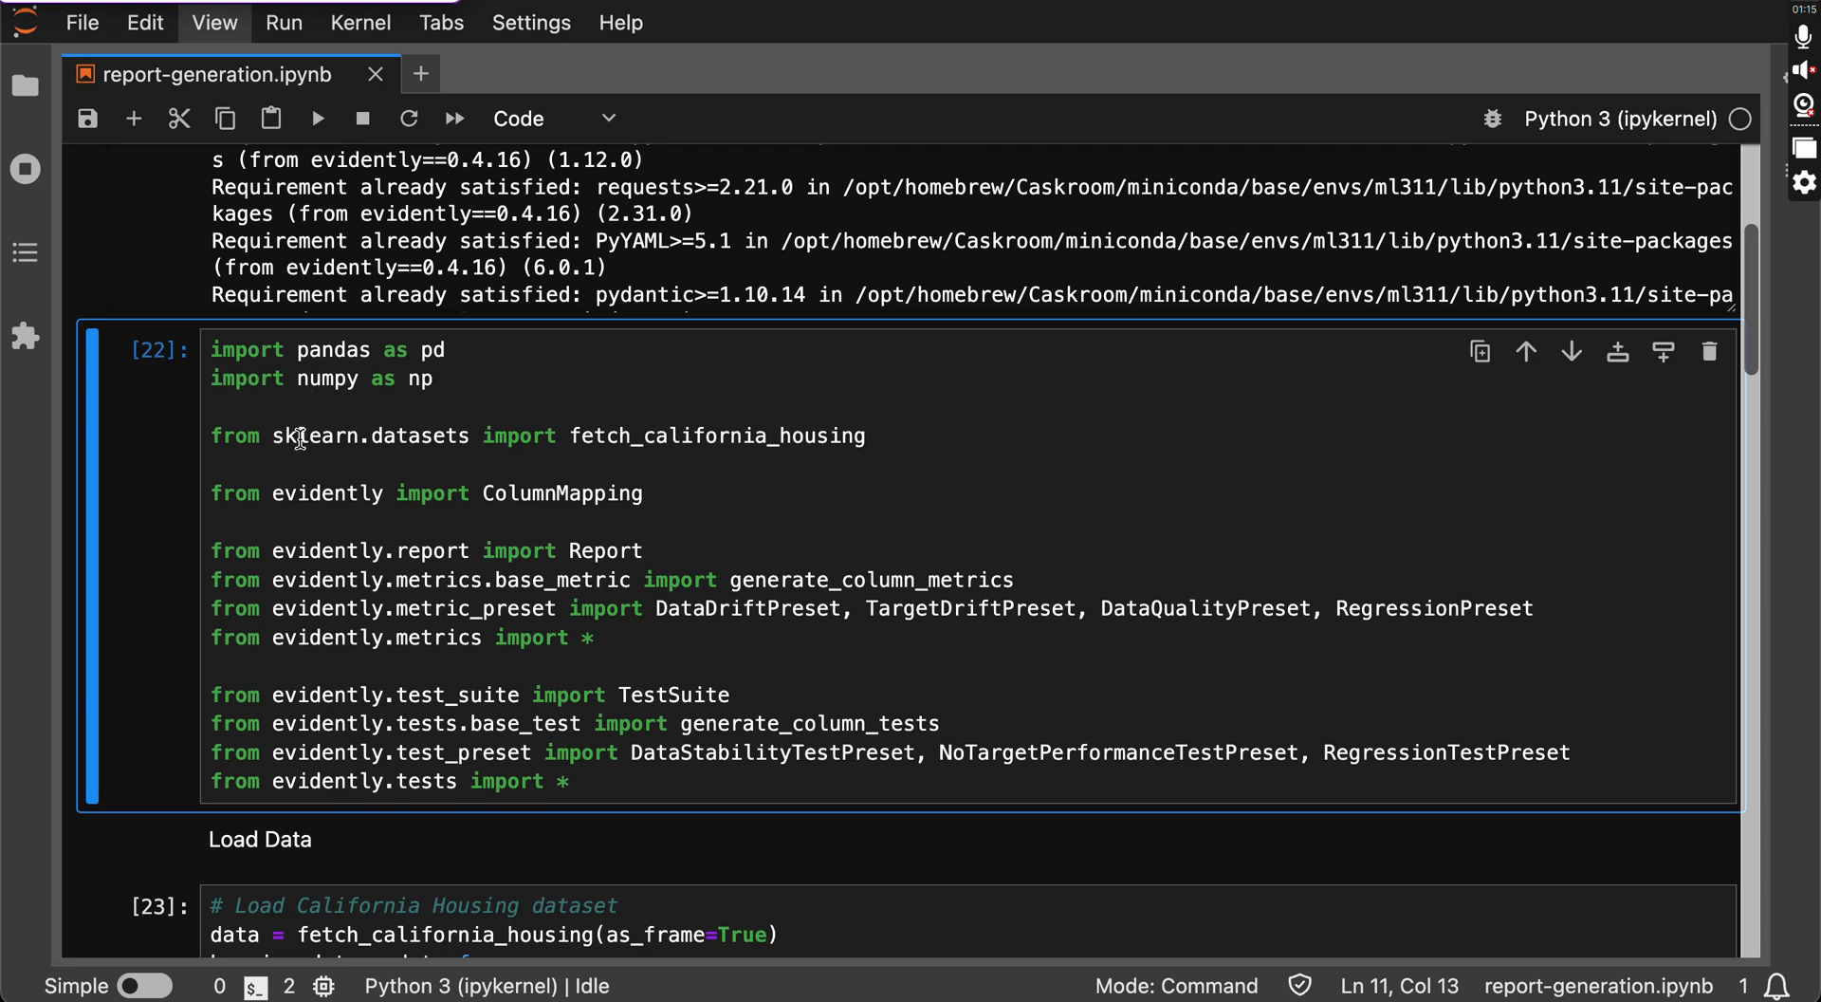
mouse_move(451, 564)
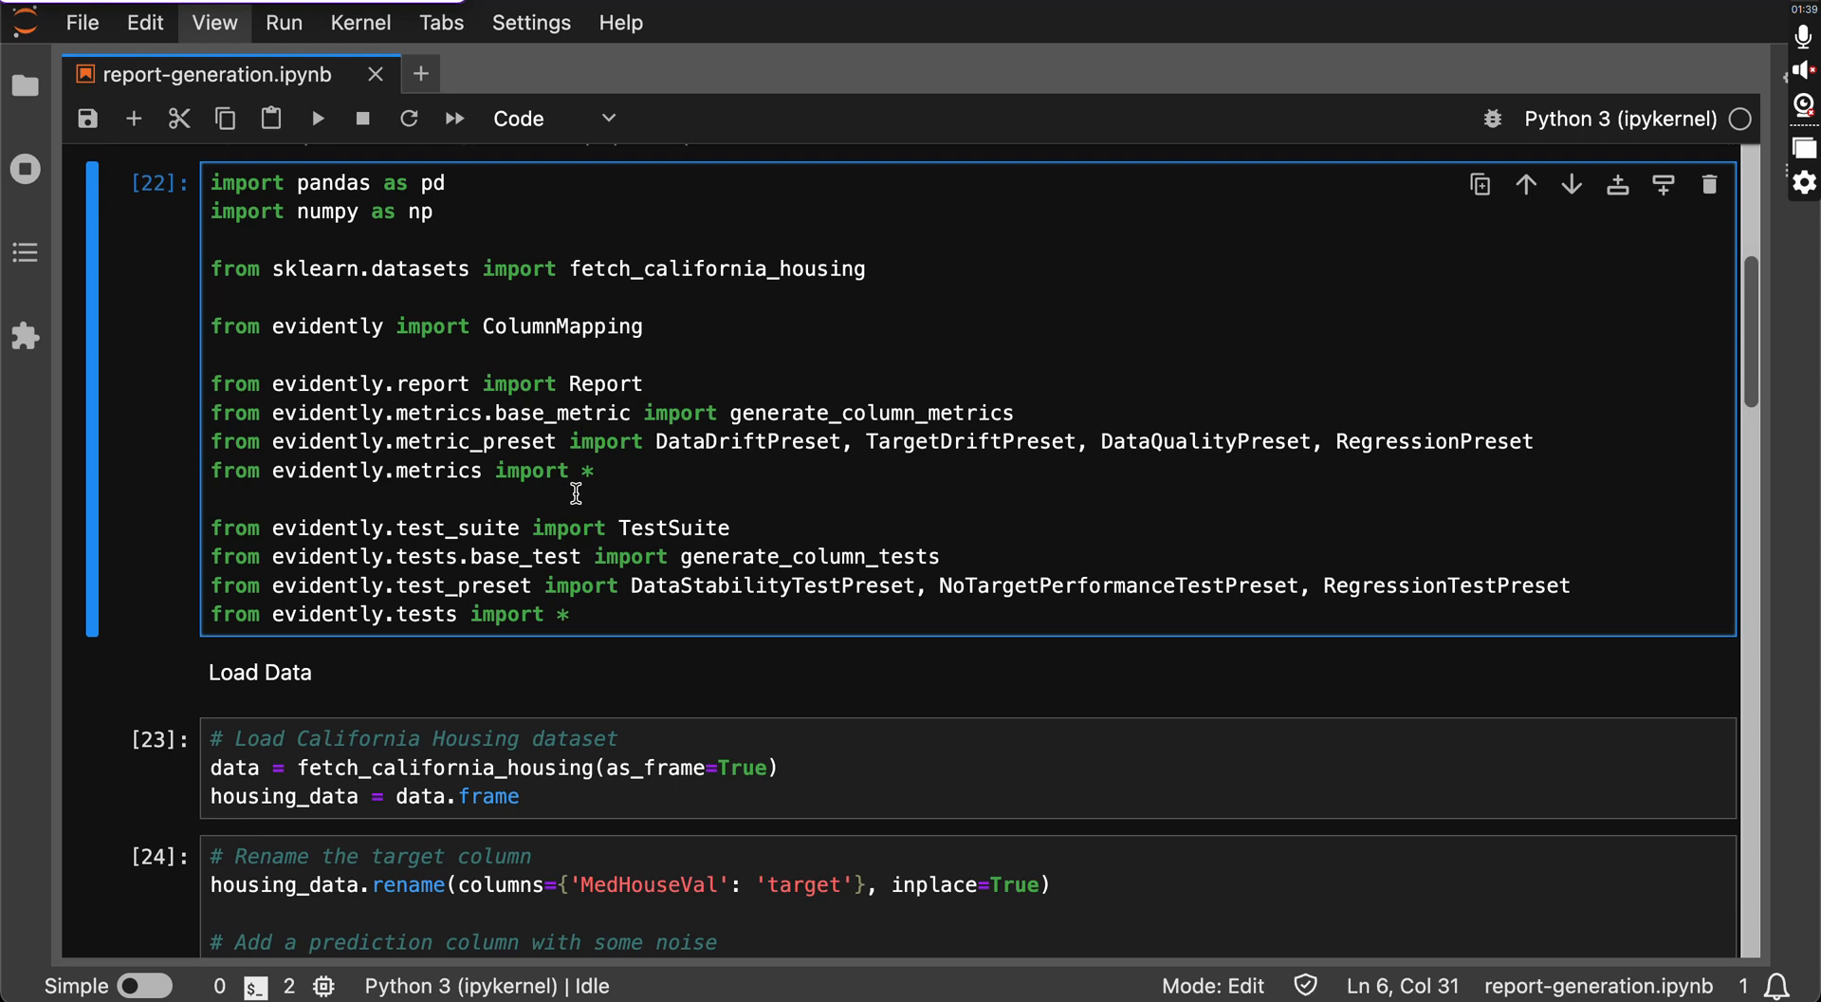
mouse_move(564, 798)
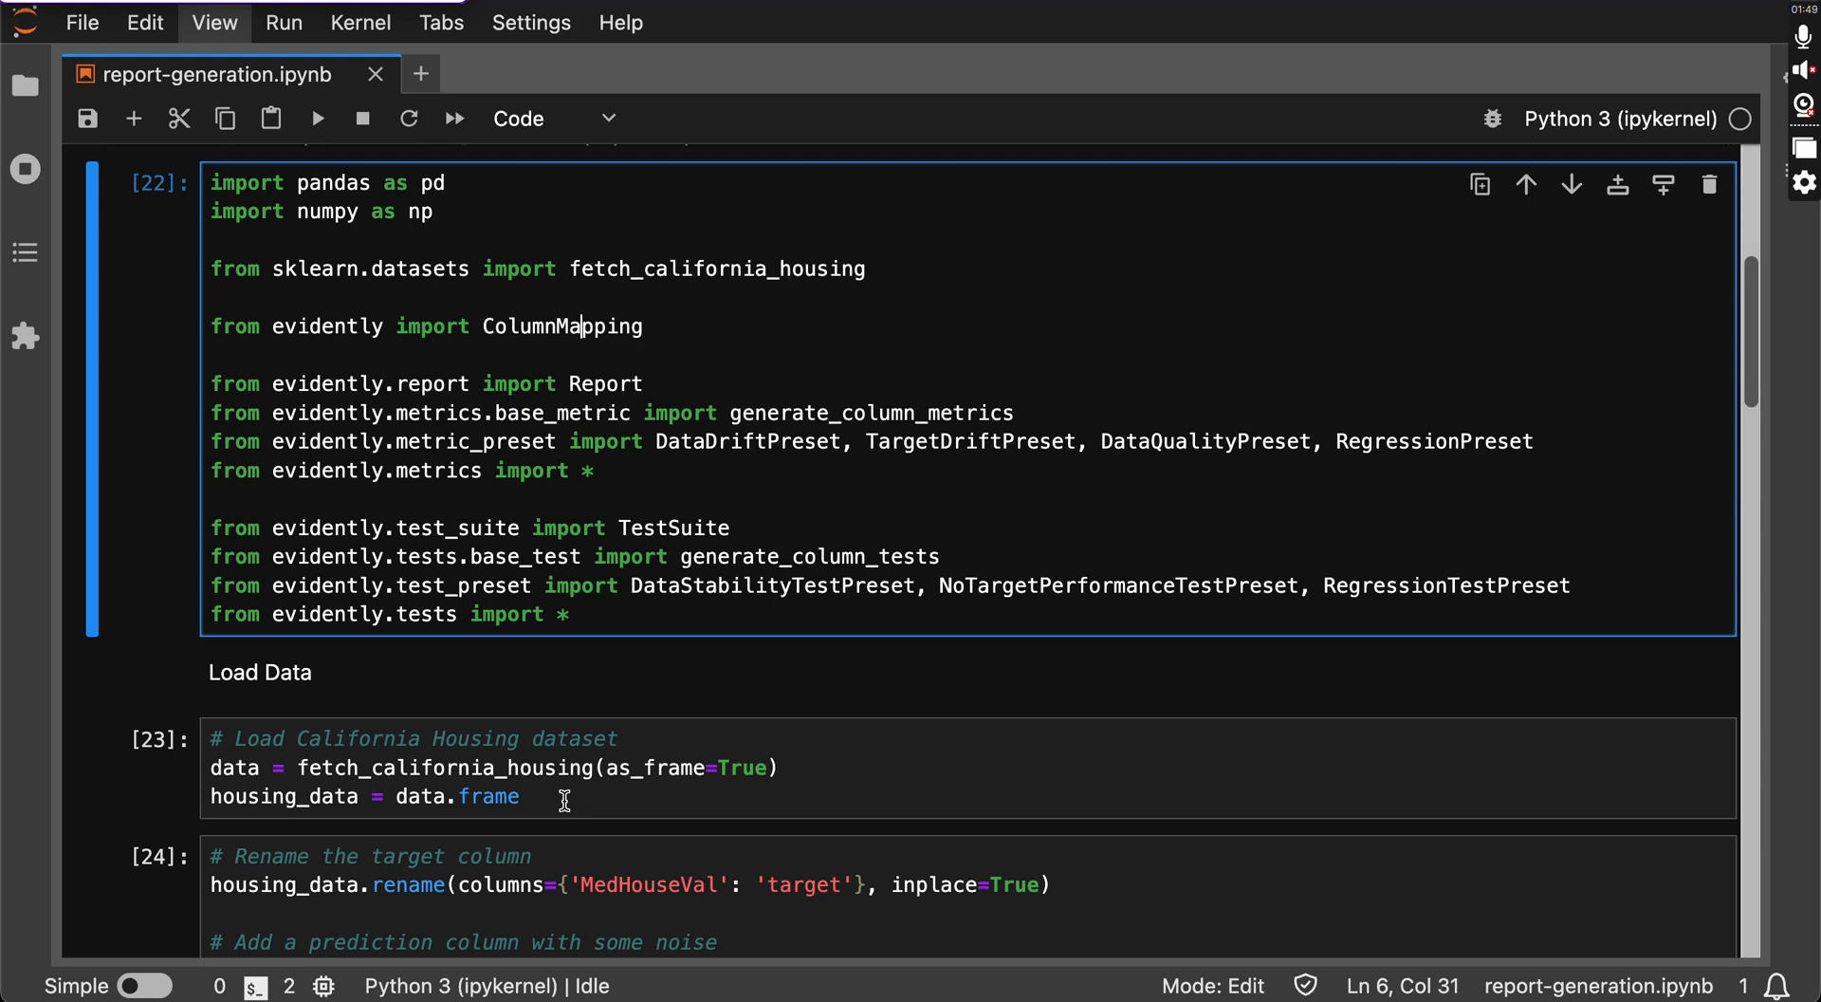
scroll(down, 3)
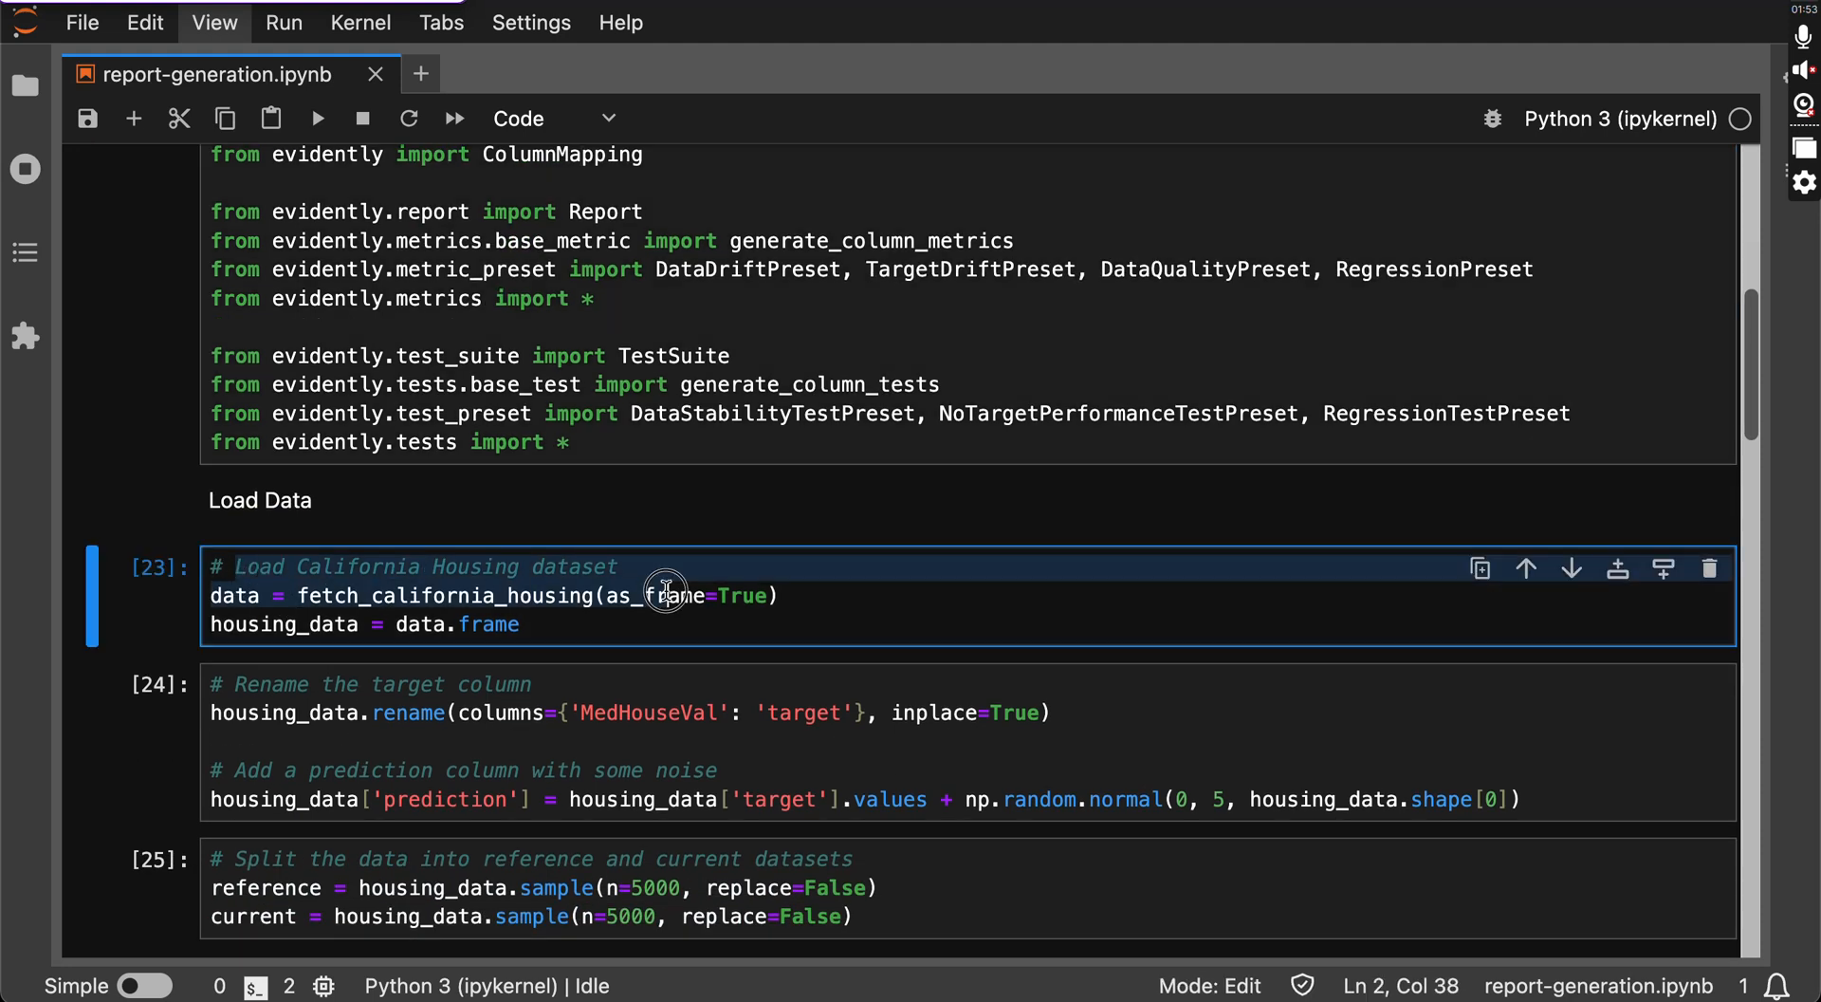
scroll(down, 3)
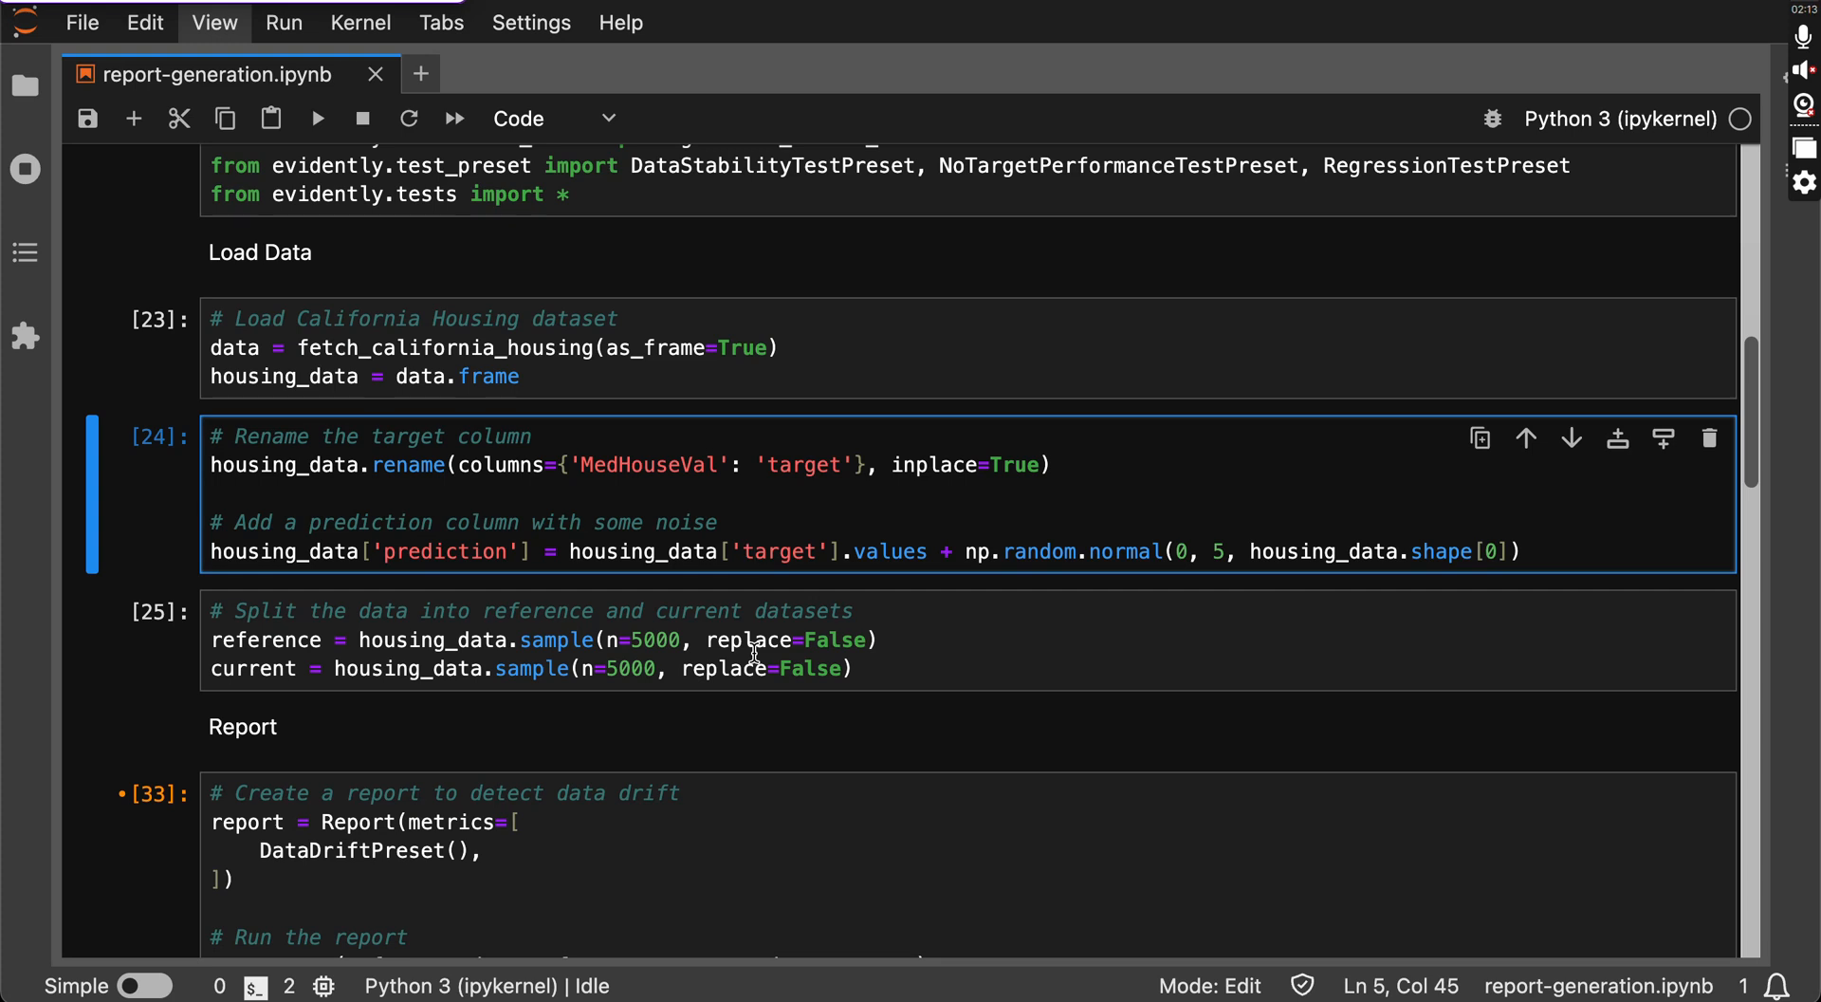
click(752, 550)
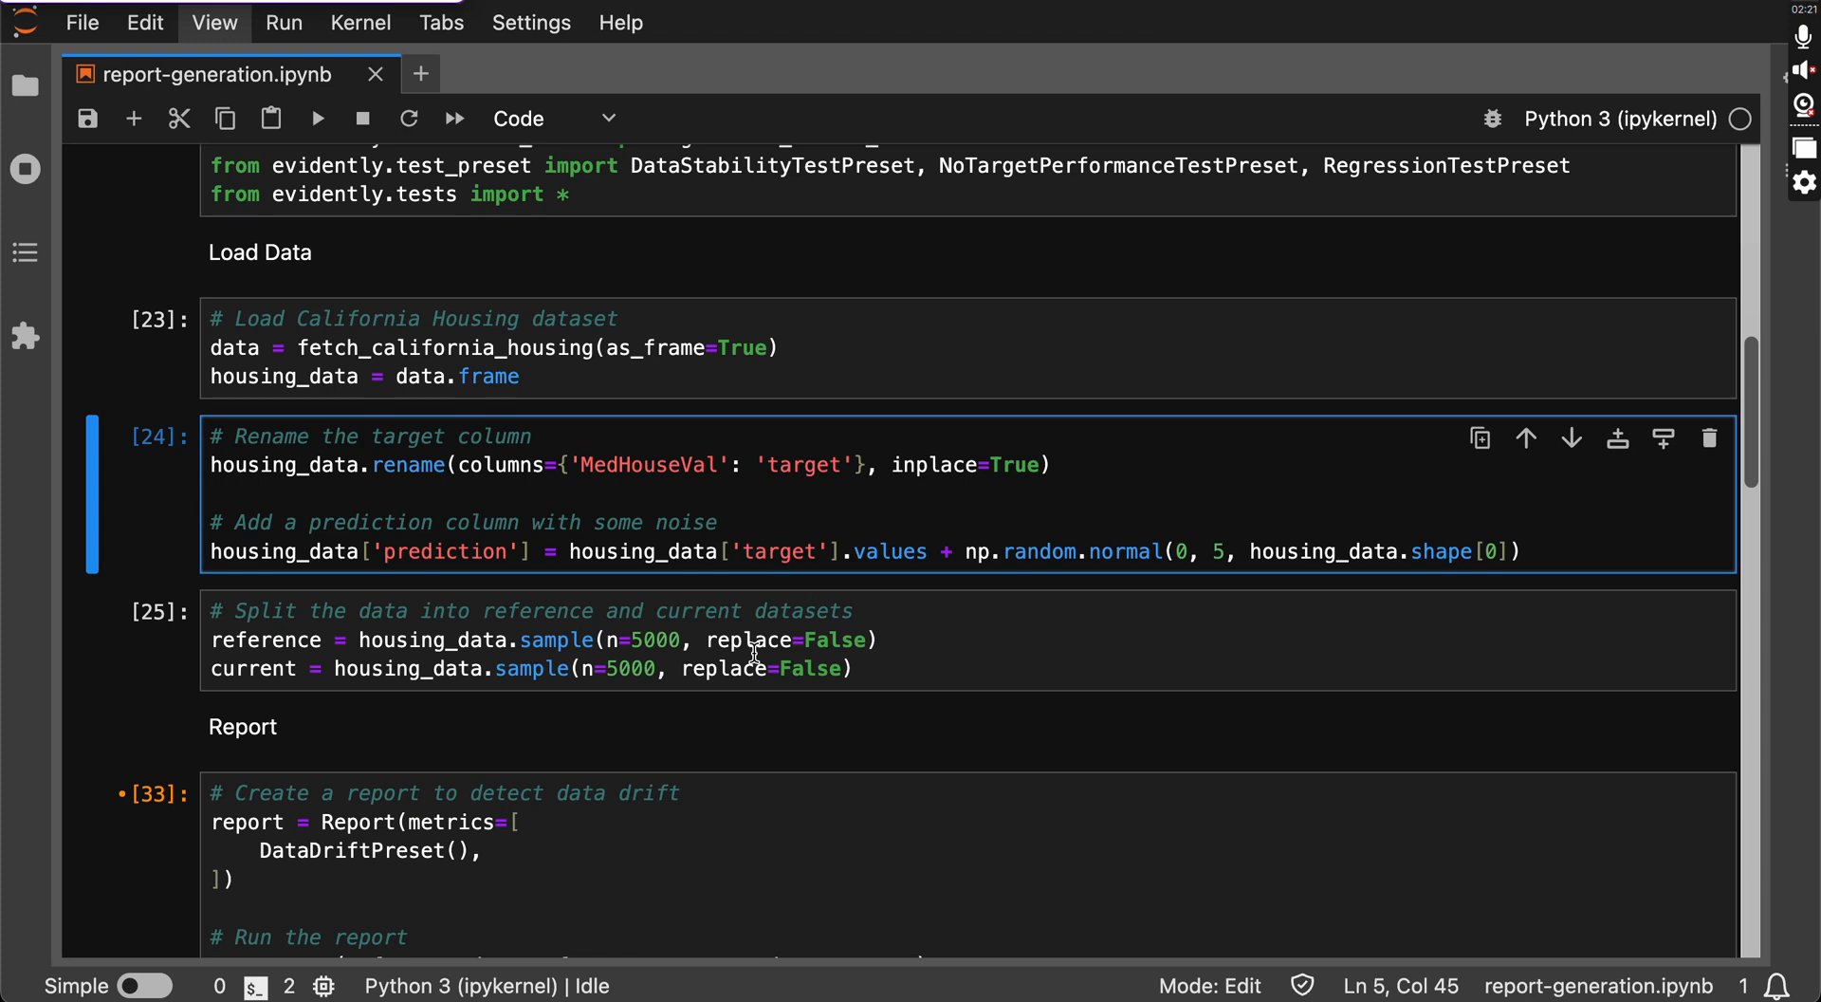
click(751, 550)
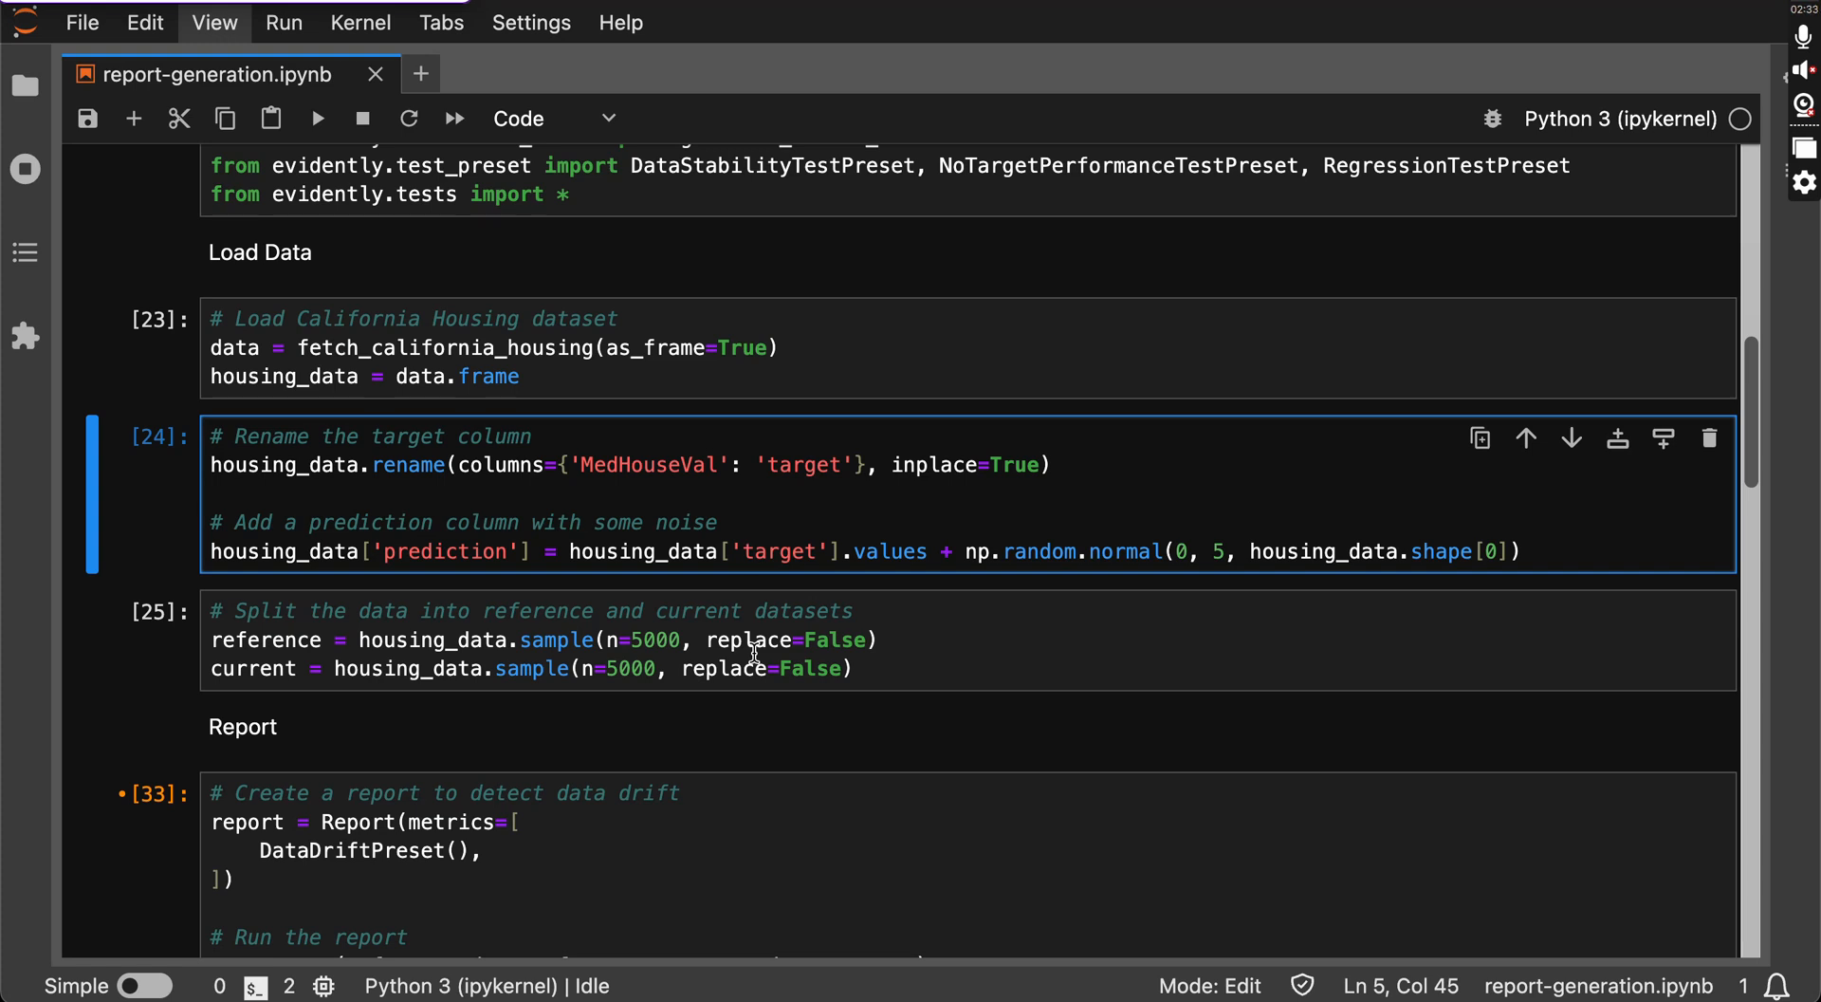
click(754, 553)
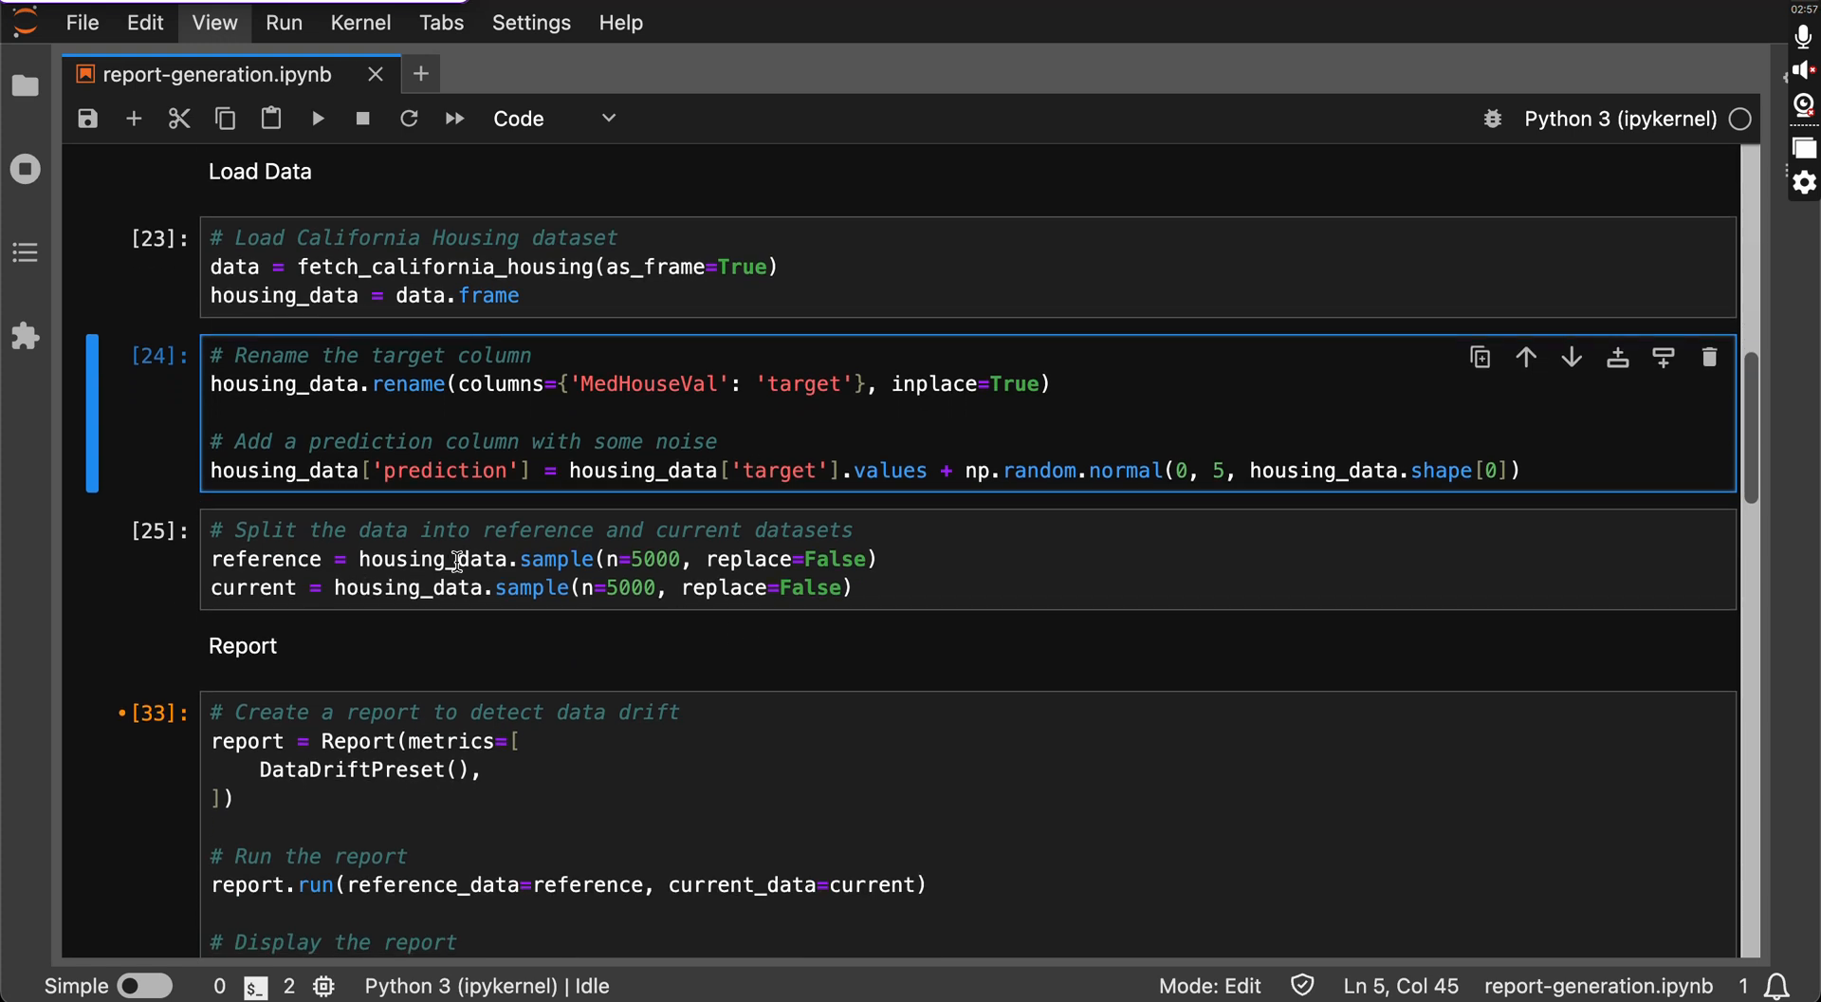
click(360, 558)
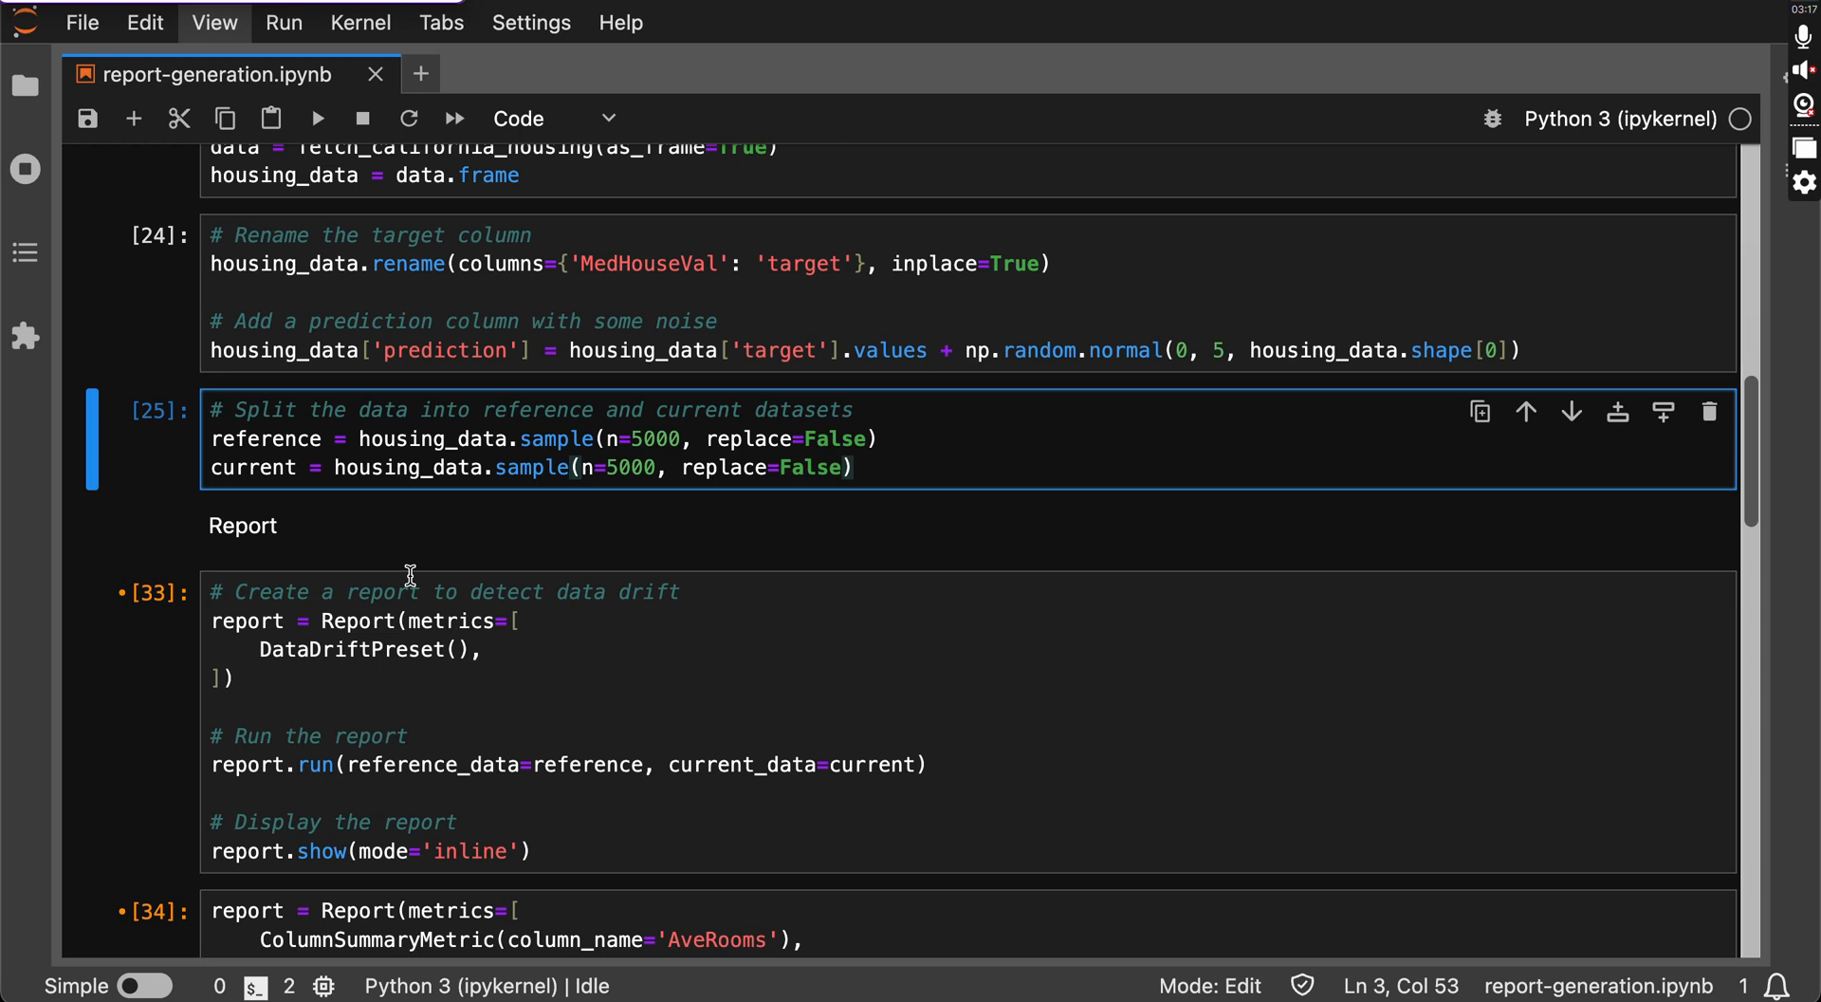
Run the DataDriftPreset report cell, showing Dataset Drift not detected with 1 of 10 columns drifted.
click(856, 466)
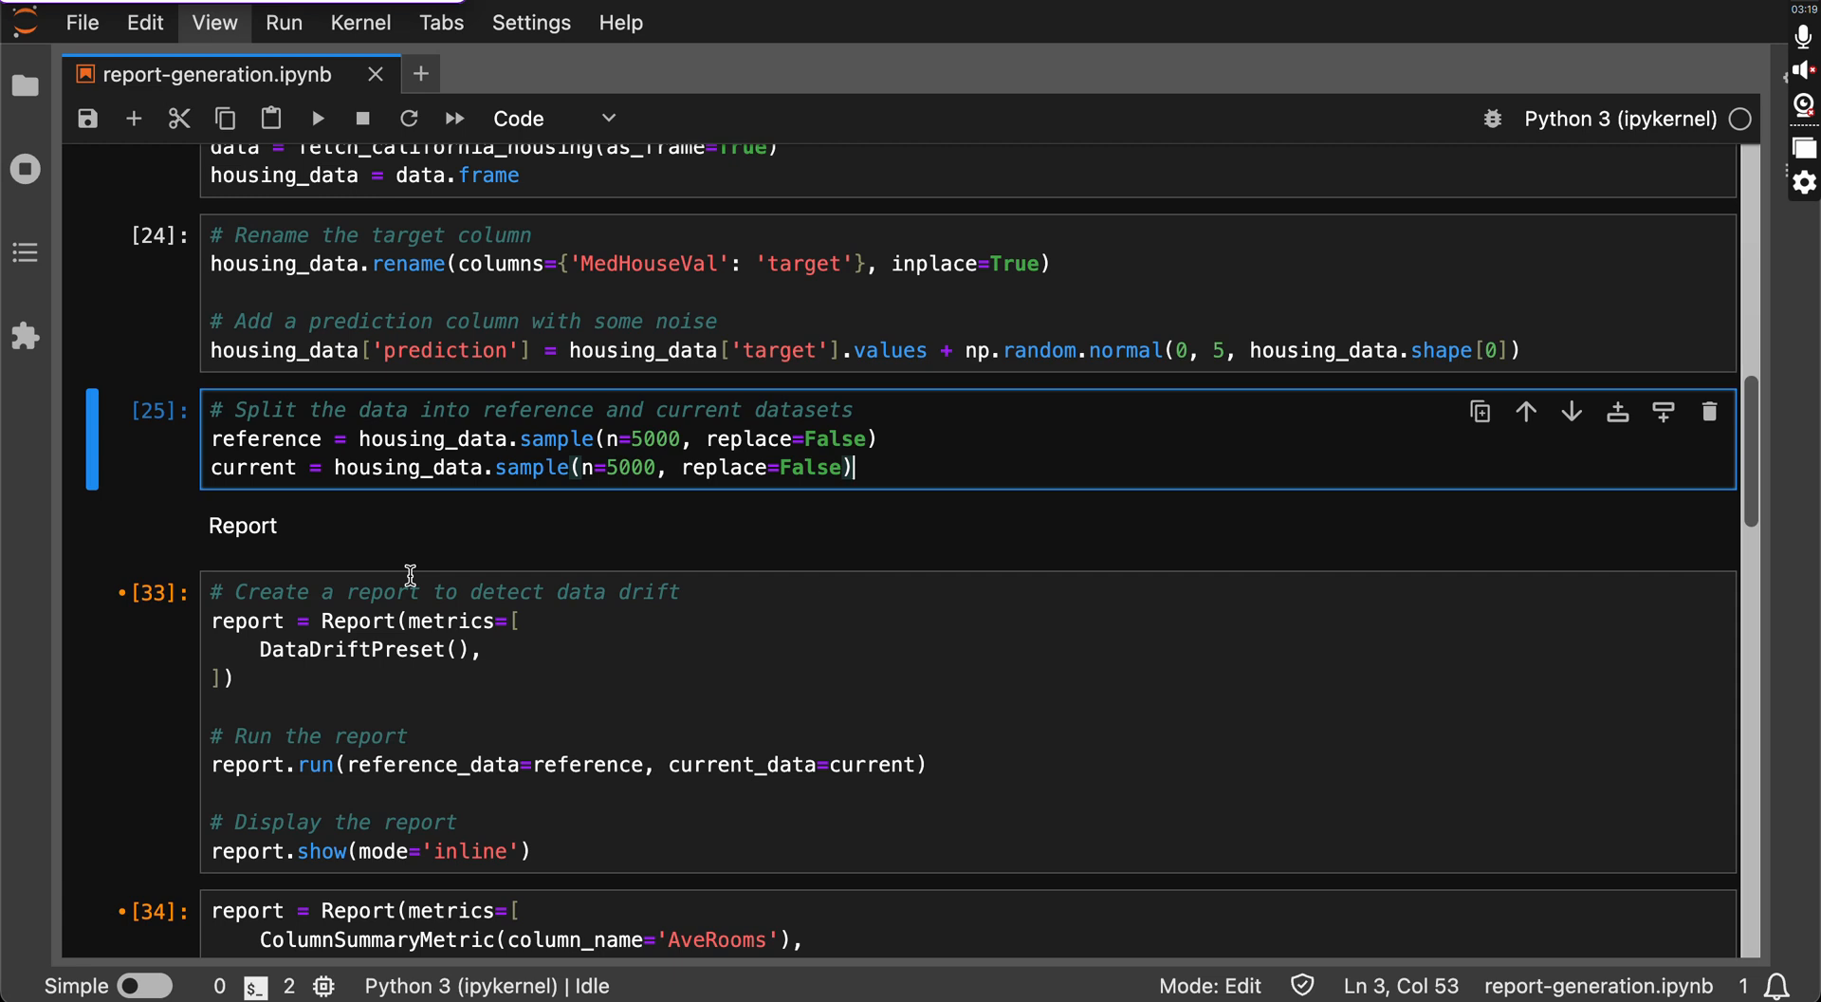
scroll(down, 3)
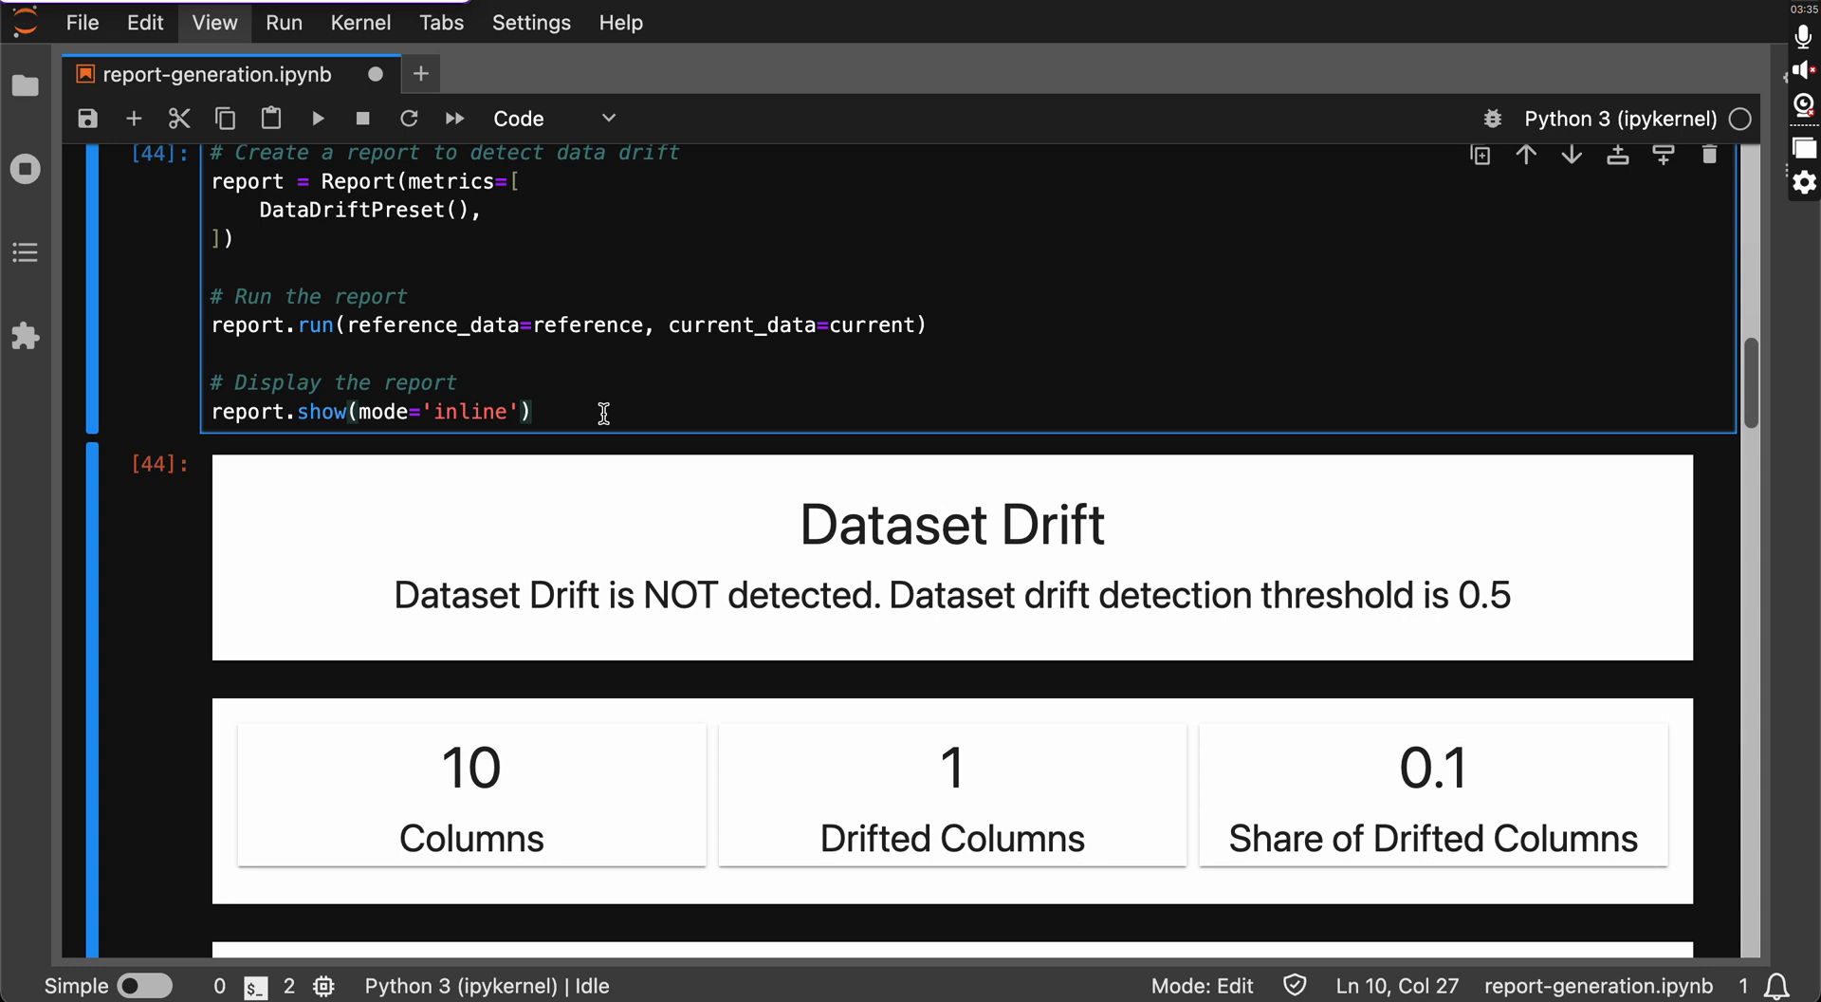
Expand the target column's drift details and view its distribution comparison.
scroll(down, 3)
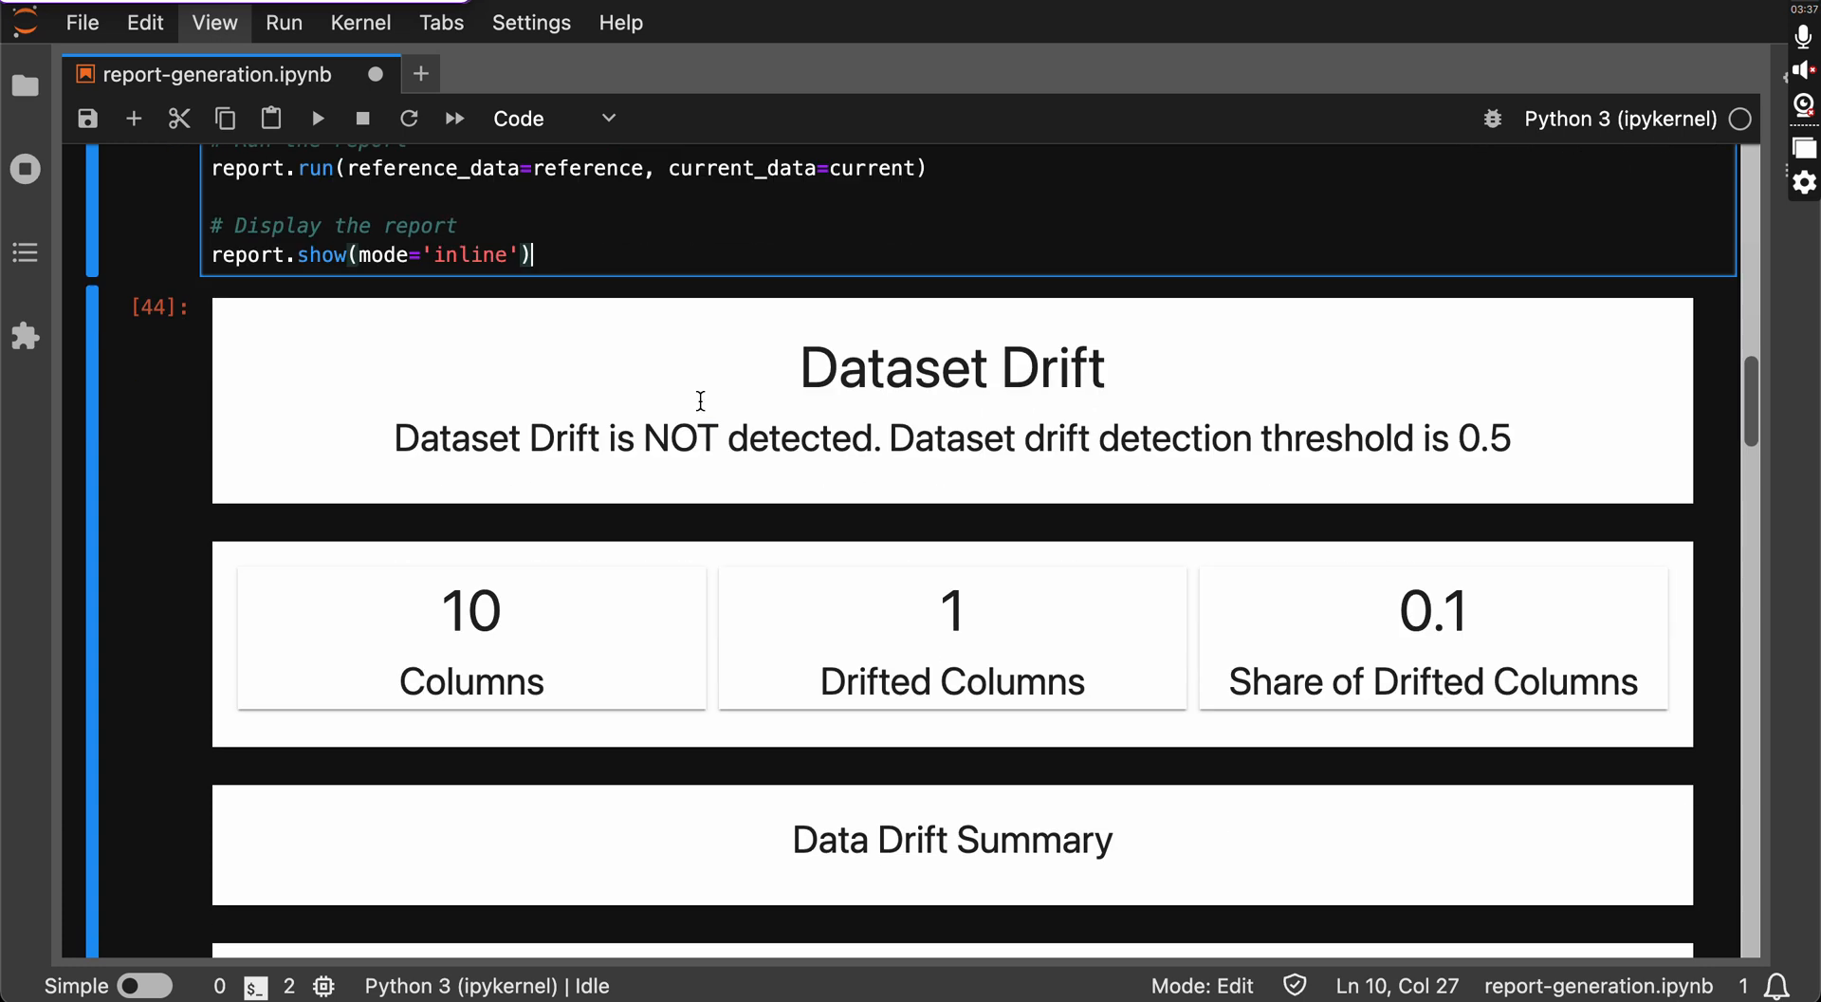
scroll(down, 3)
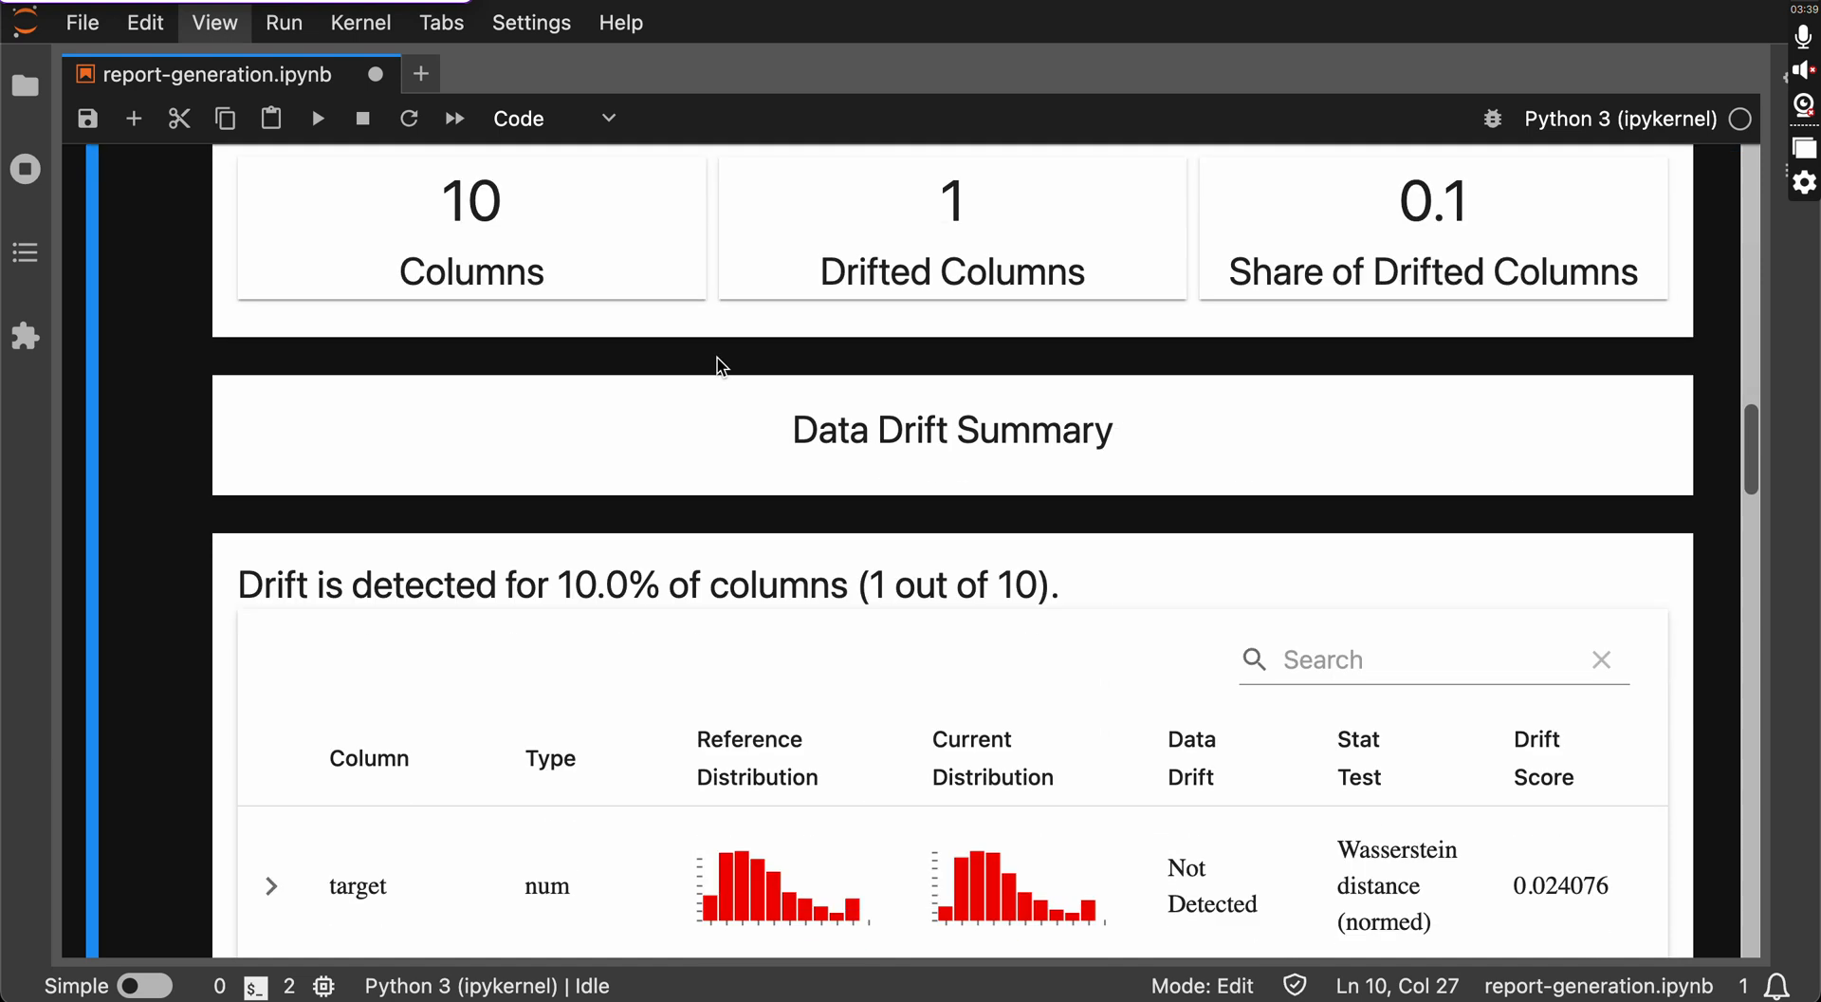
scroll(down, 3)
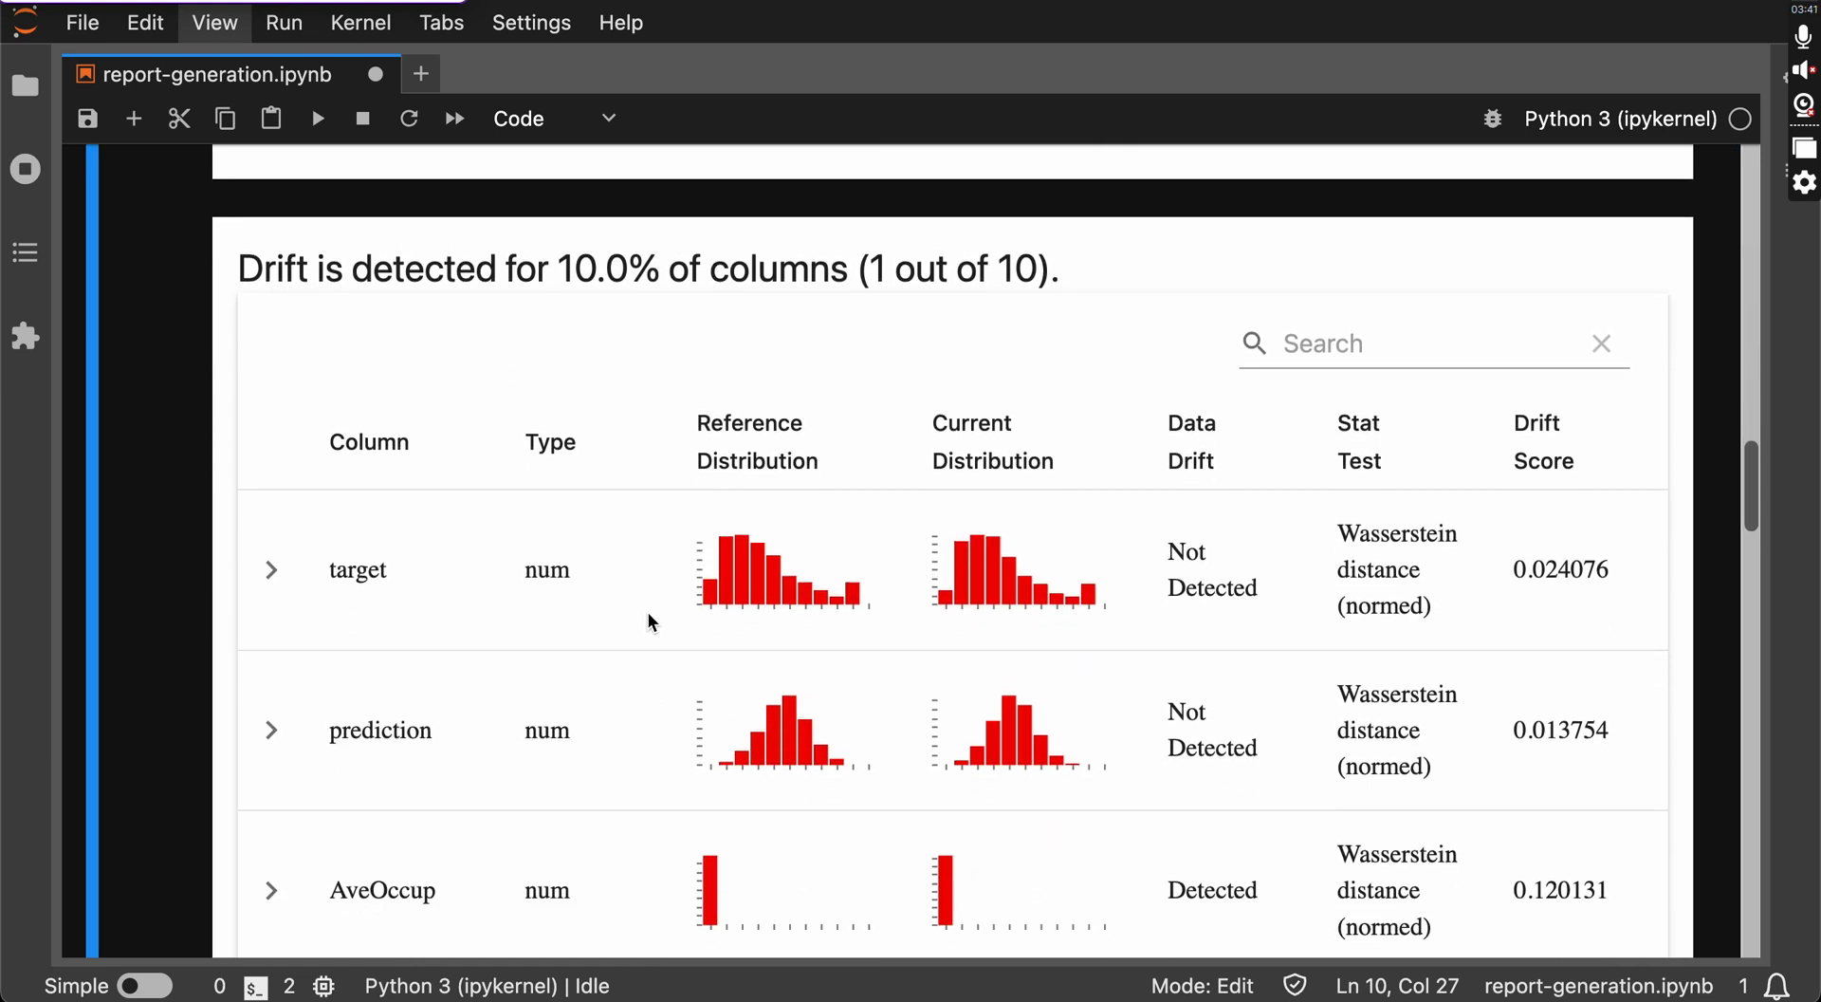
mouse_move(789, 564)
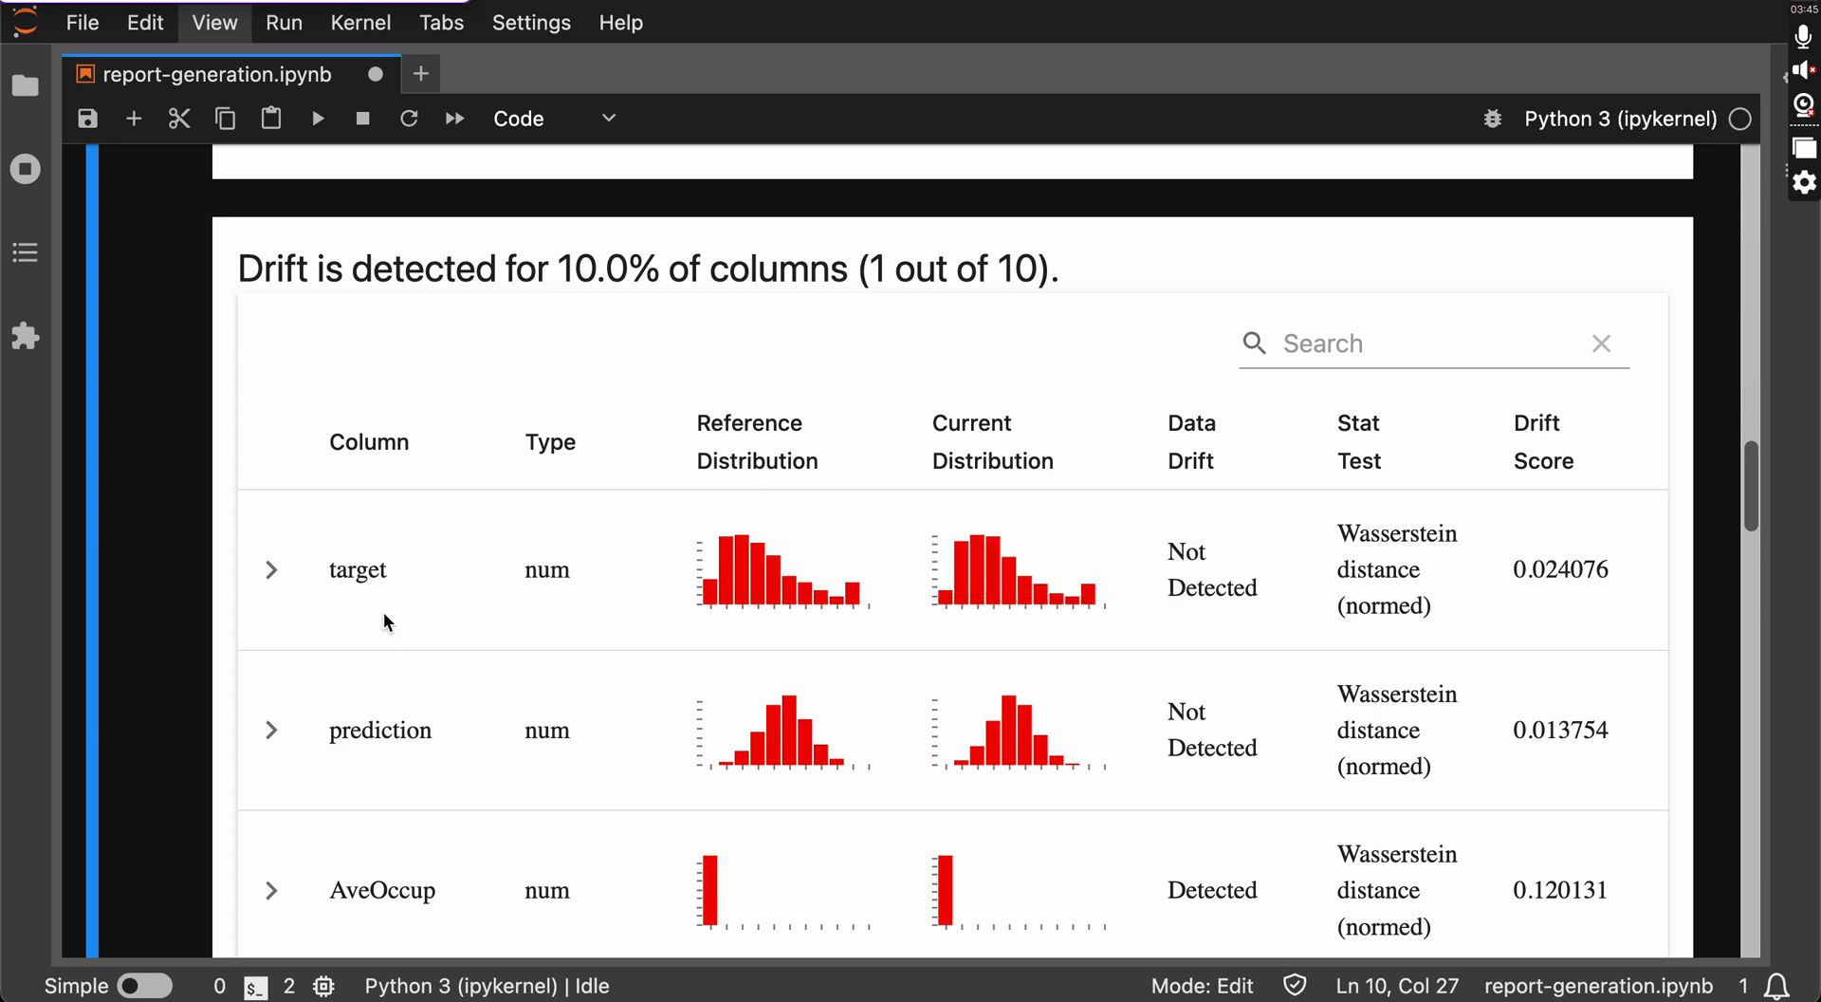
click(271, 569)
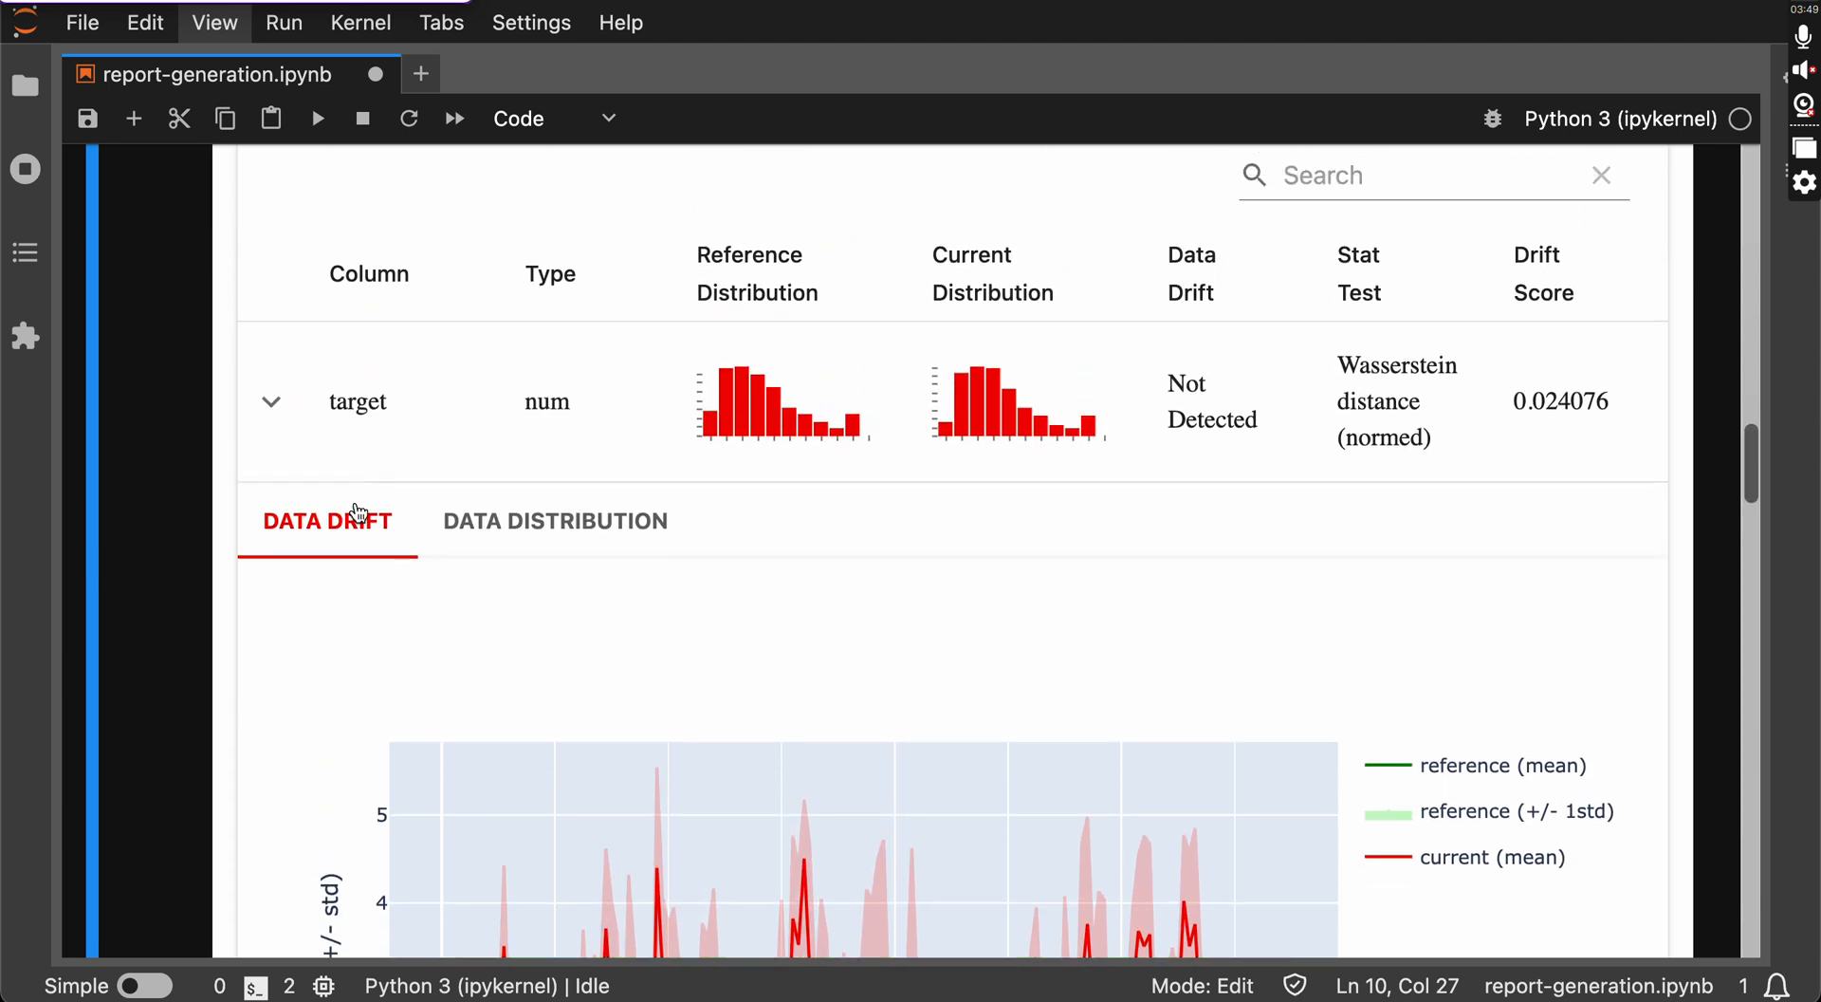
scroll(down, 3)
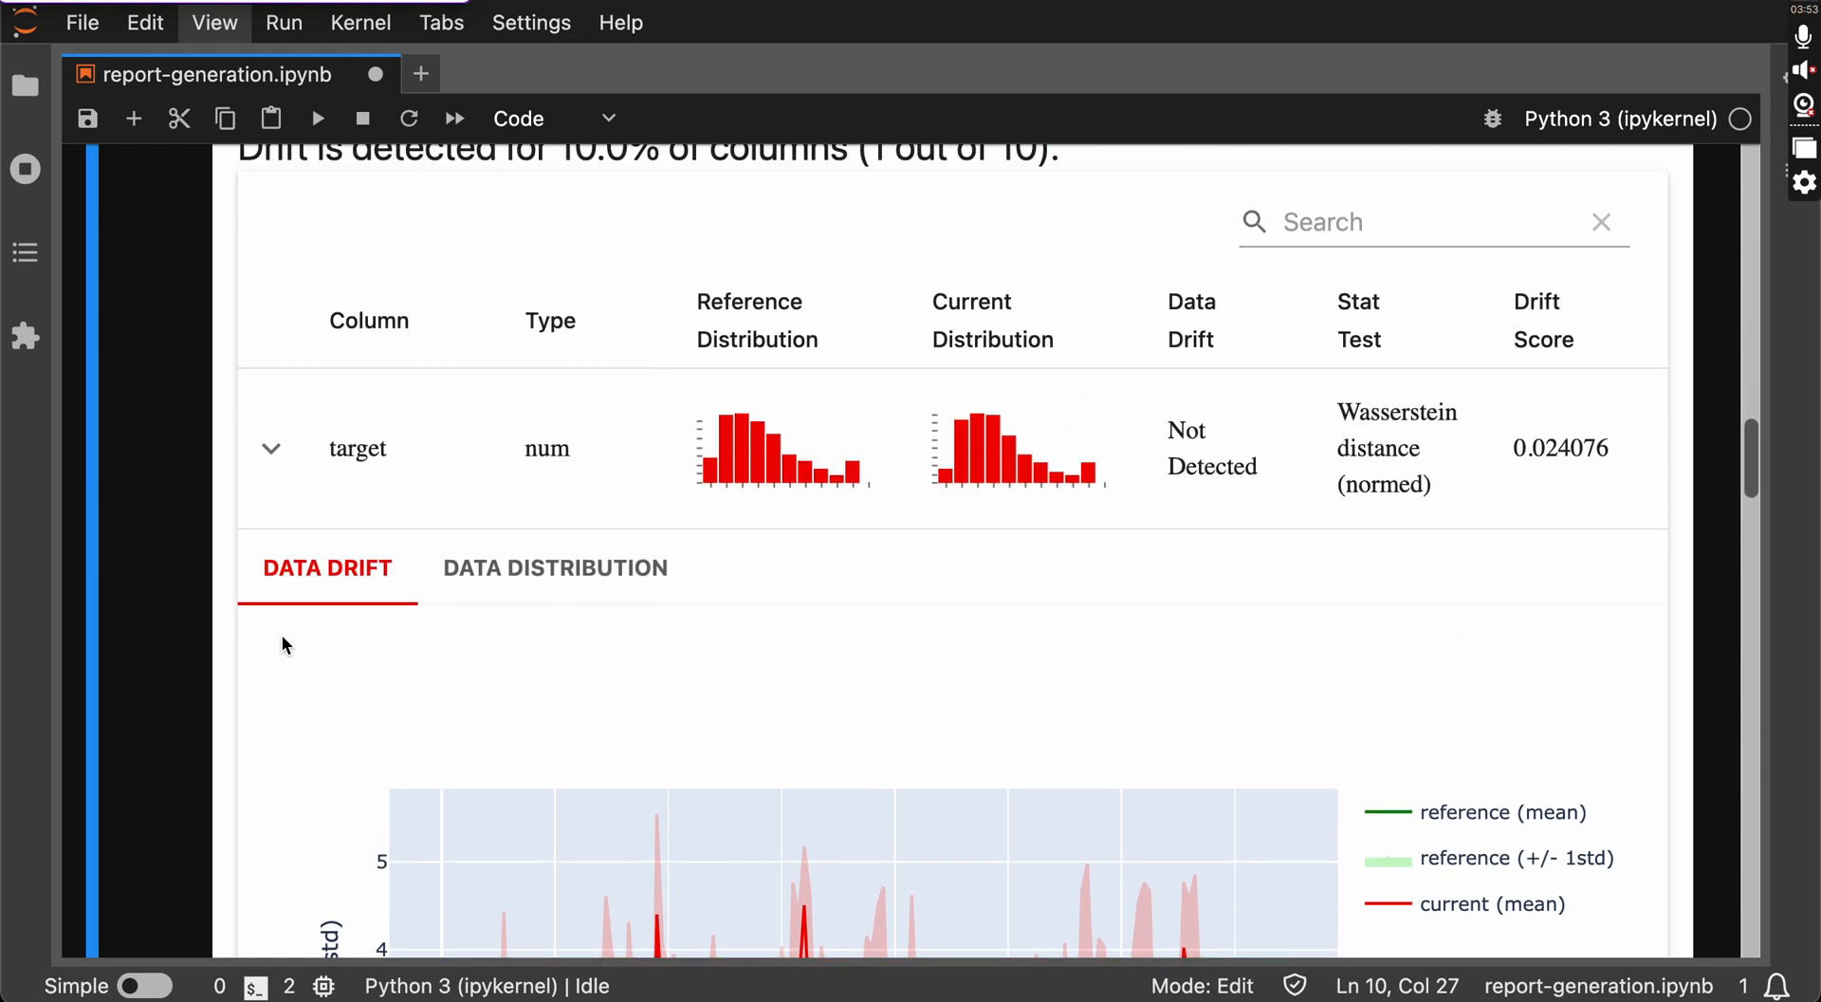
scroll(down, 3)
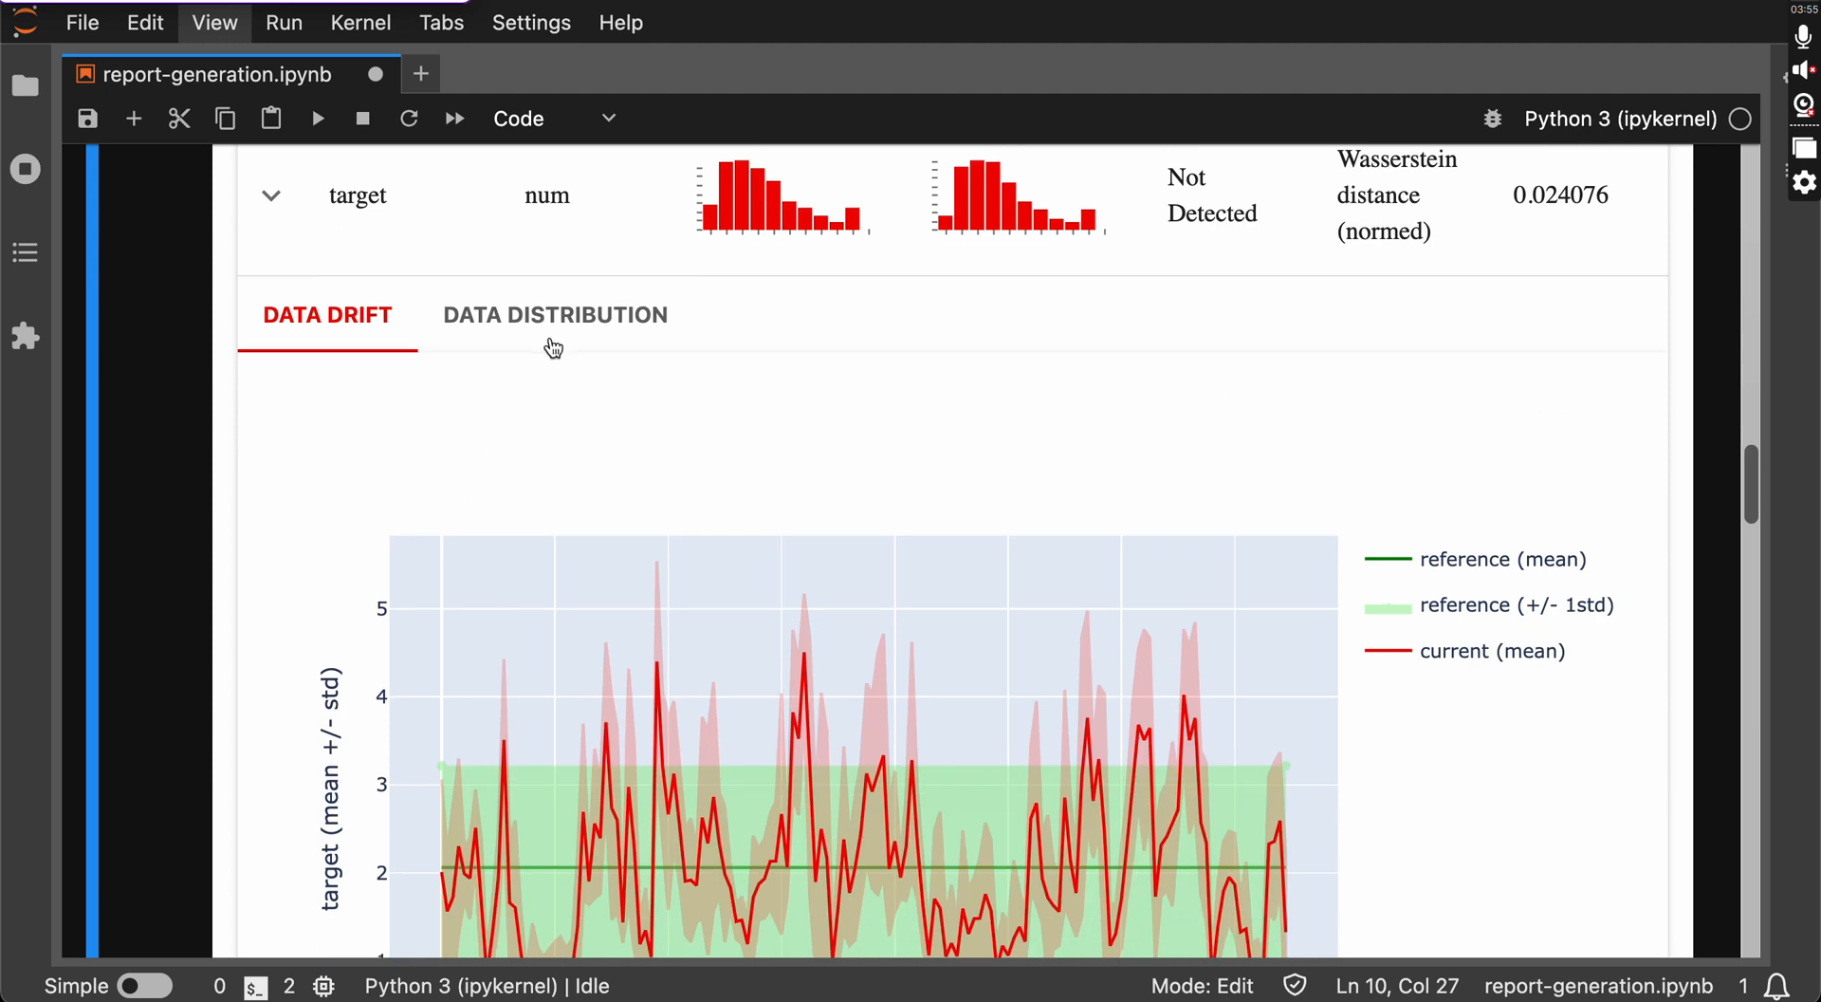
click(554, 313)
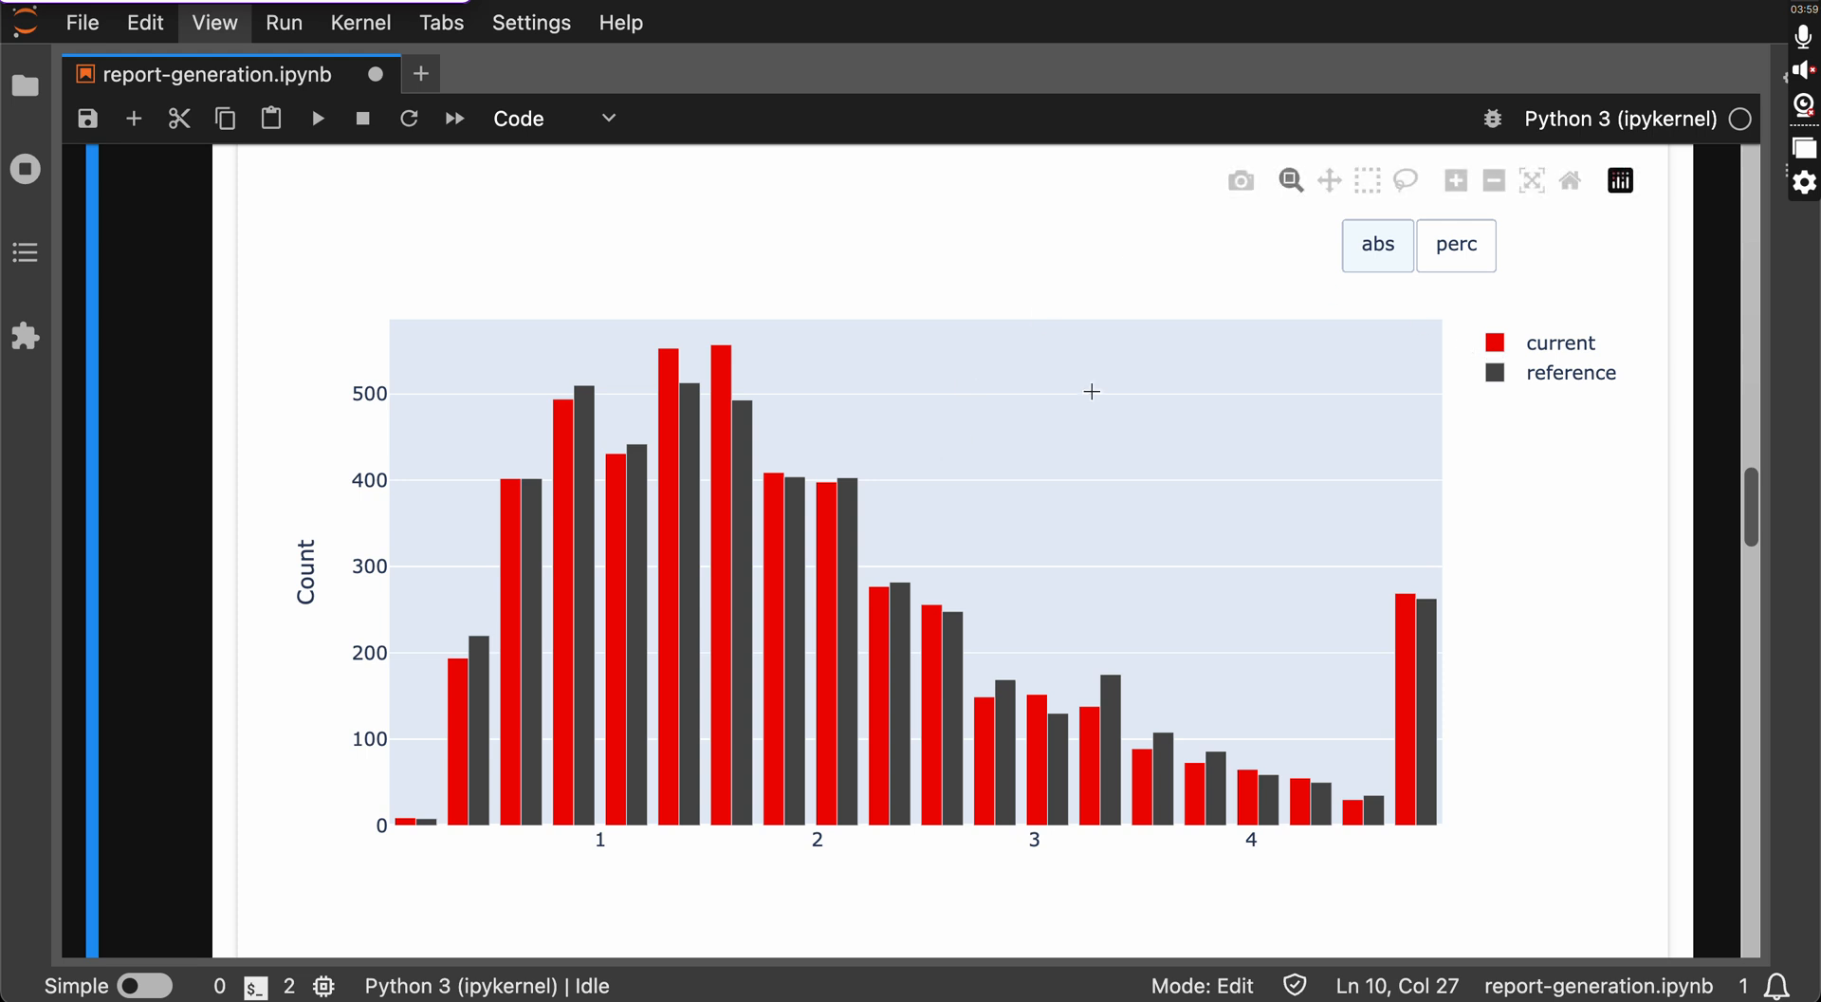
scroll(down, 3)
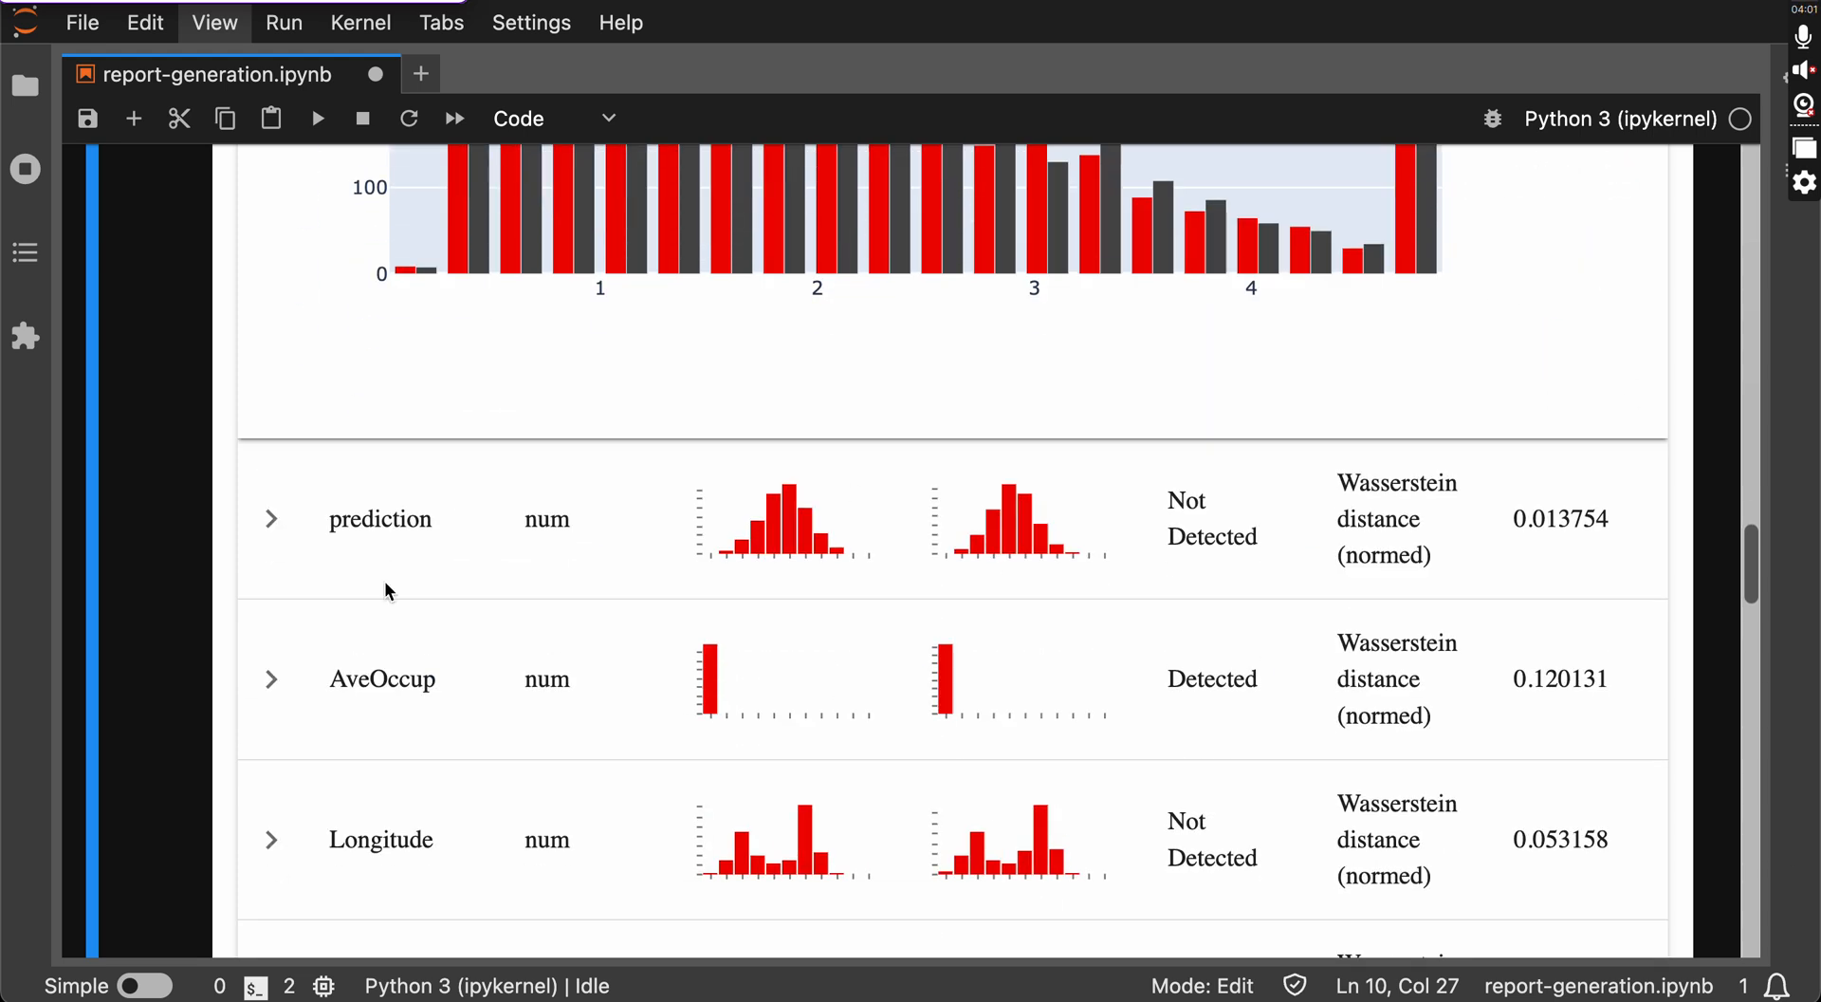
Expand the prediction column's drift charts and review the remaining per-column Wasserstein results.
click(272, 518)
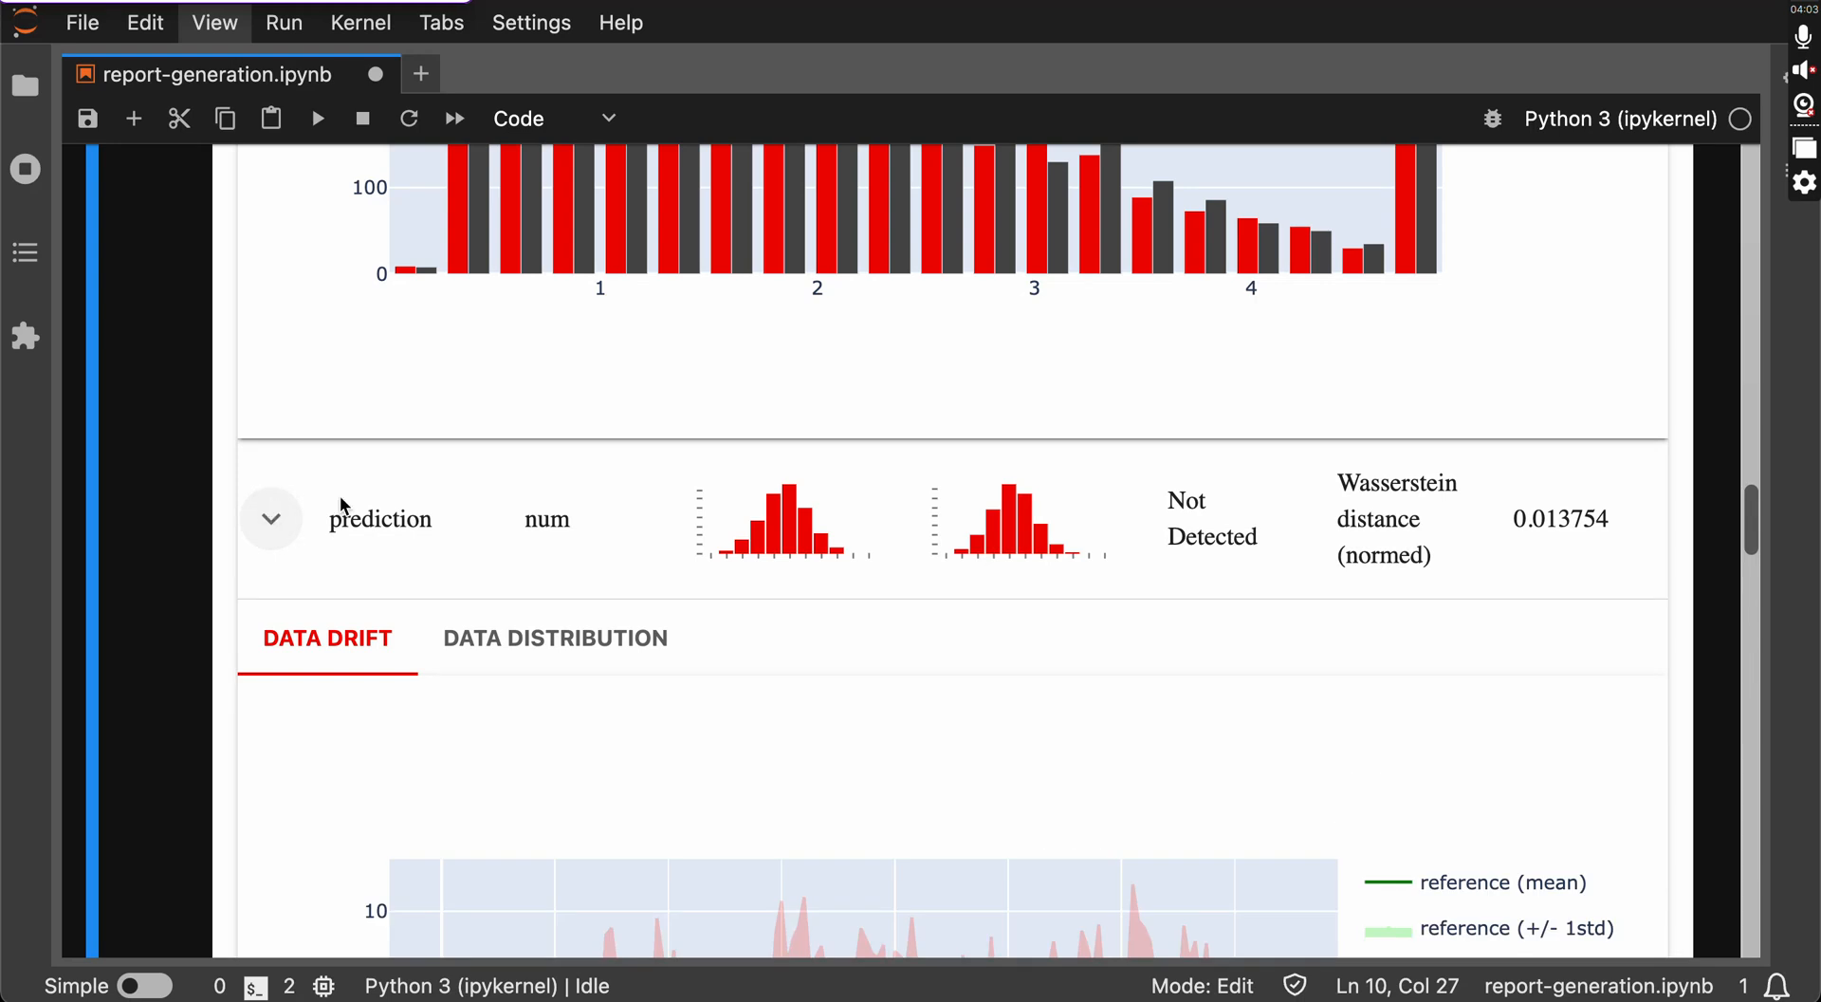
scroll(down, 3)
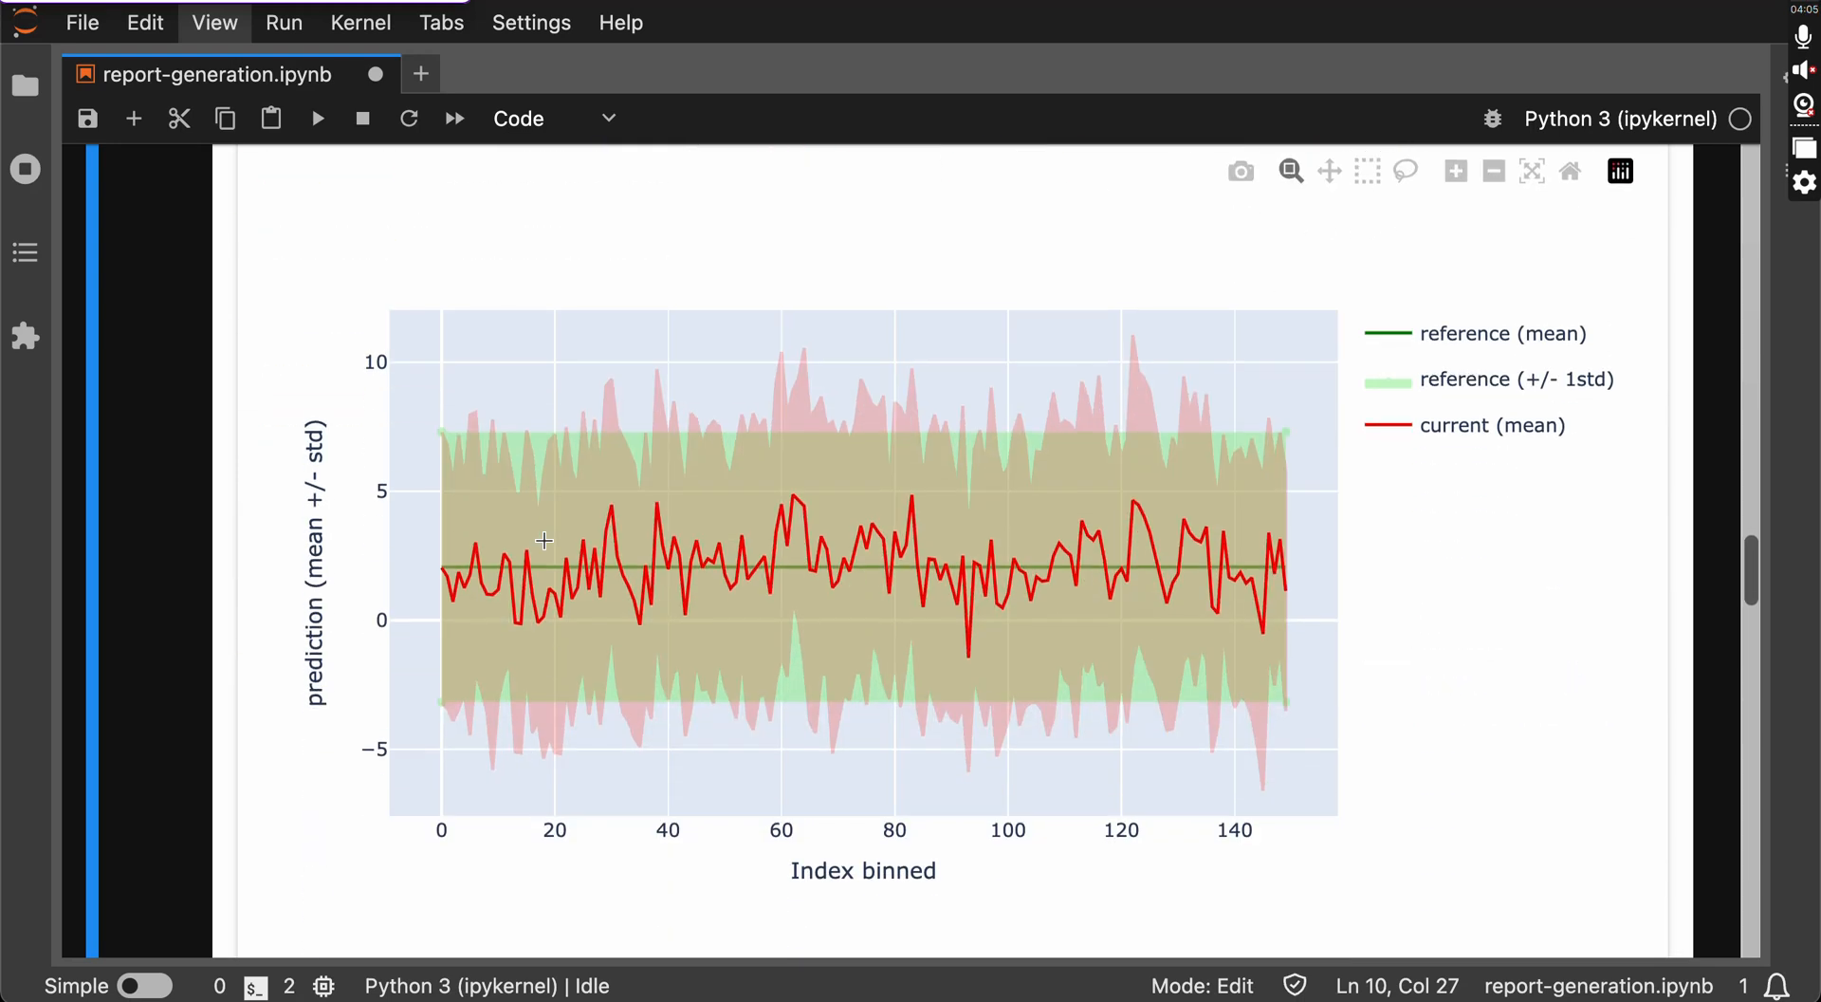
click(554, 211)
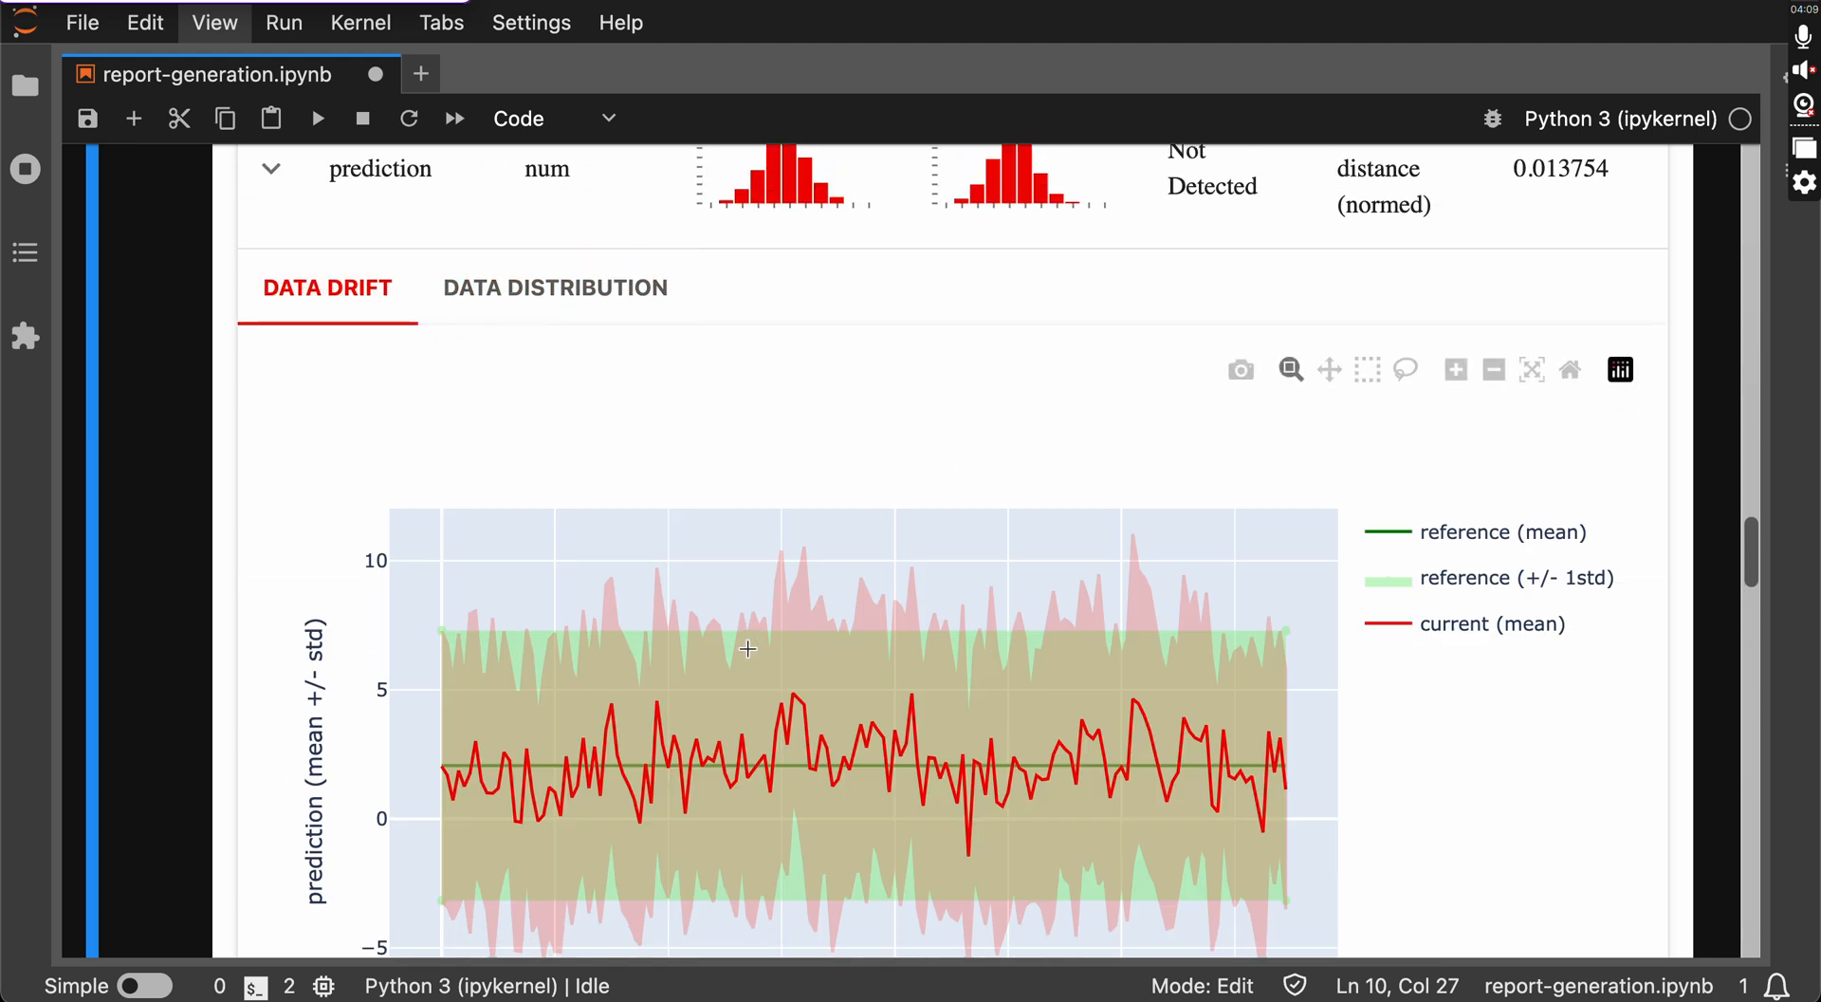
scroll(down, 3)
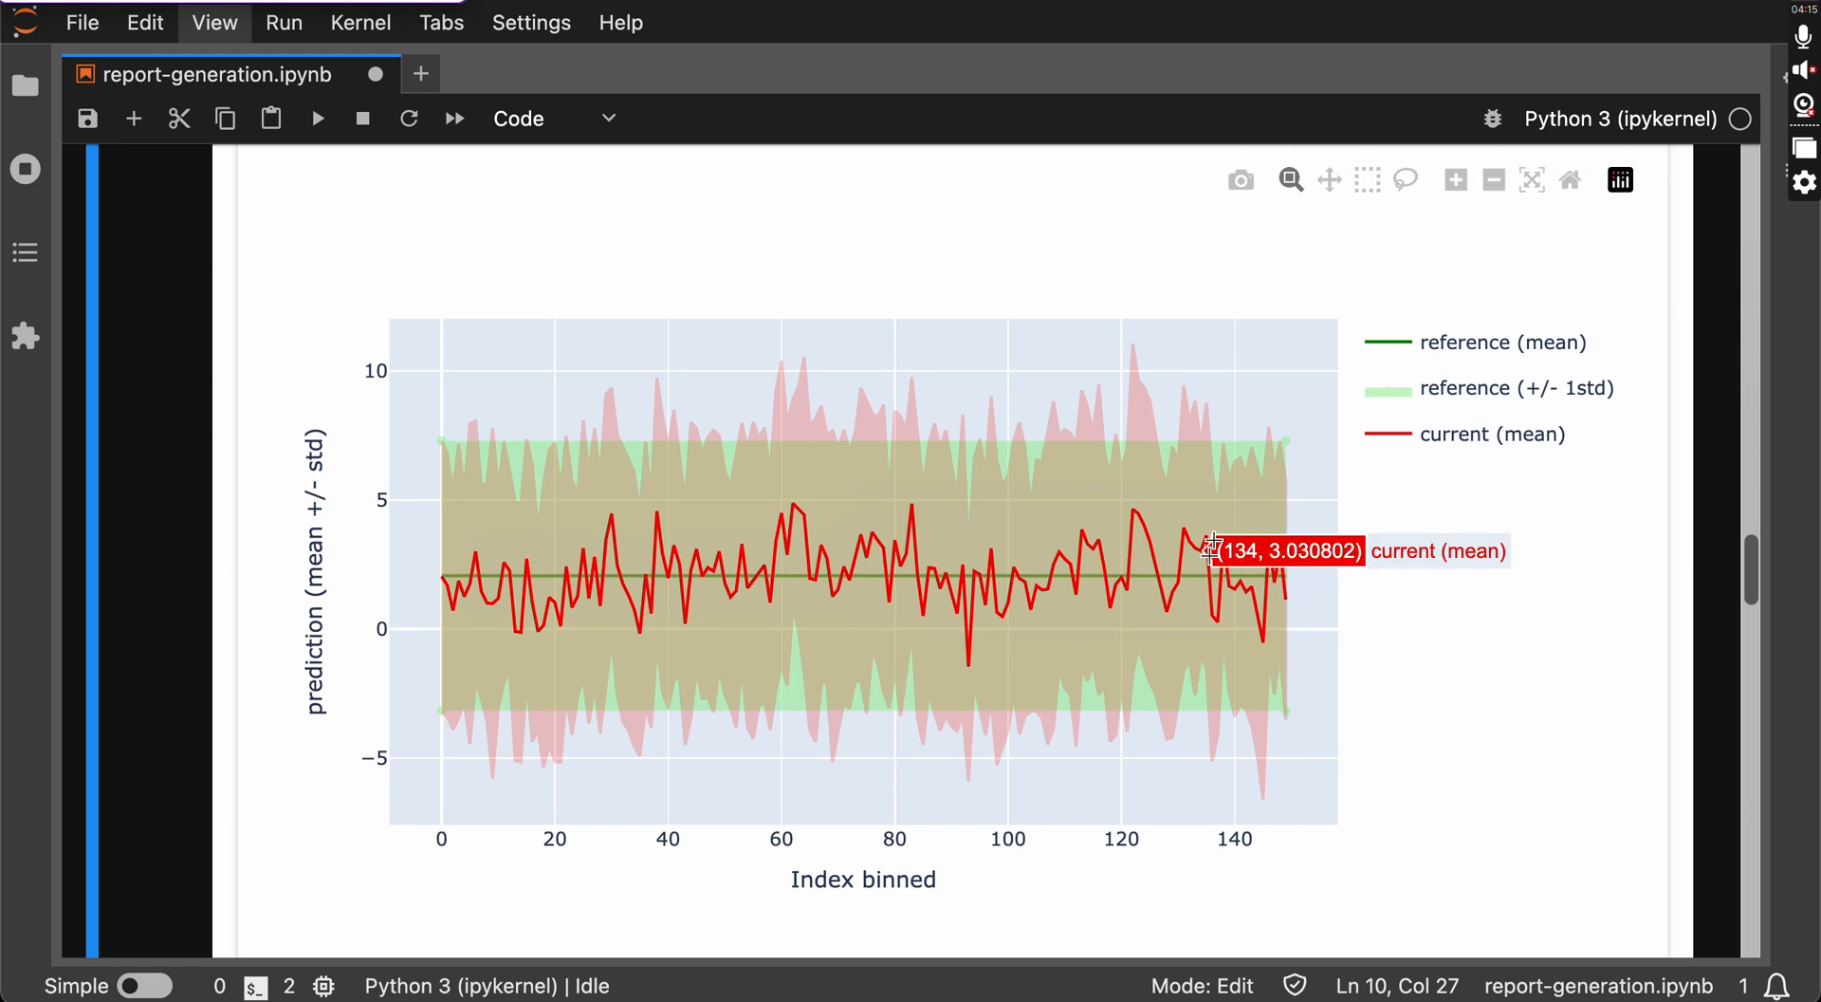
mouse_move(1030, 533)
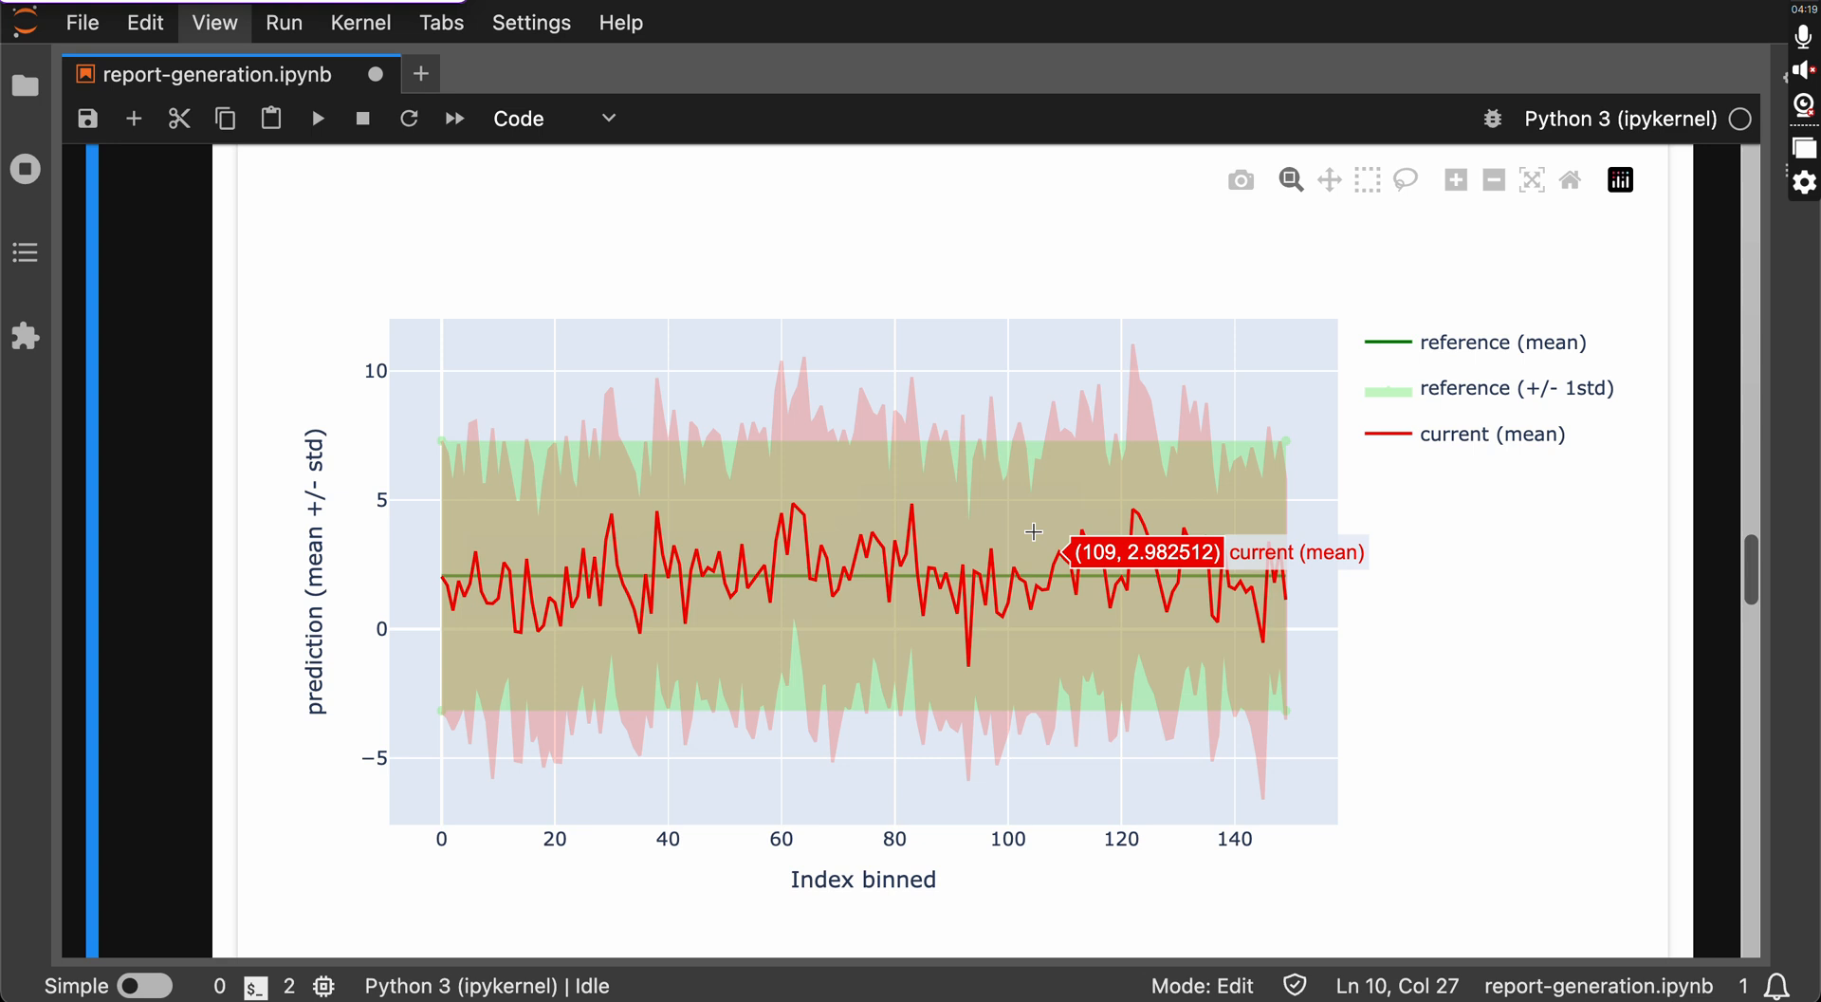
scroll(down, 3)
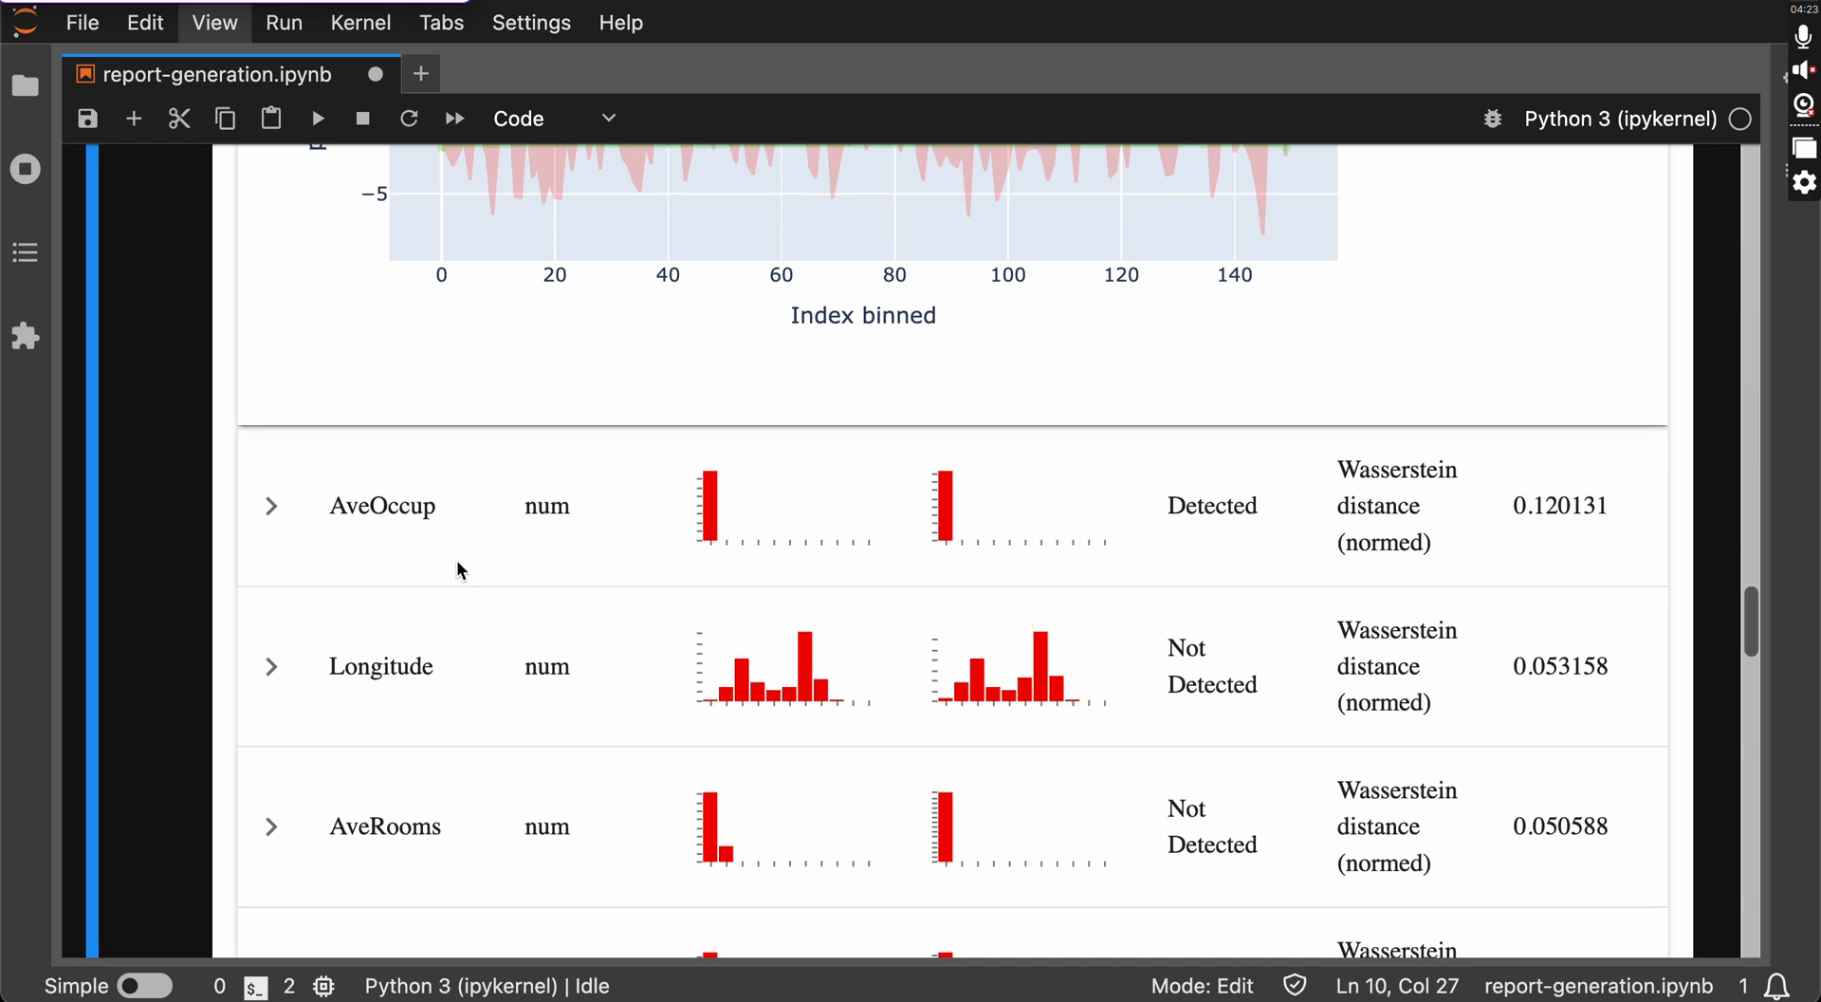
scroll(down, 3)
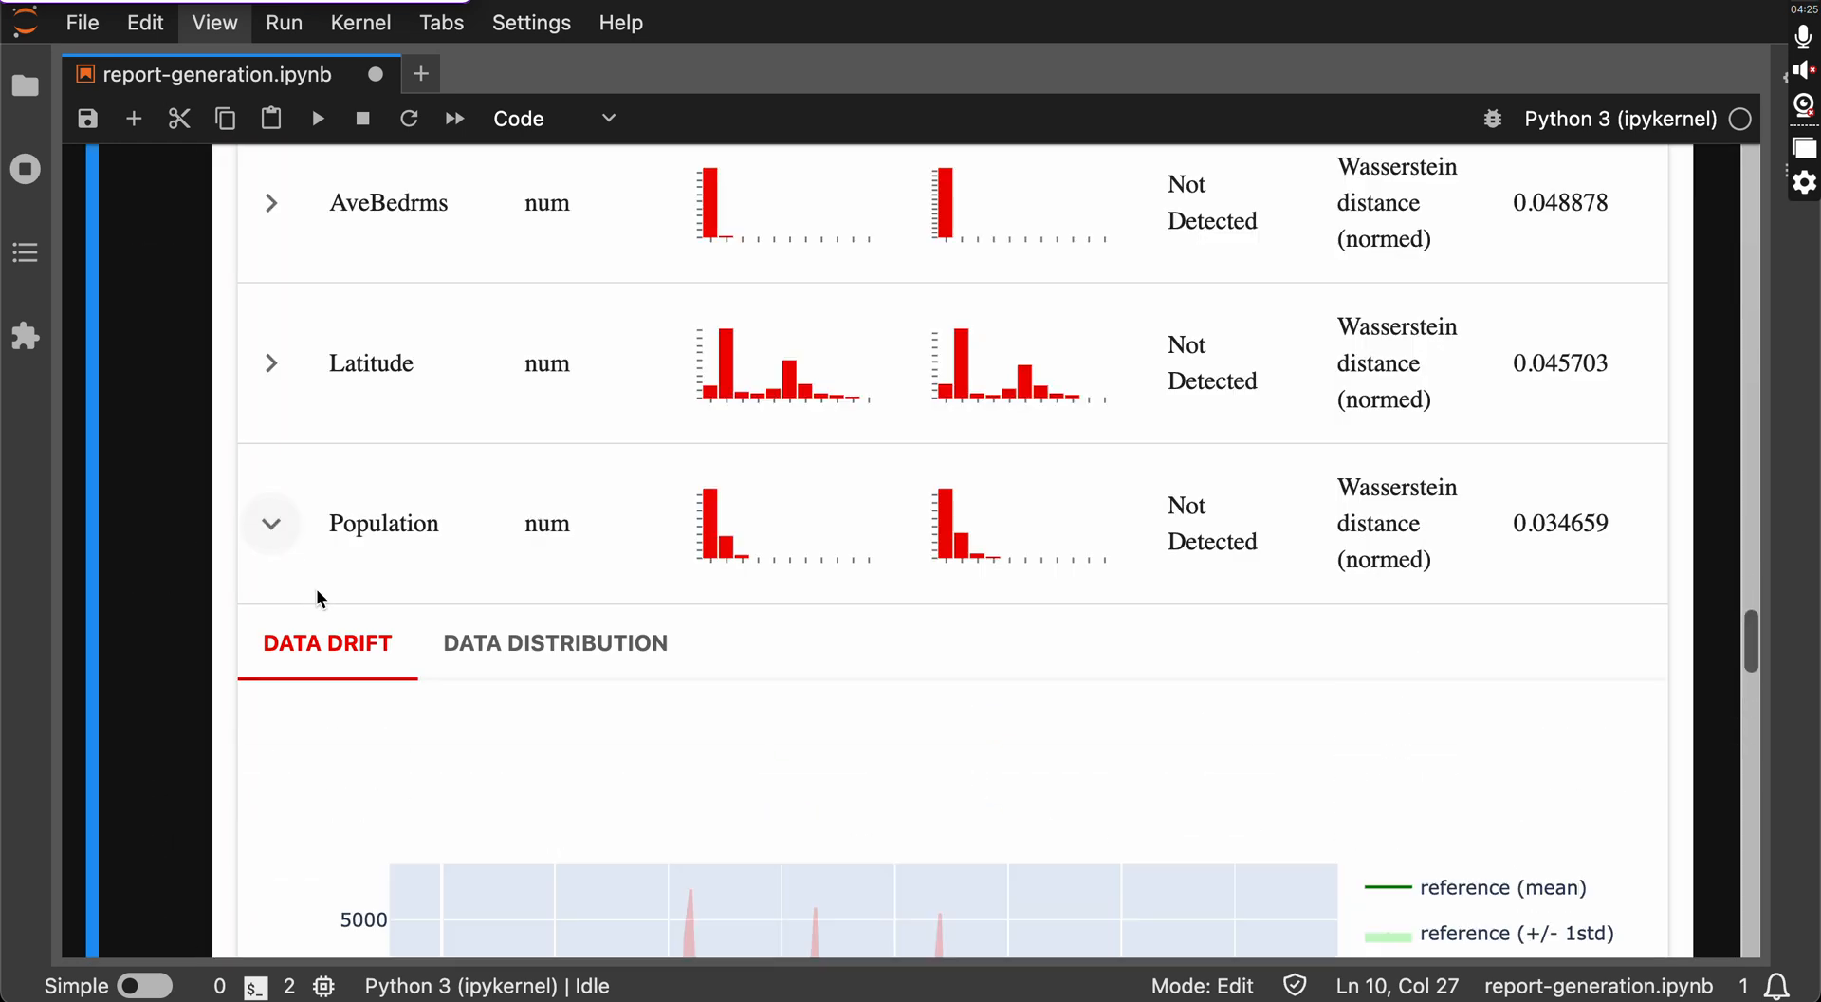
scroll(down, 3)
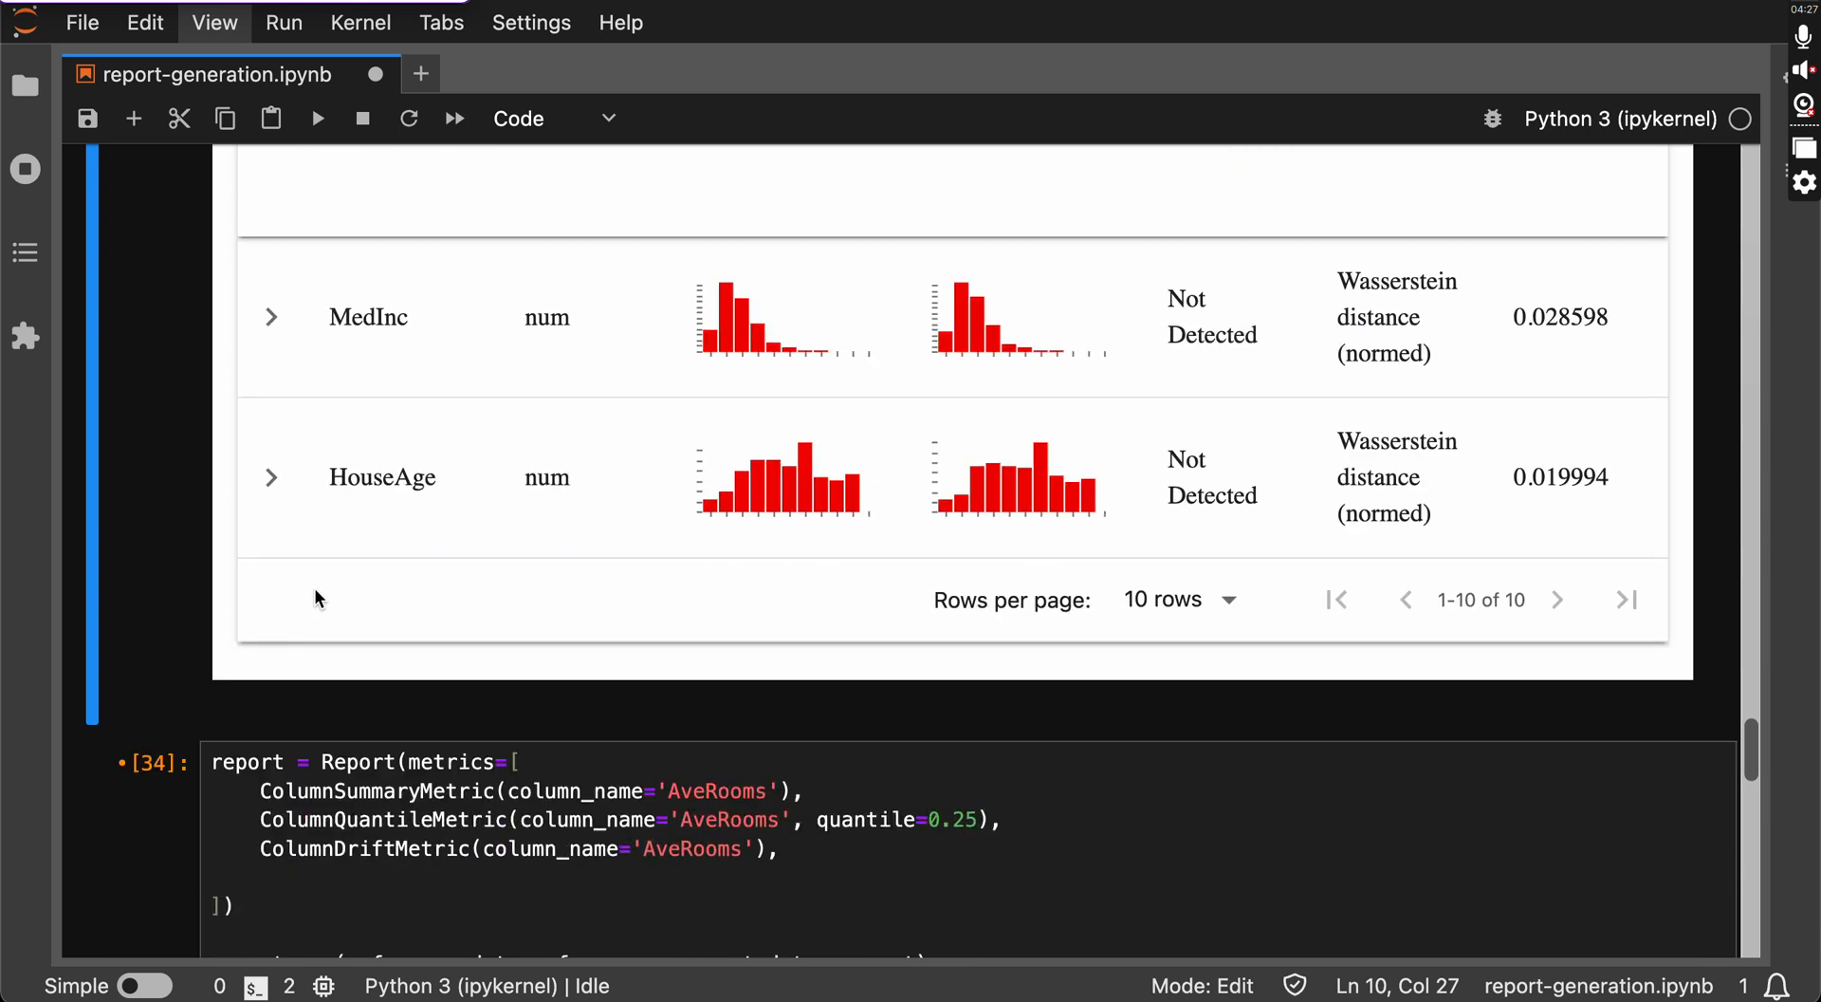
scroll(down, 3)
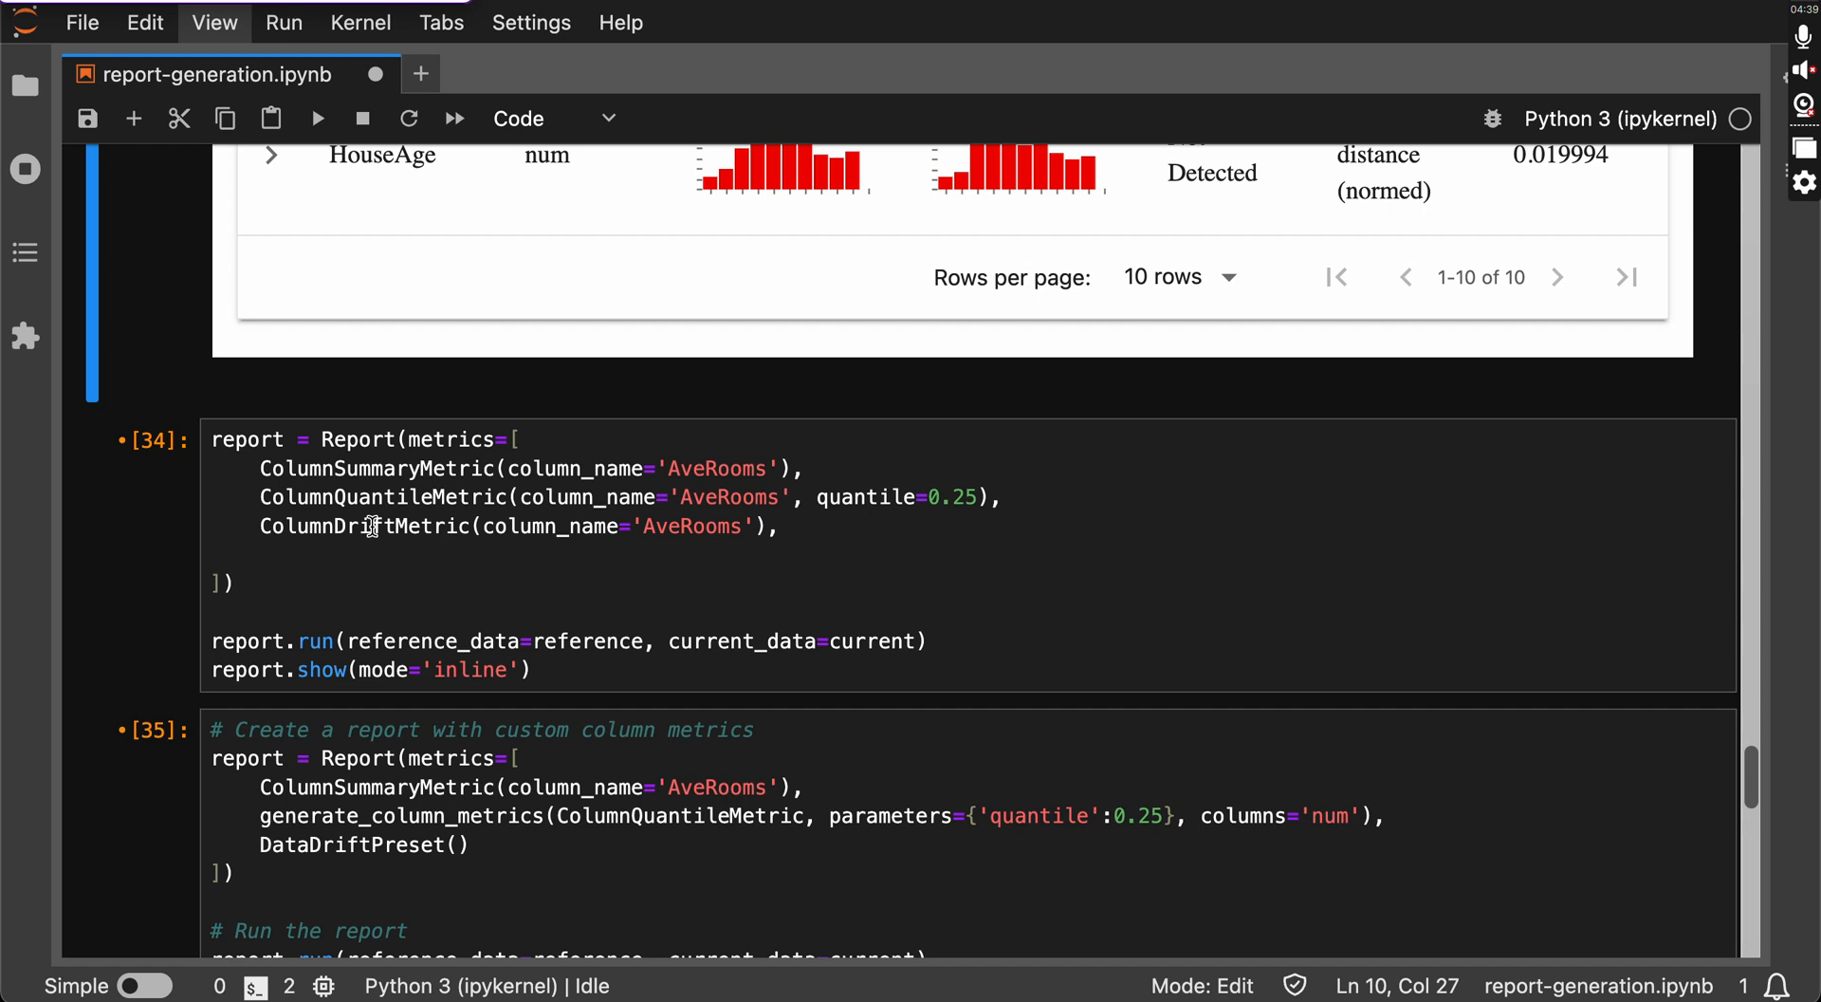
Run cell [34] with ColumnSummaryMetric, ColumnQuantileMetric and ColumnDriftMetric for AveRooms.
double_click(713, 468)
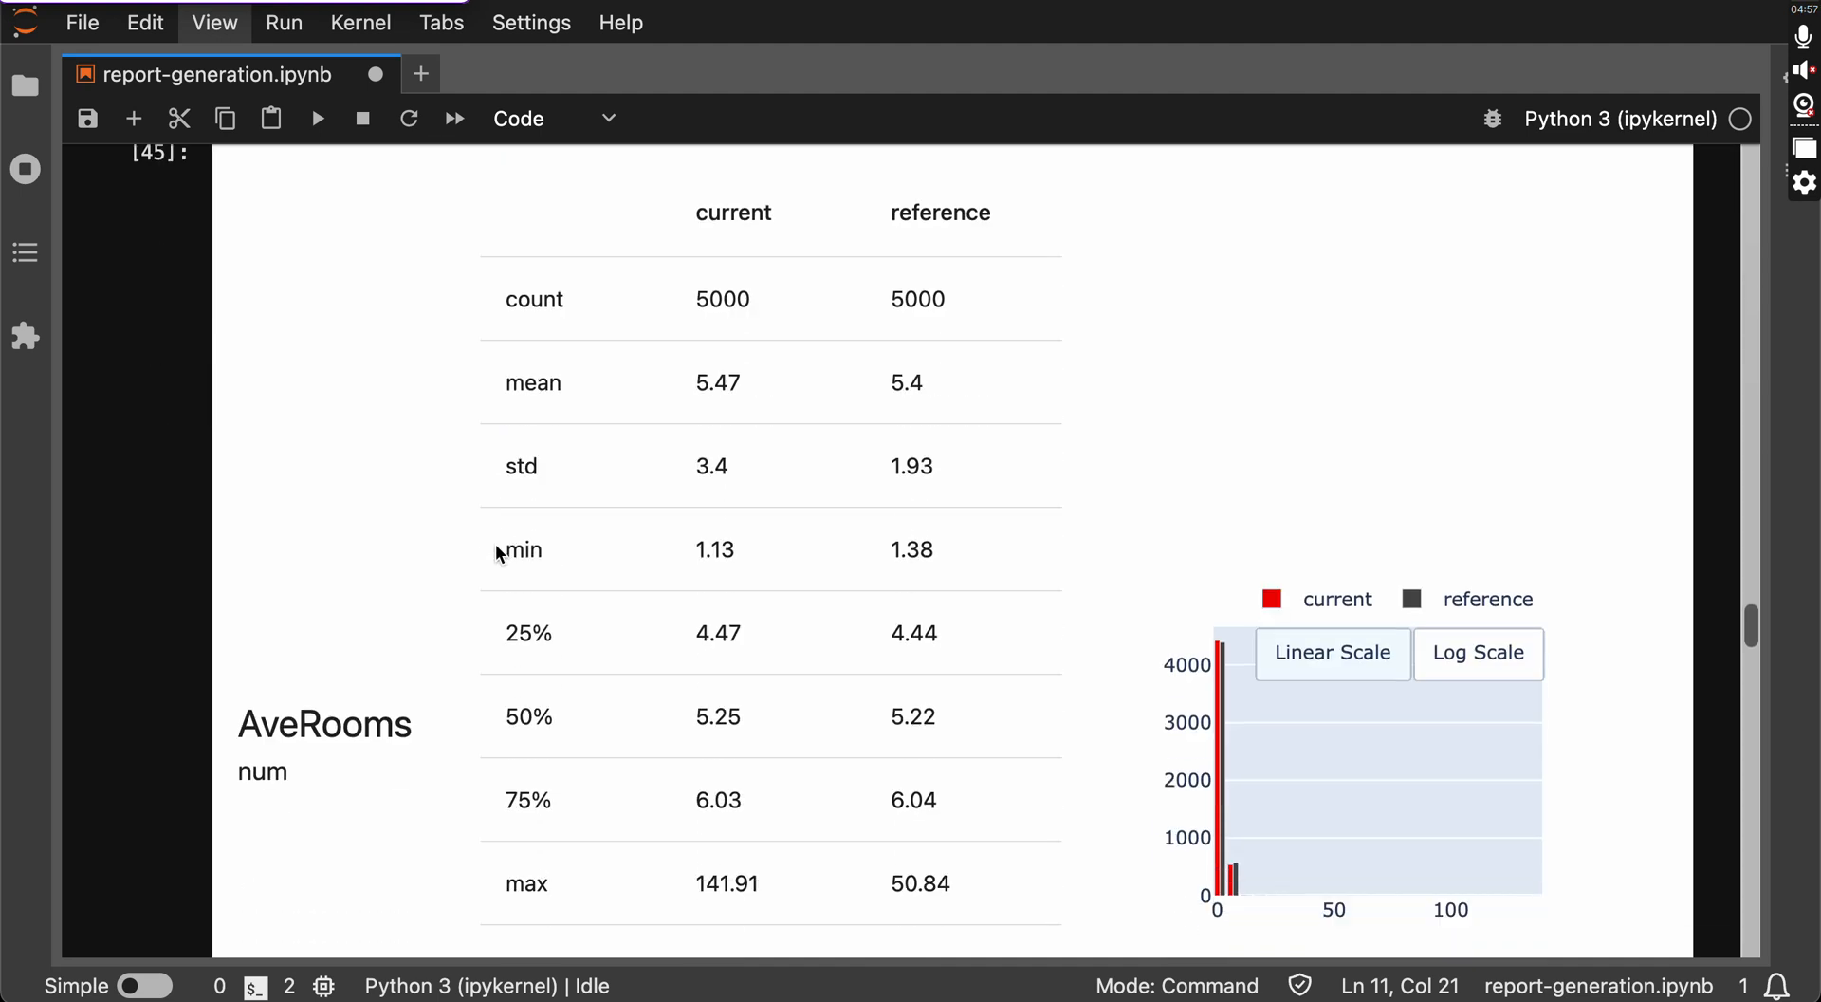
scroll(down, 3)
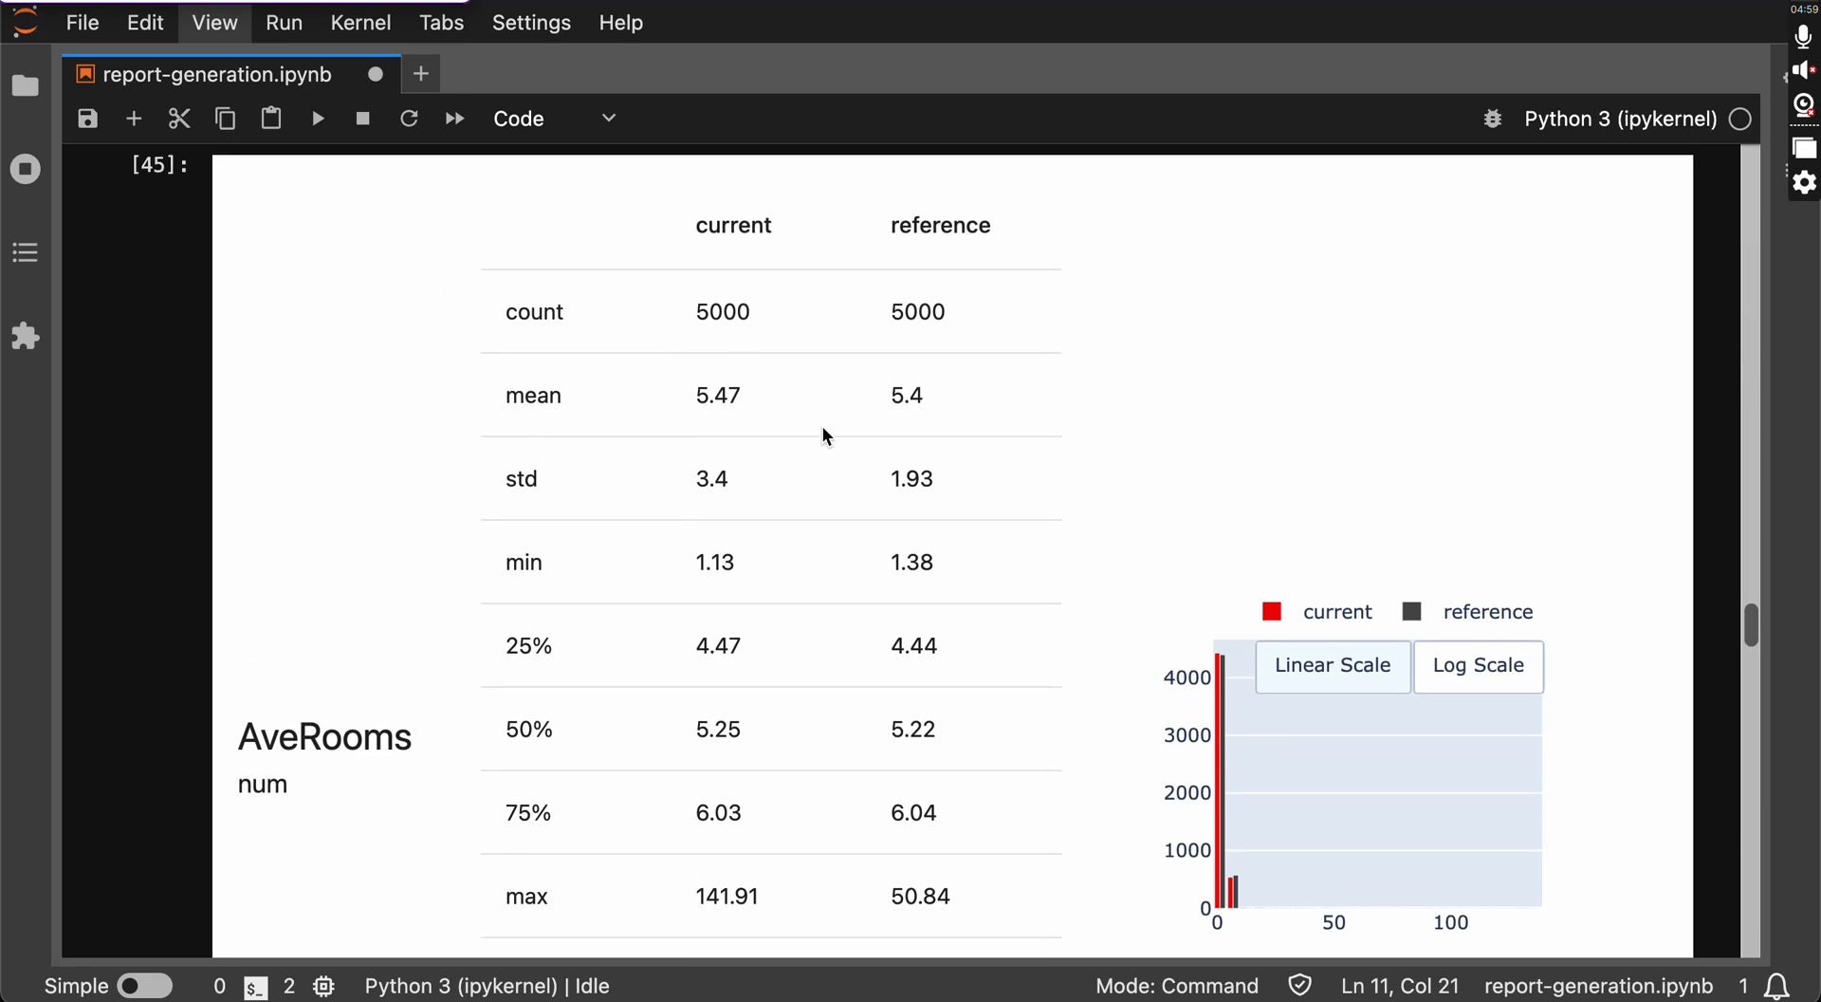
scroll(down, 3)
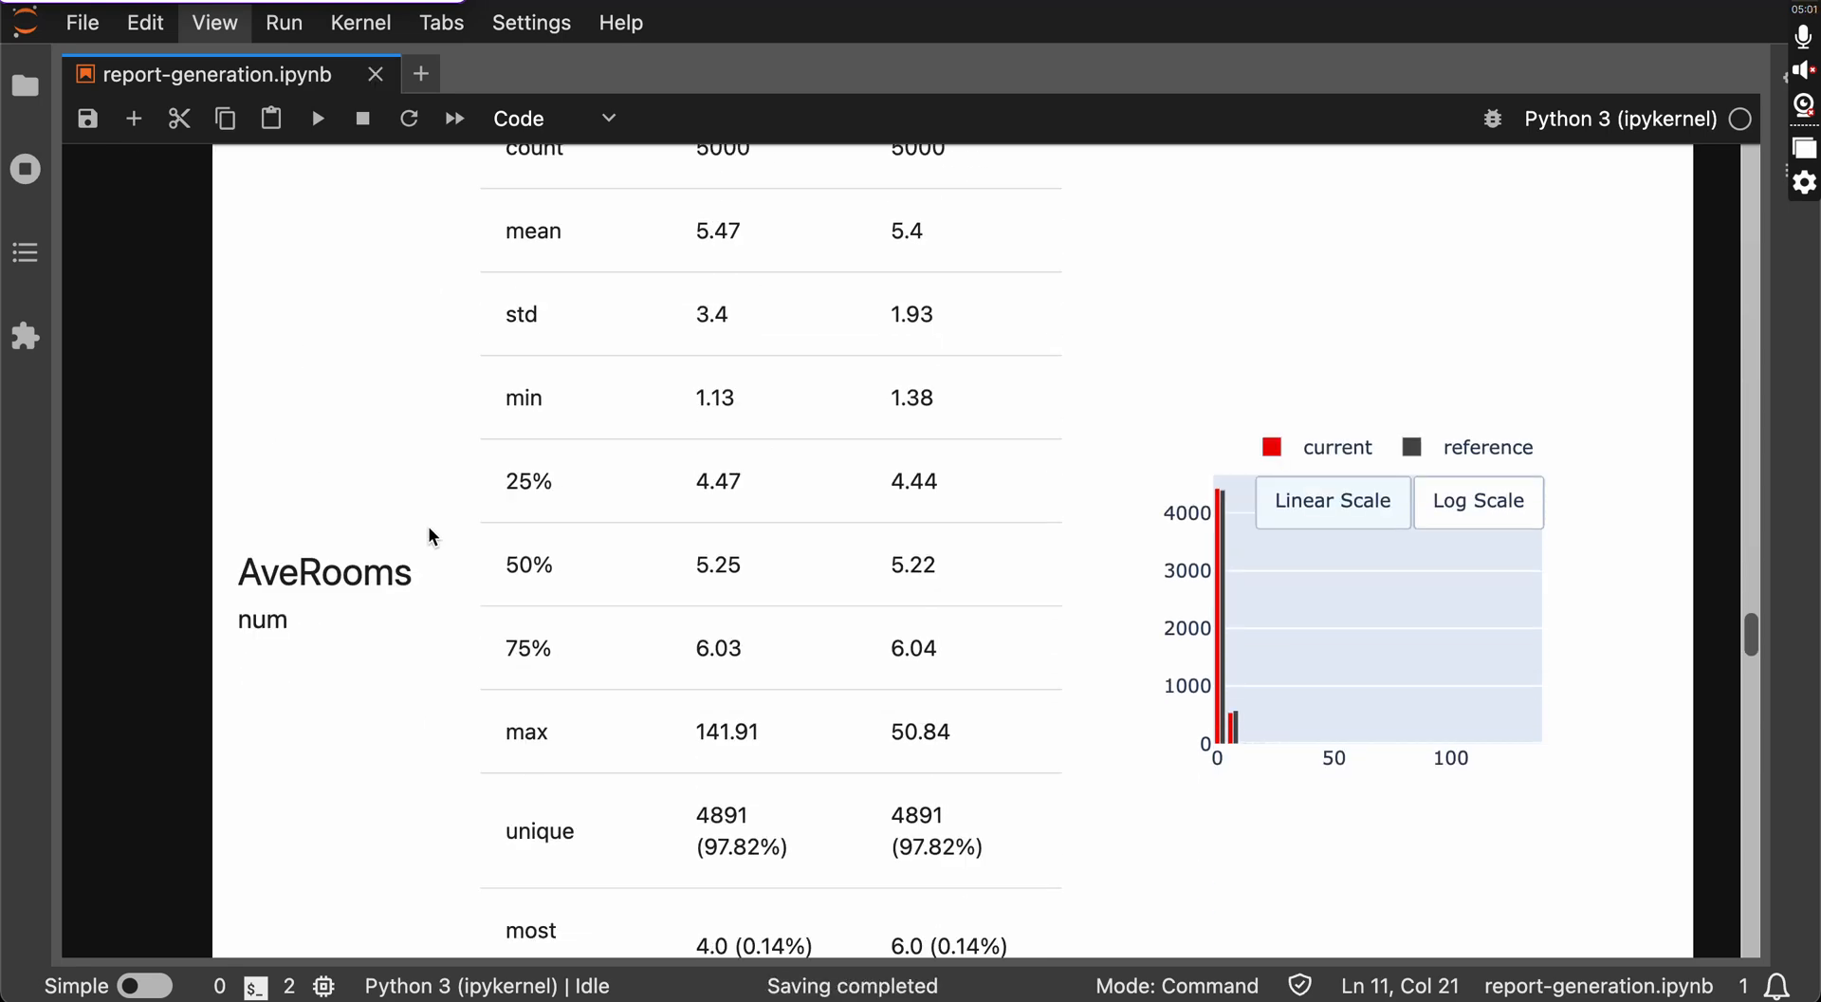
scroll(down, 3)
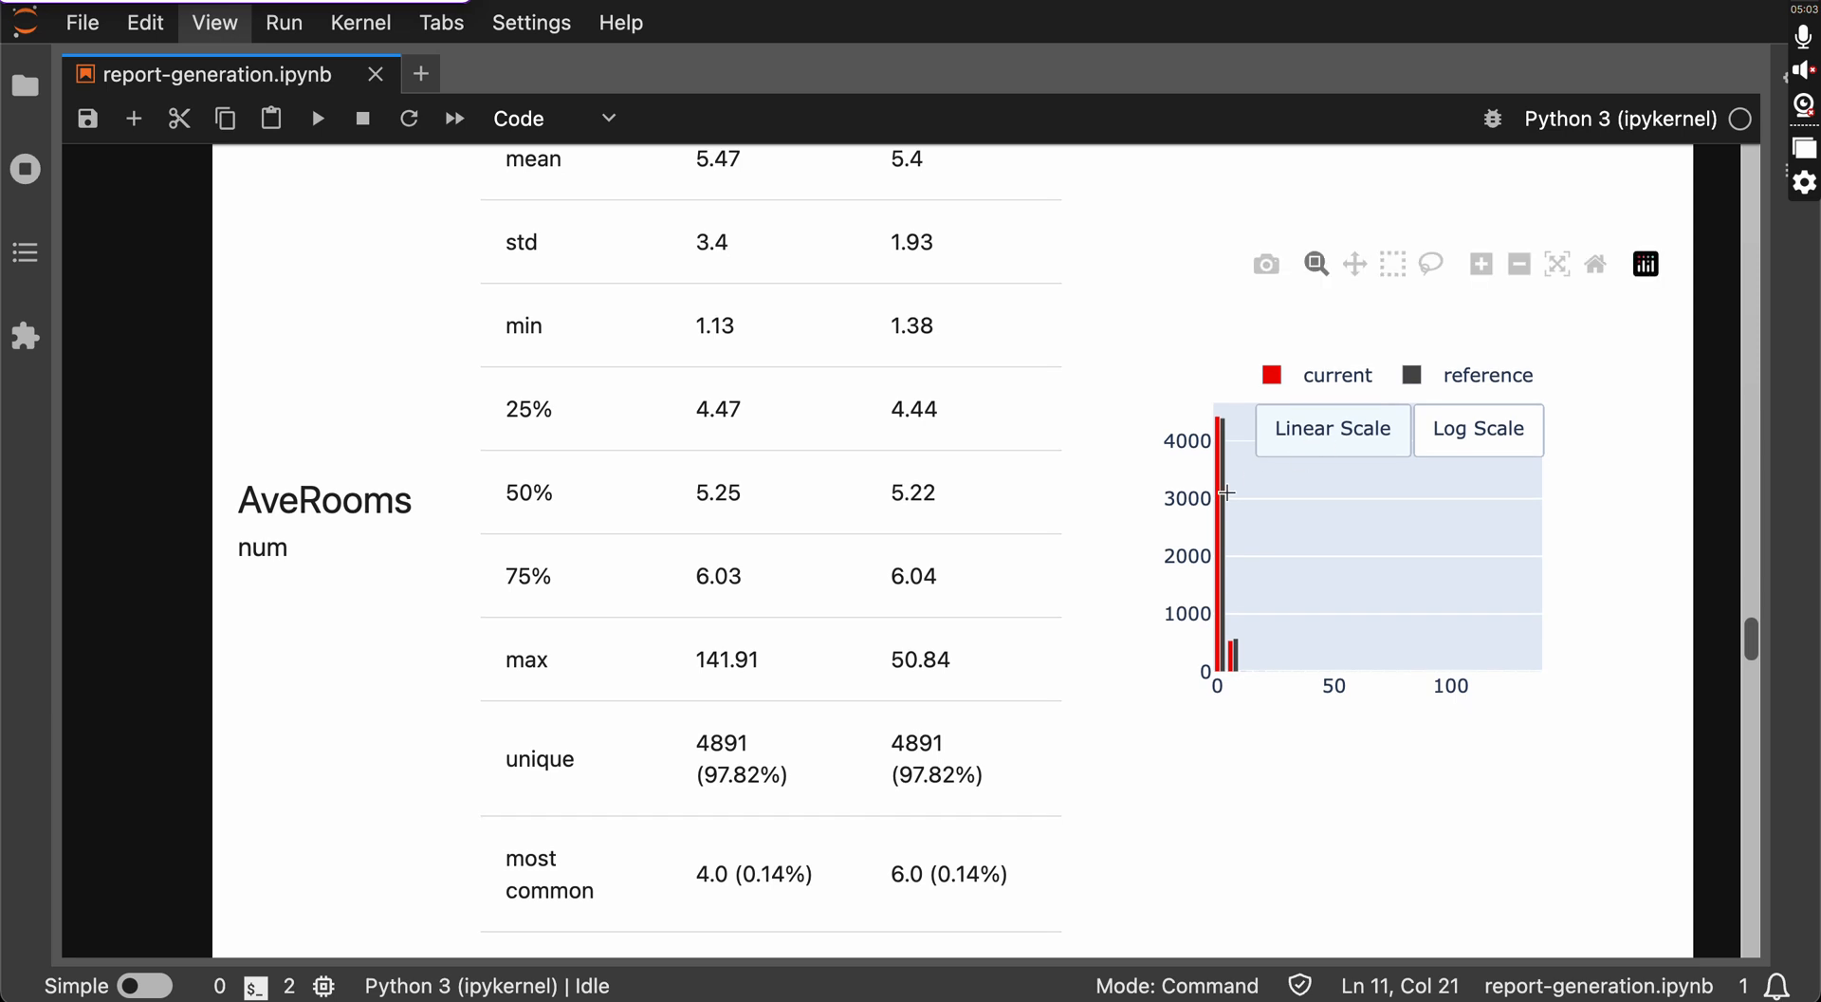
scroll(down, 3)
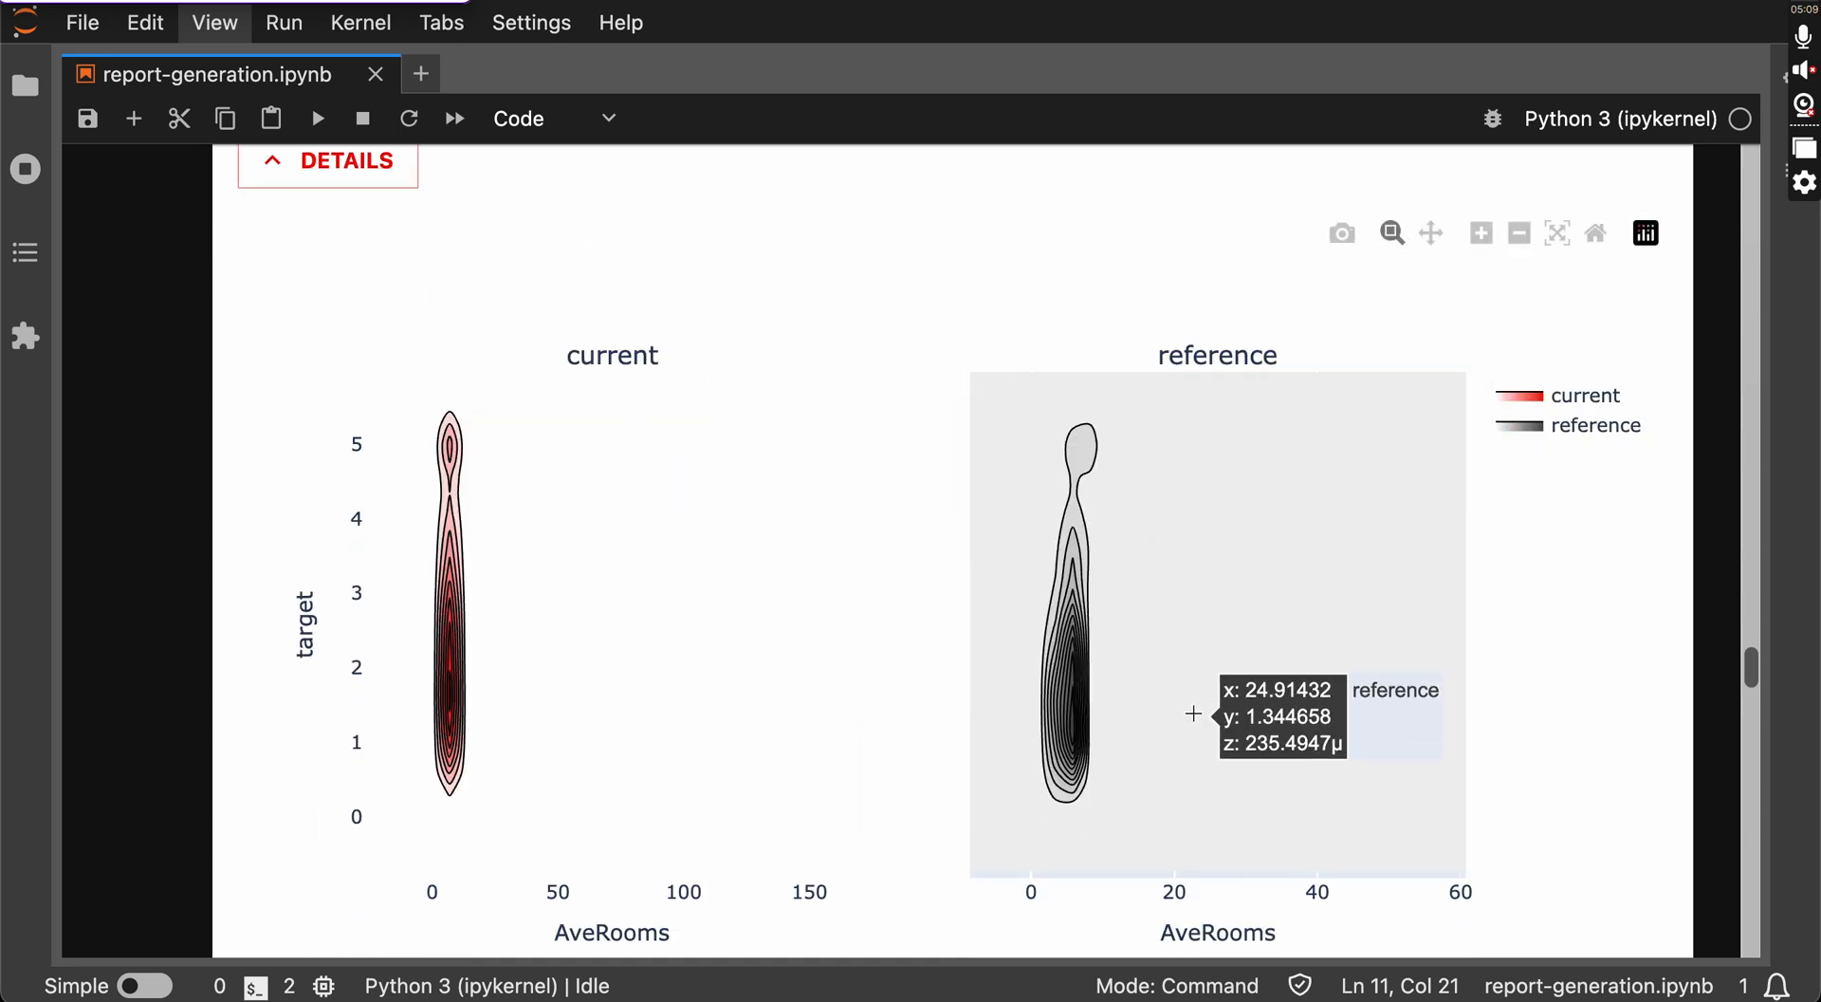
scroll(down, 3)
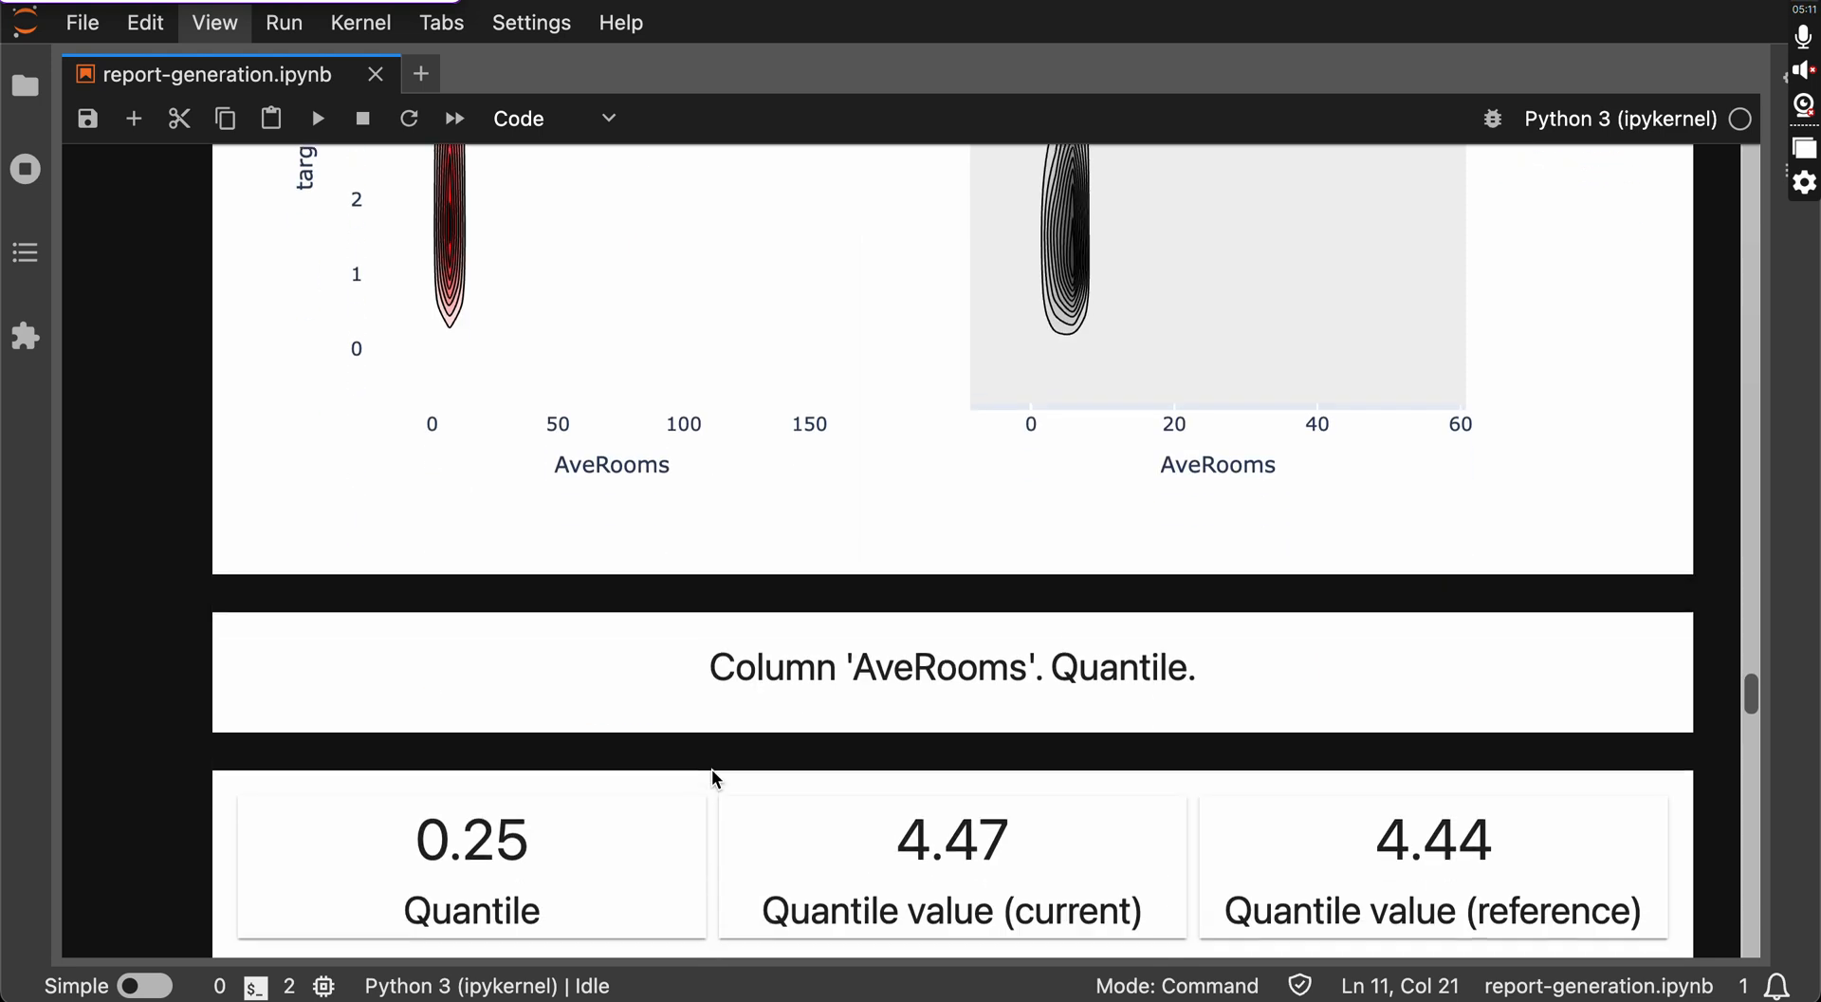
scroll(down, 3)
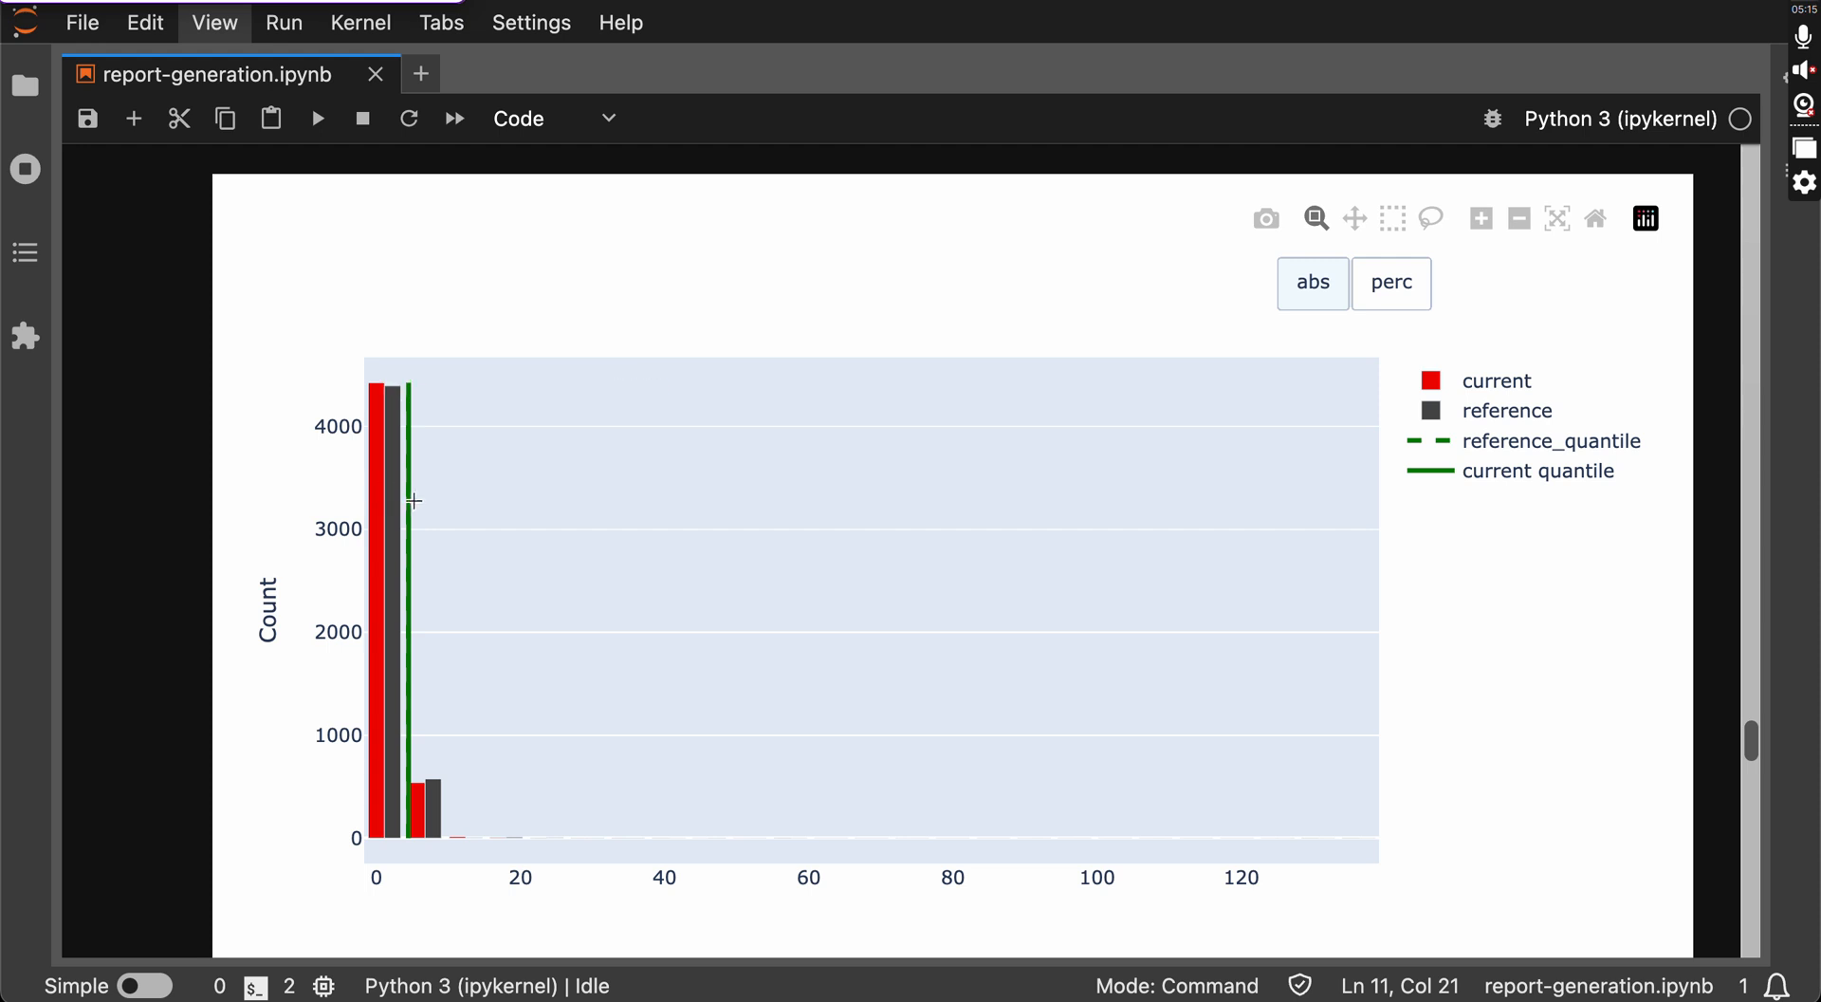
scroll(down, 3)
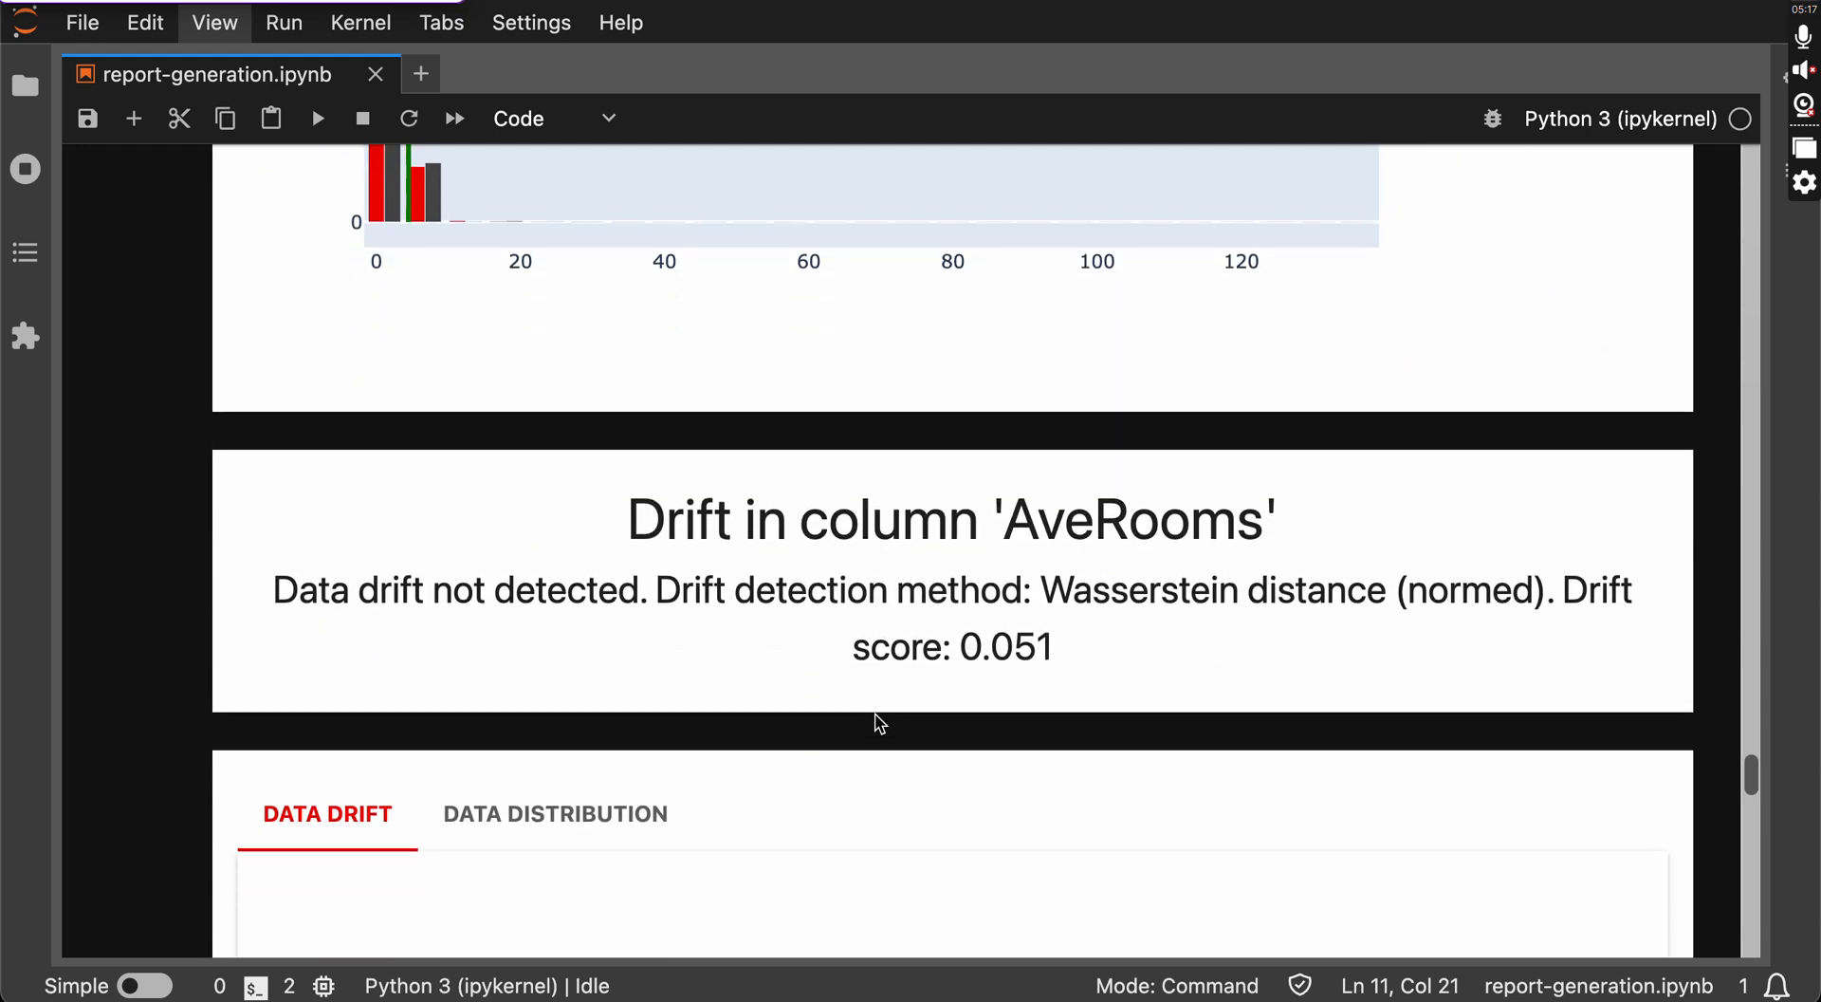
scroll(down, 3)
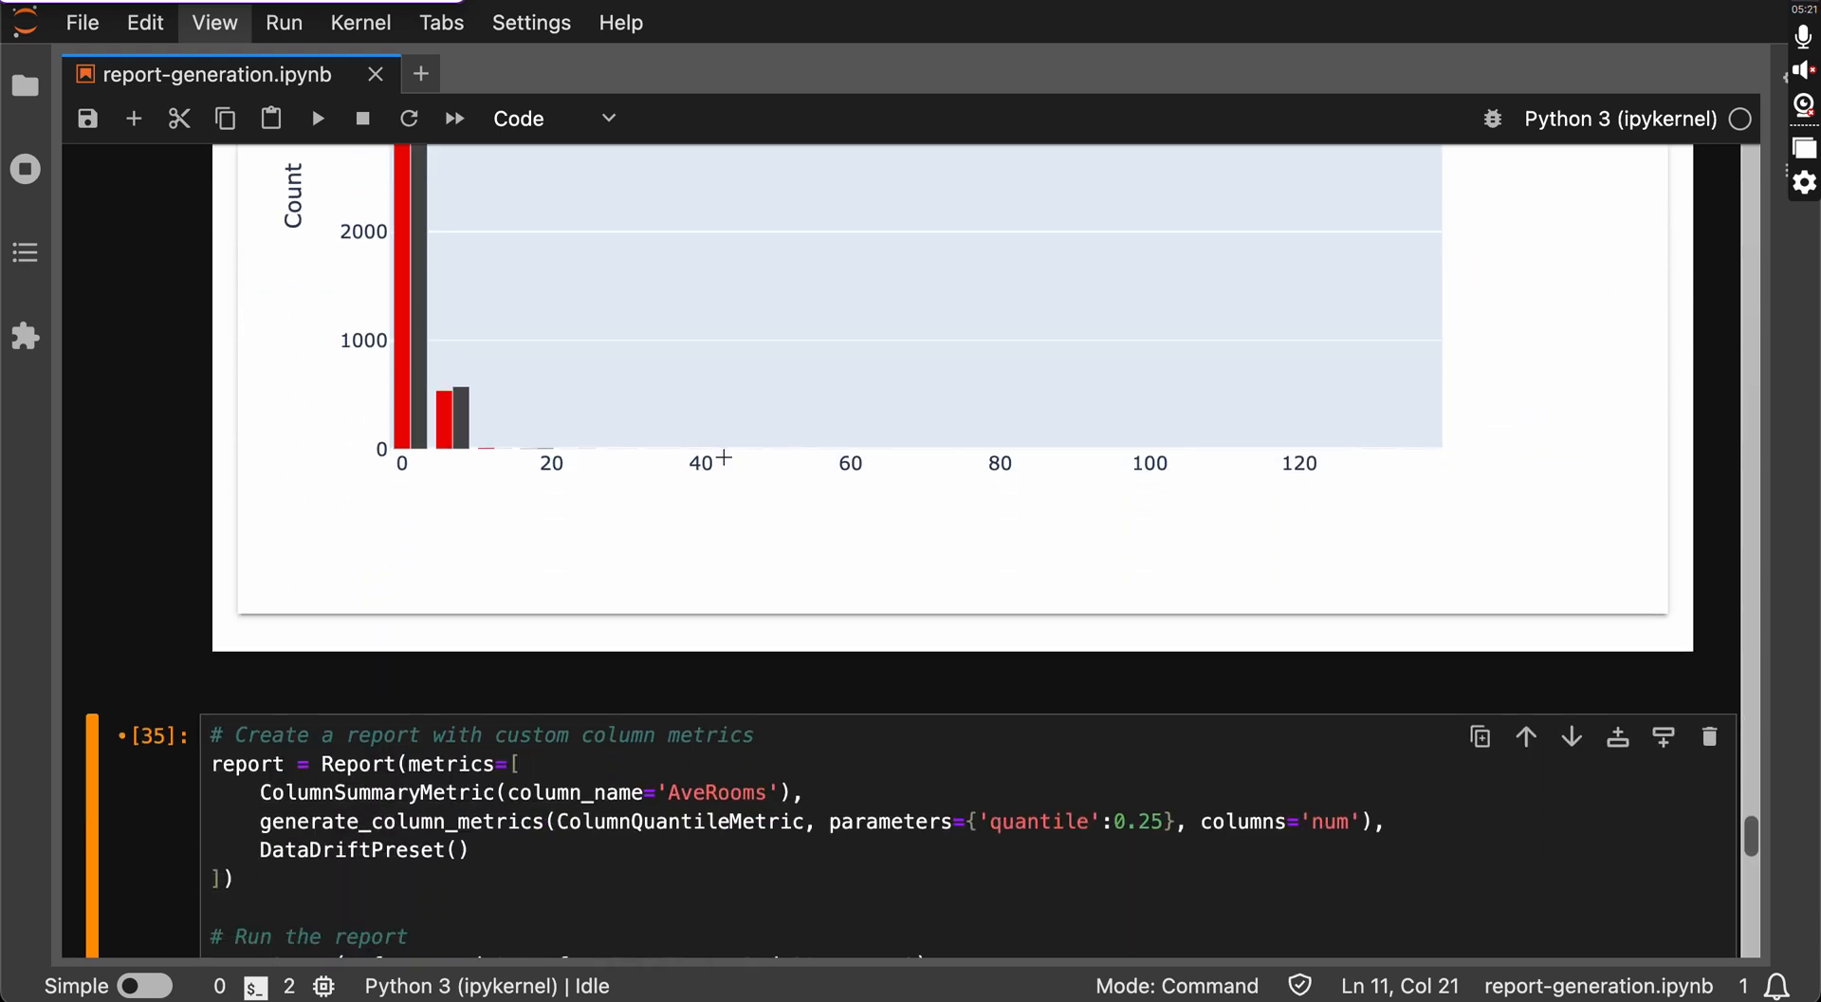
scroll(down, 3)
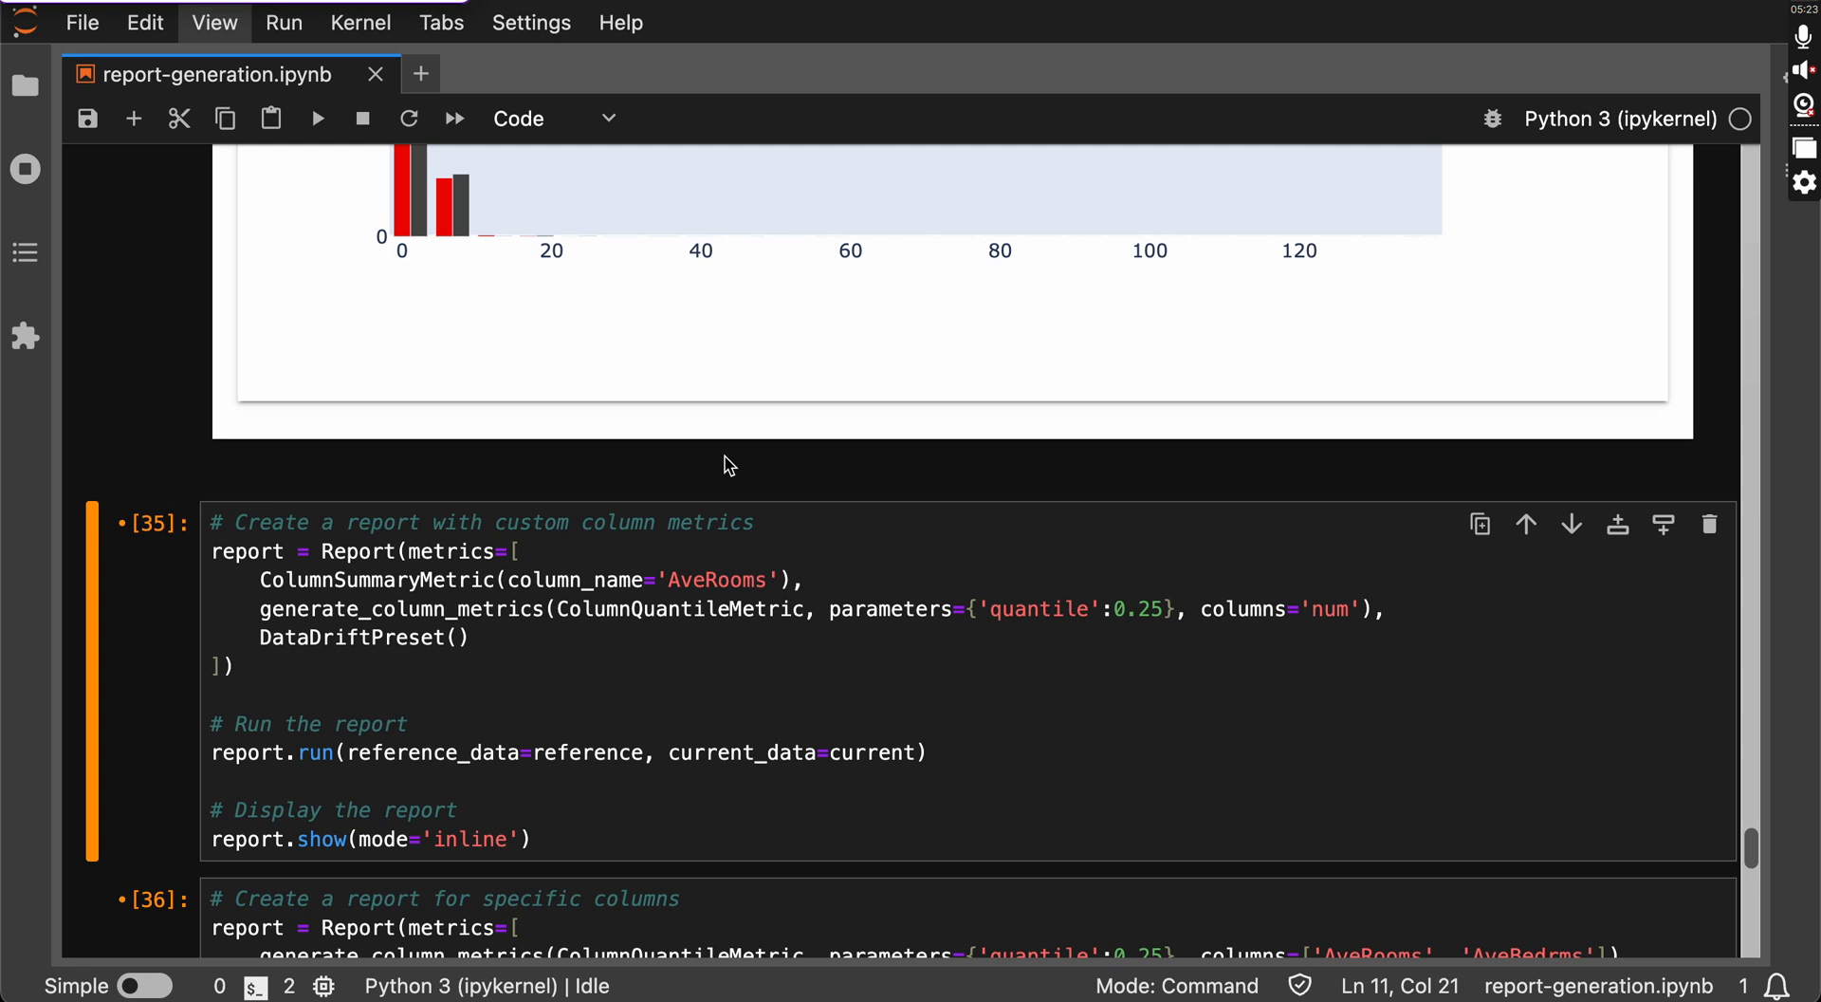
Run cell [35] with generate_column_metrics, giving per-column 0.25 quantiles such as MedInc 2.57 vs 2.54.
click(493, 666)
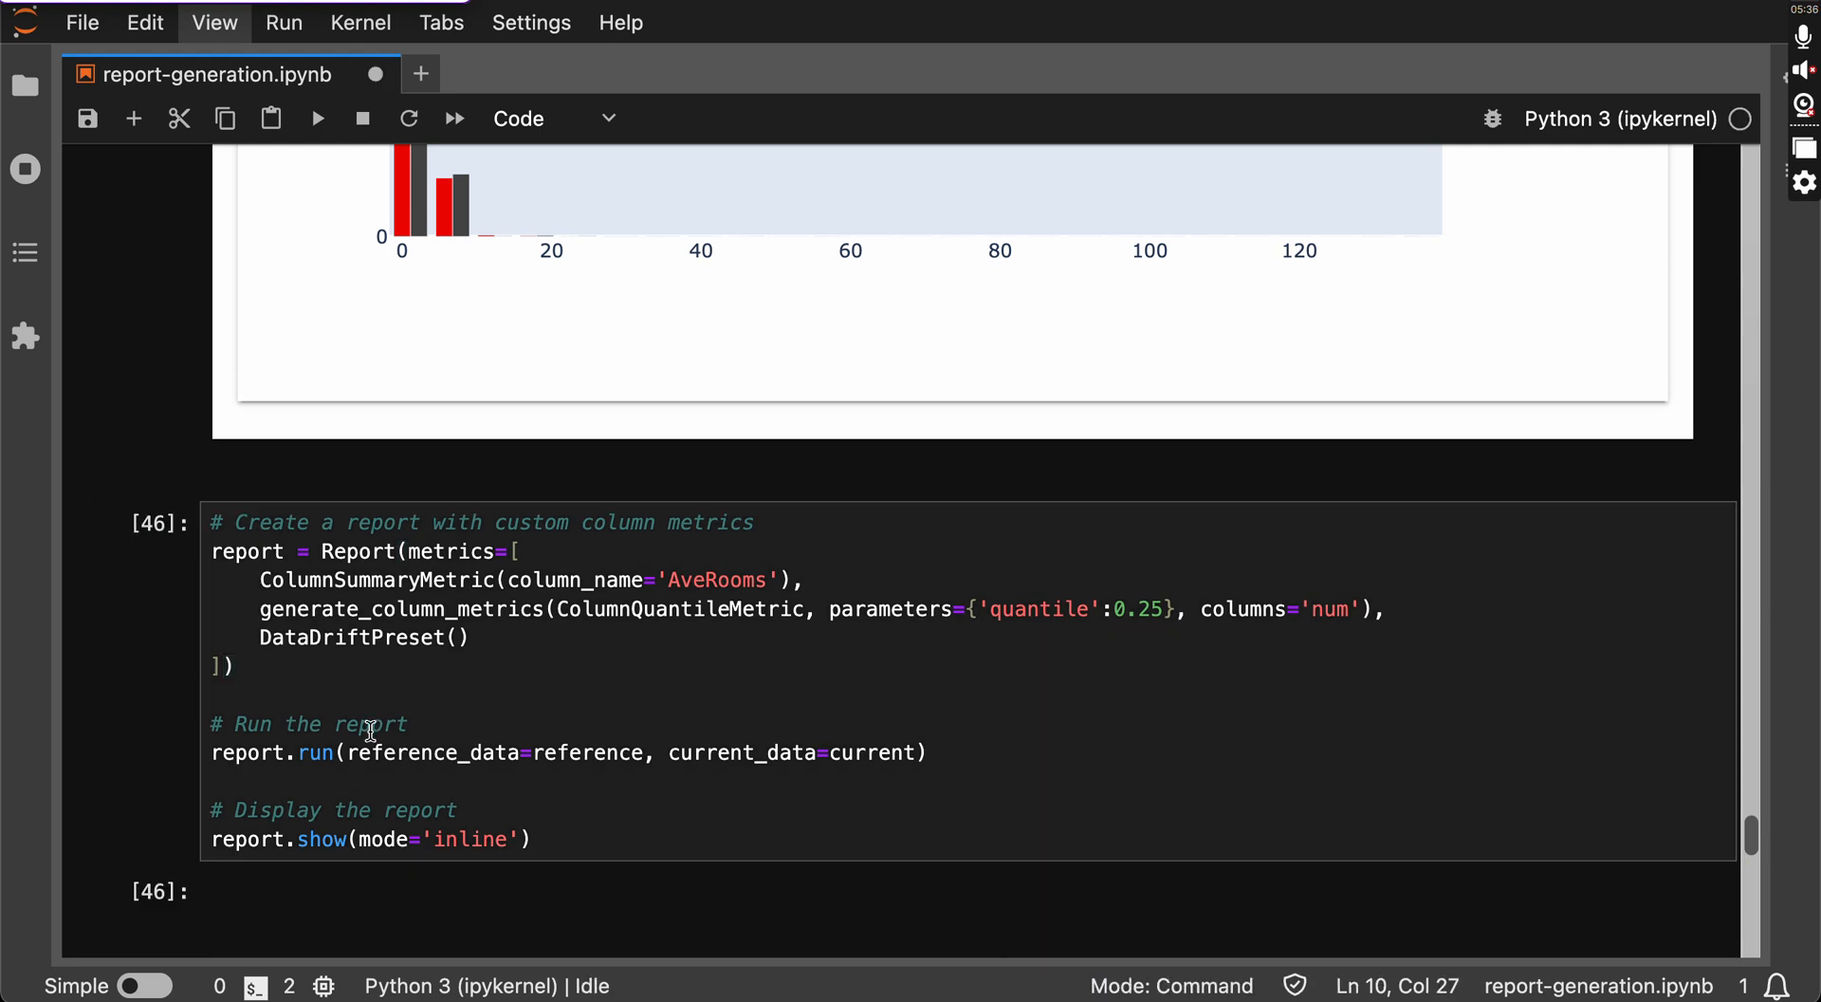
scroll(down, 3)
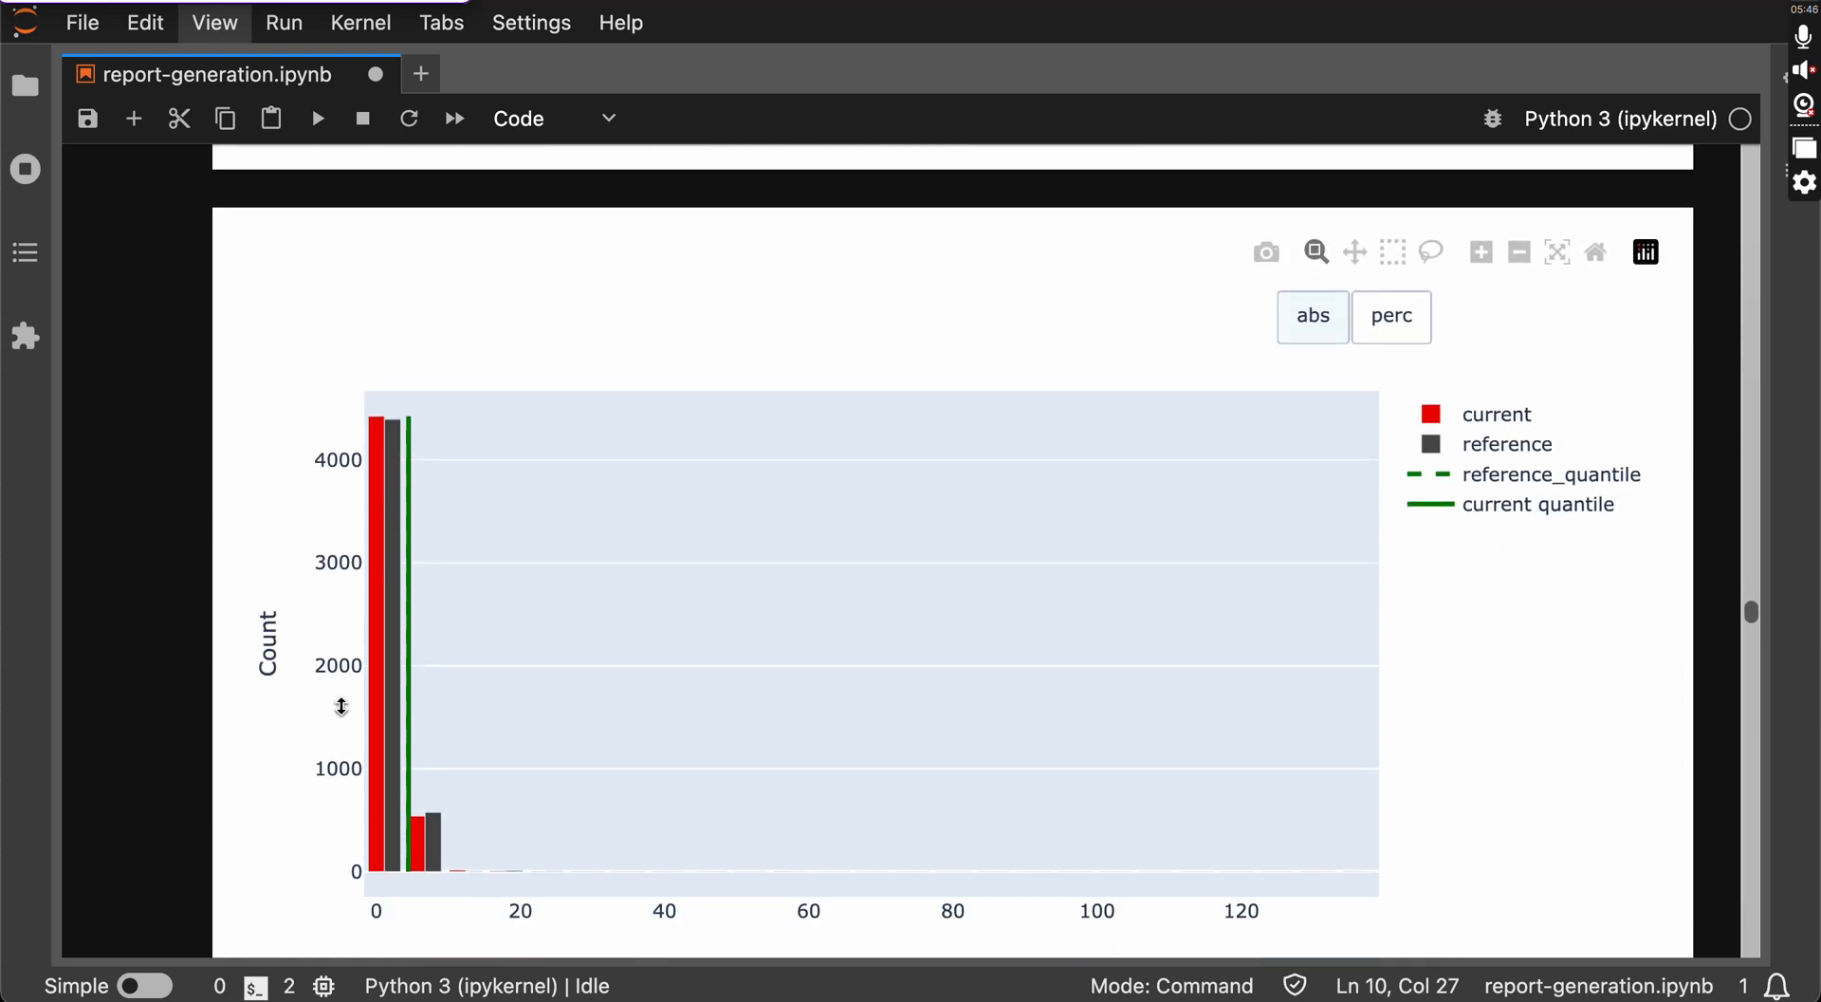
scroll(down, 3)
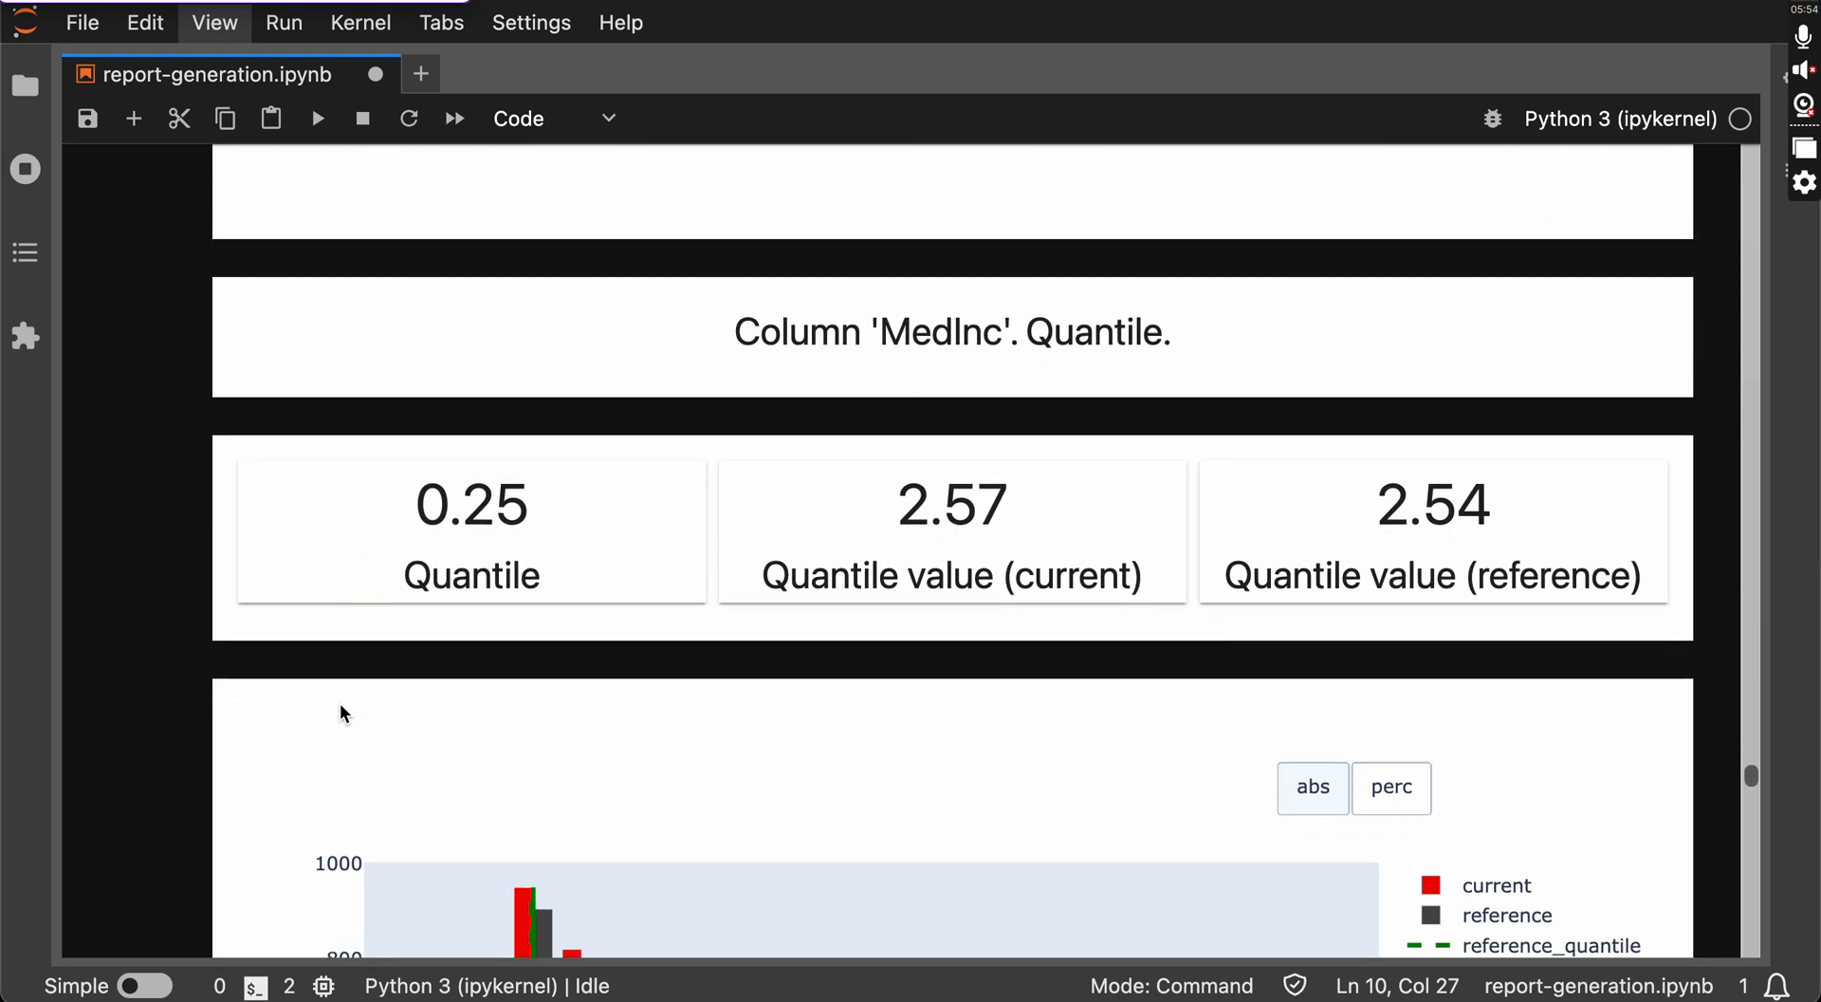
scroll(down, 3)
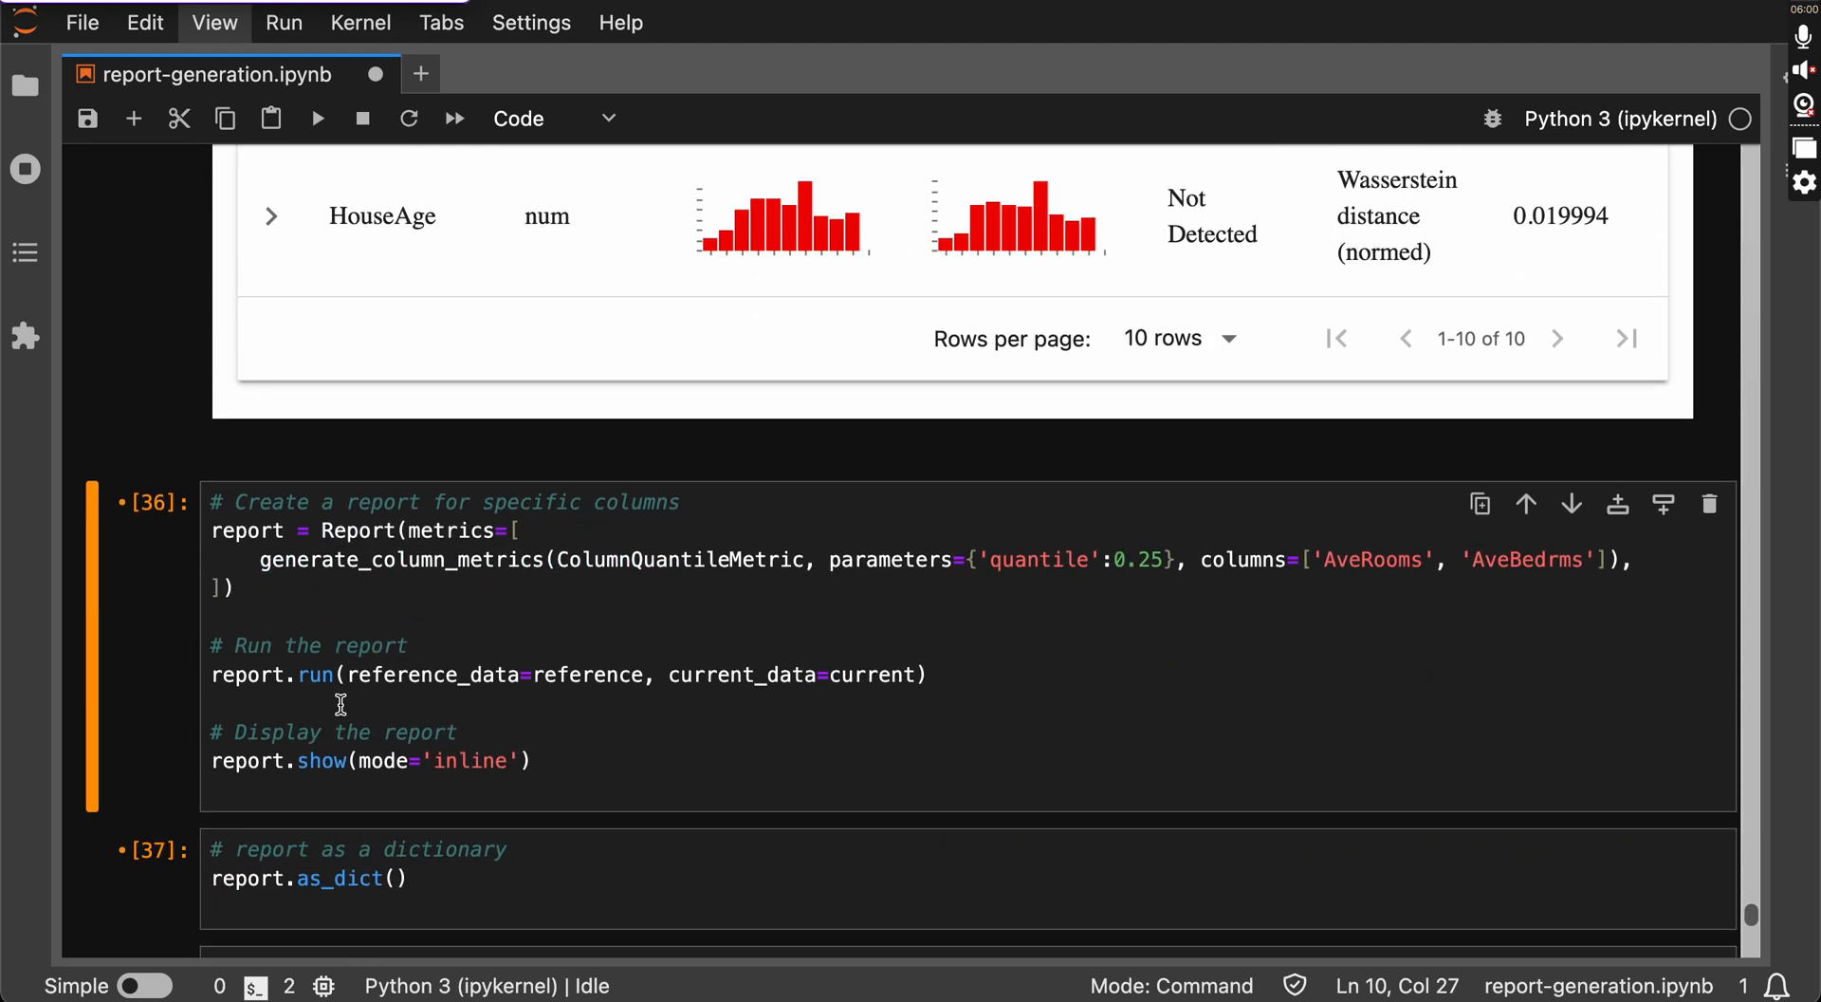
Review the AveRooms and AveBedrms 0.25 quantile output, with AveBedrms at 1.01 for both datasets.
scroll(down, 3)
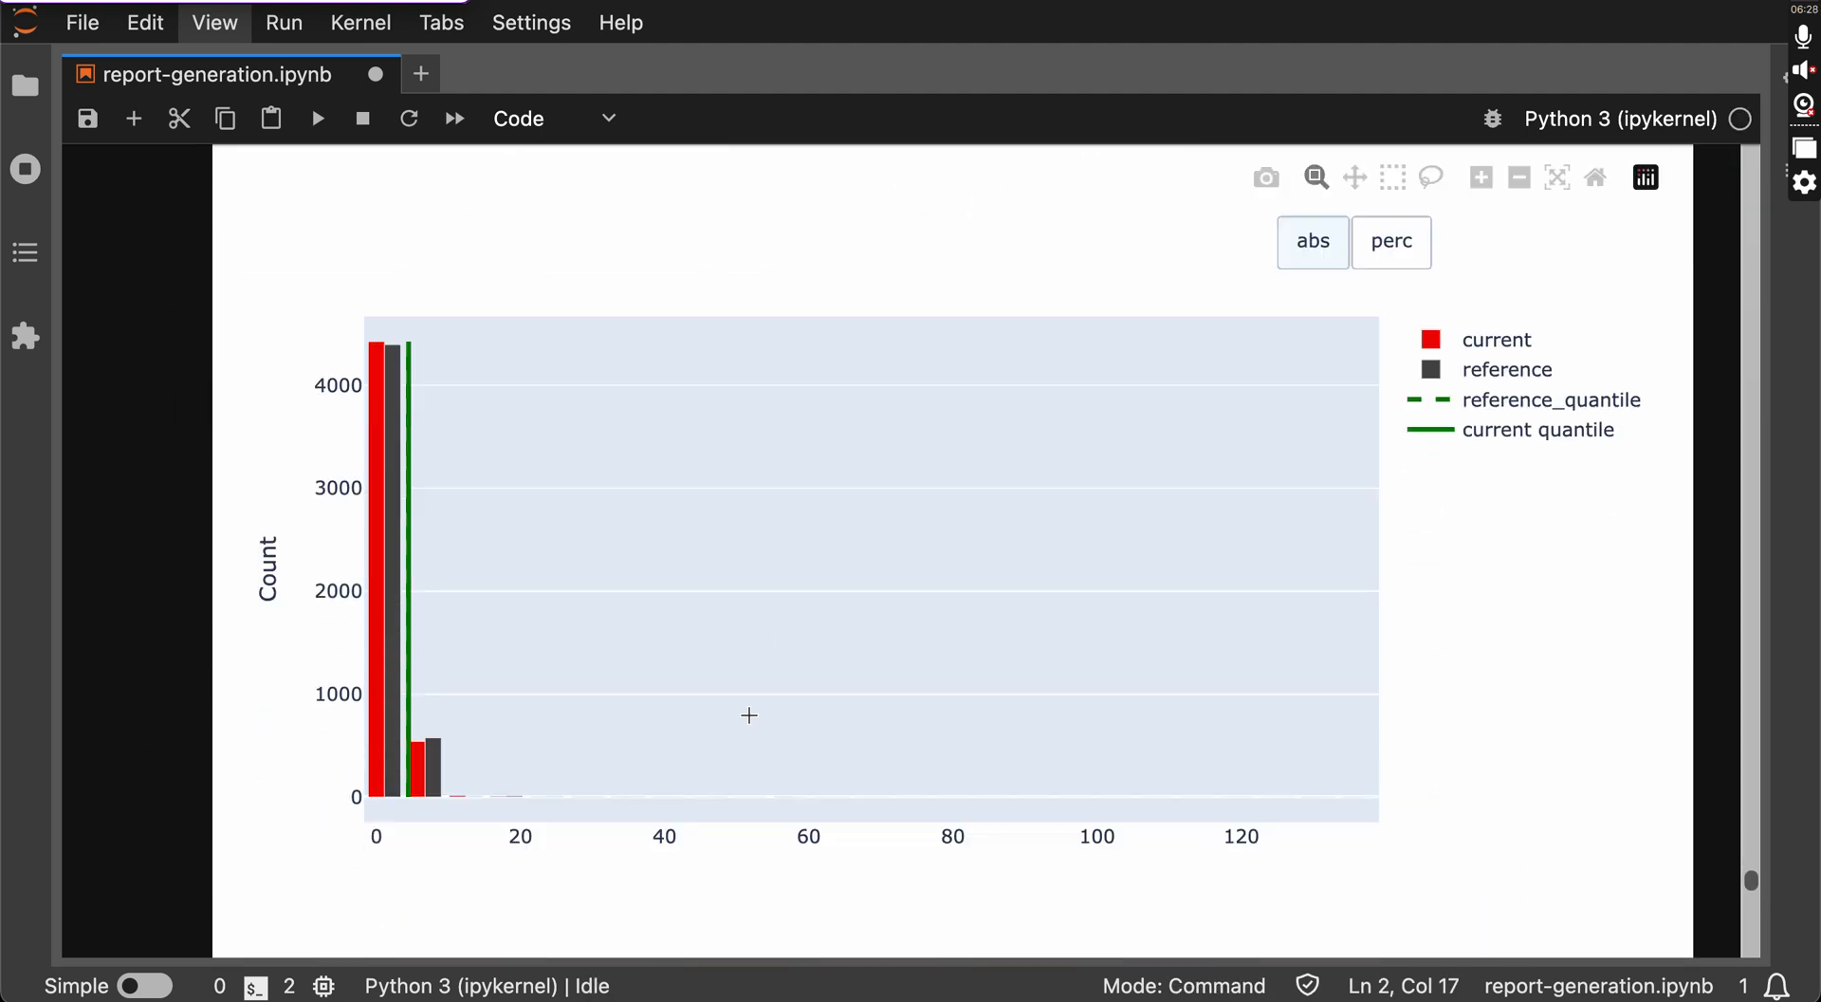
scroll(down, 3)
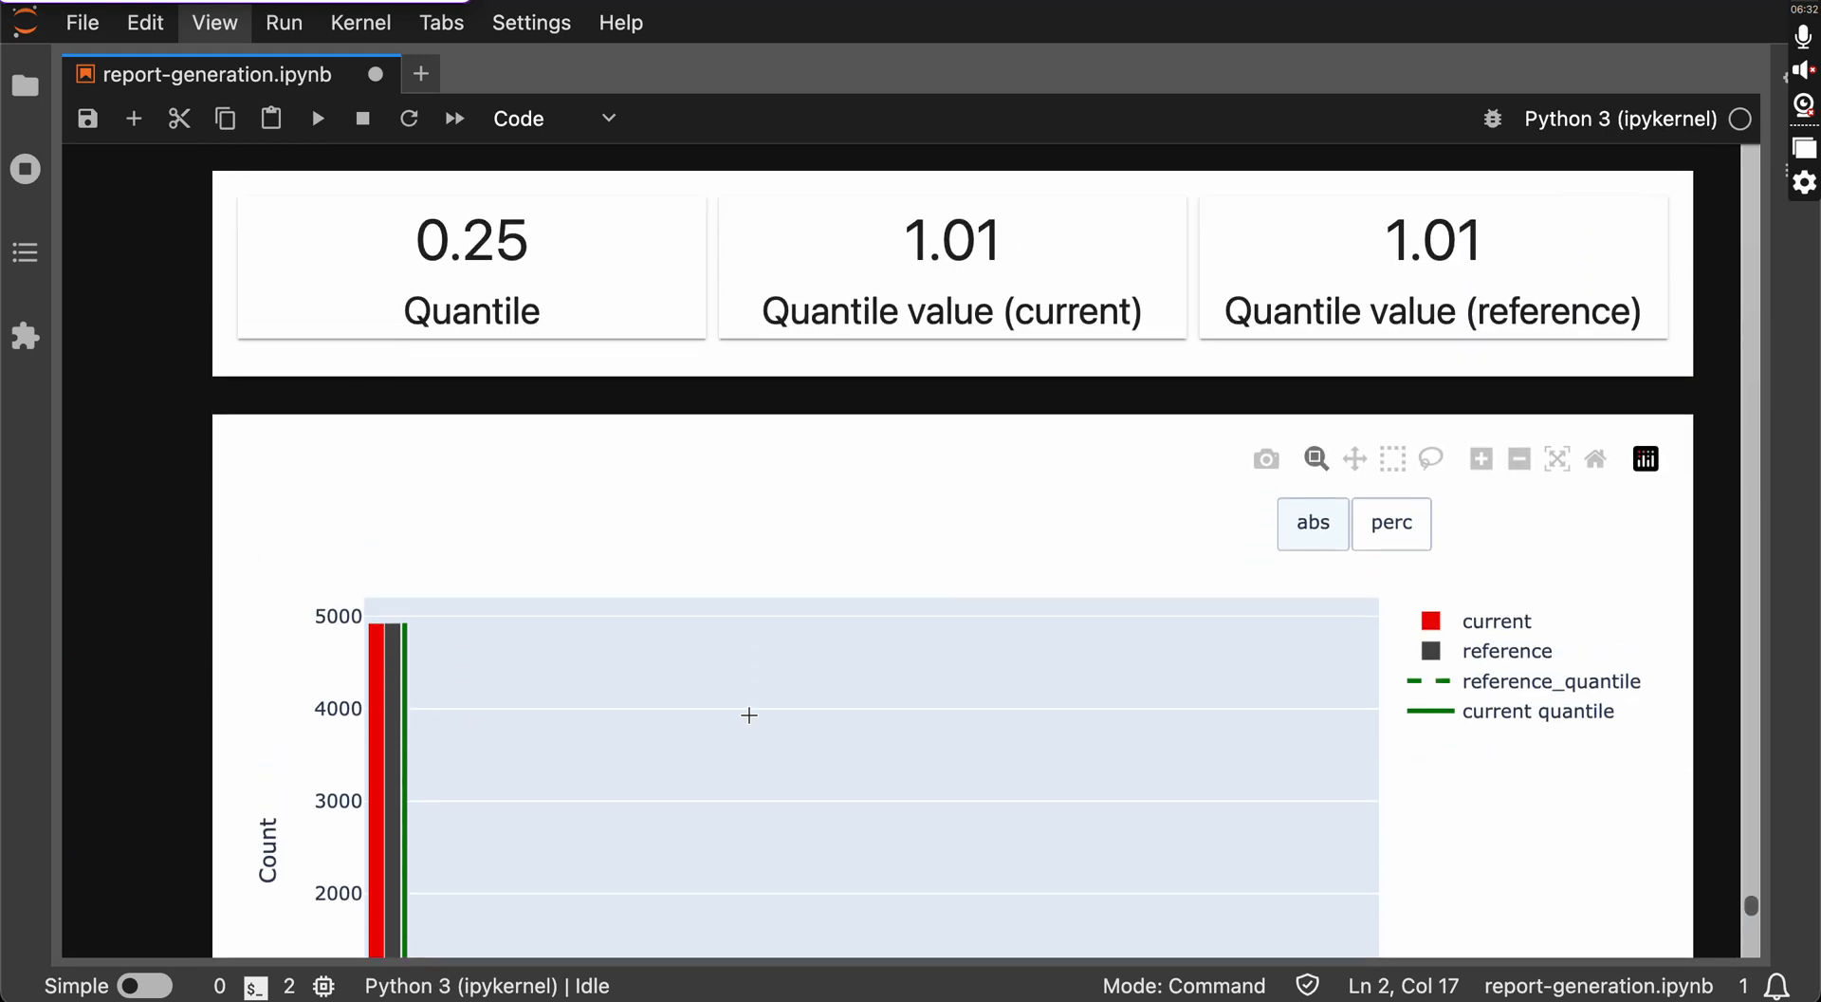
scroll(down, 3)
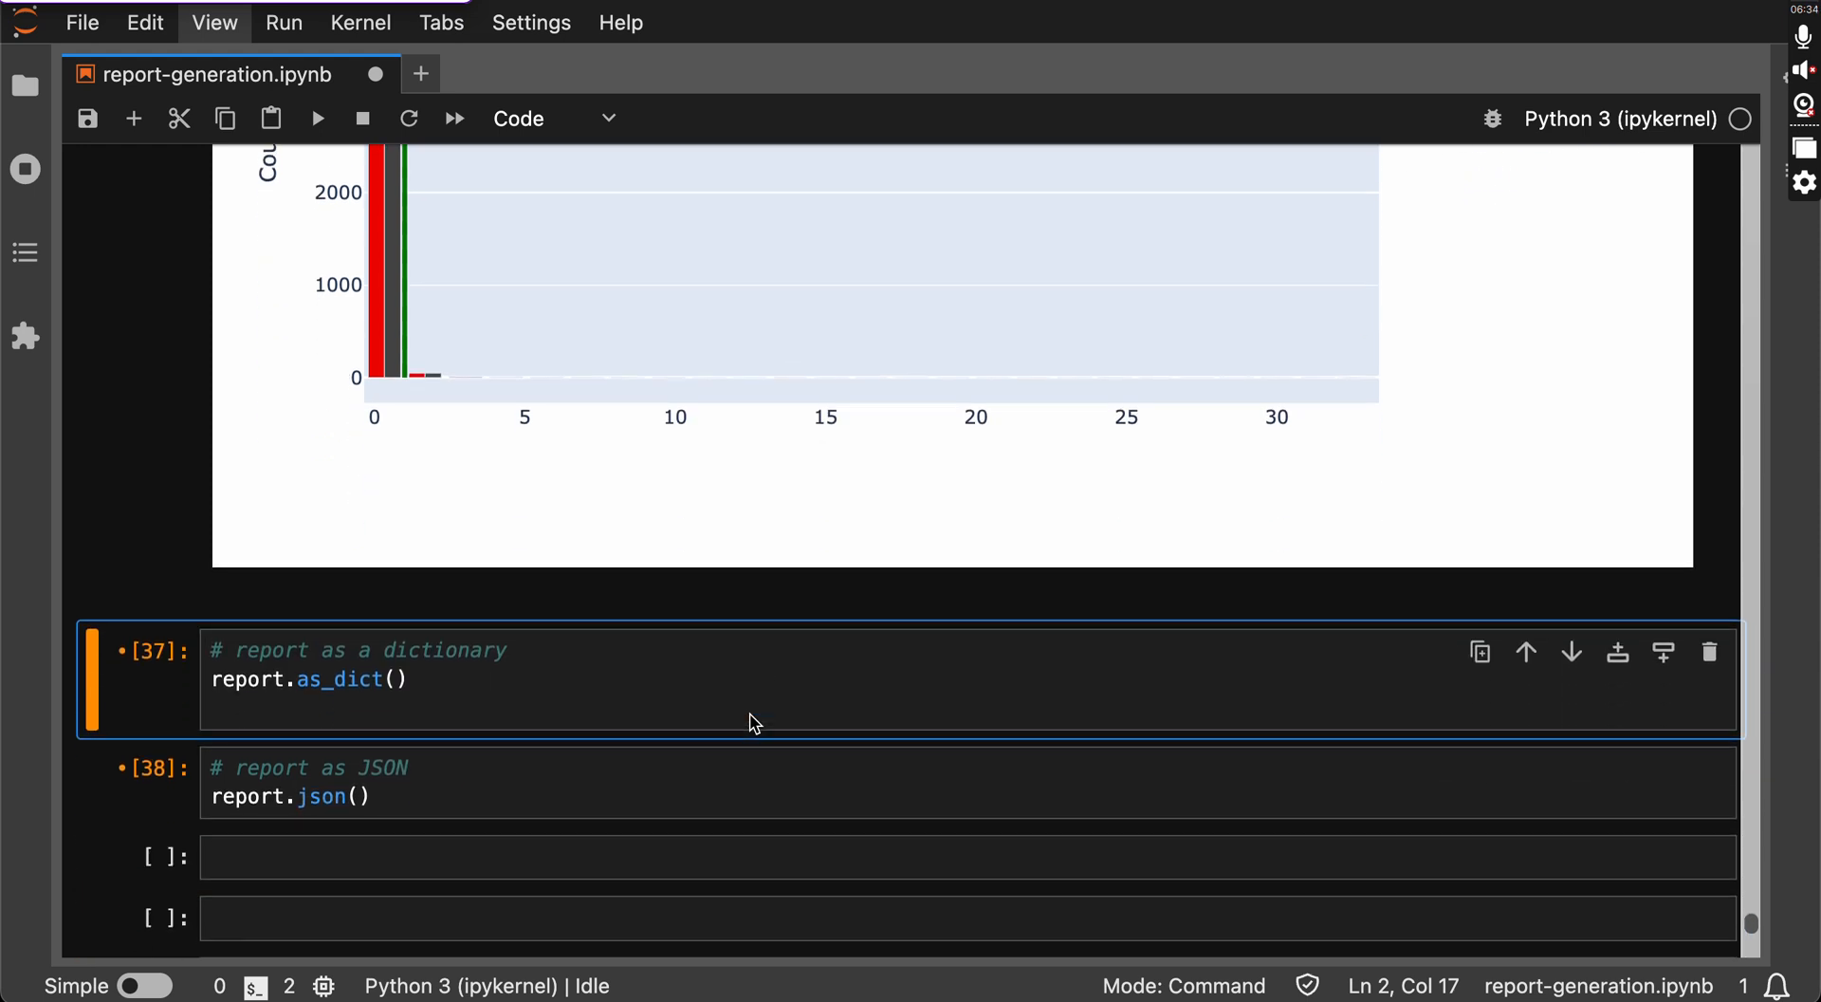